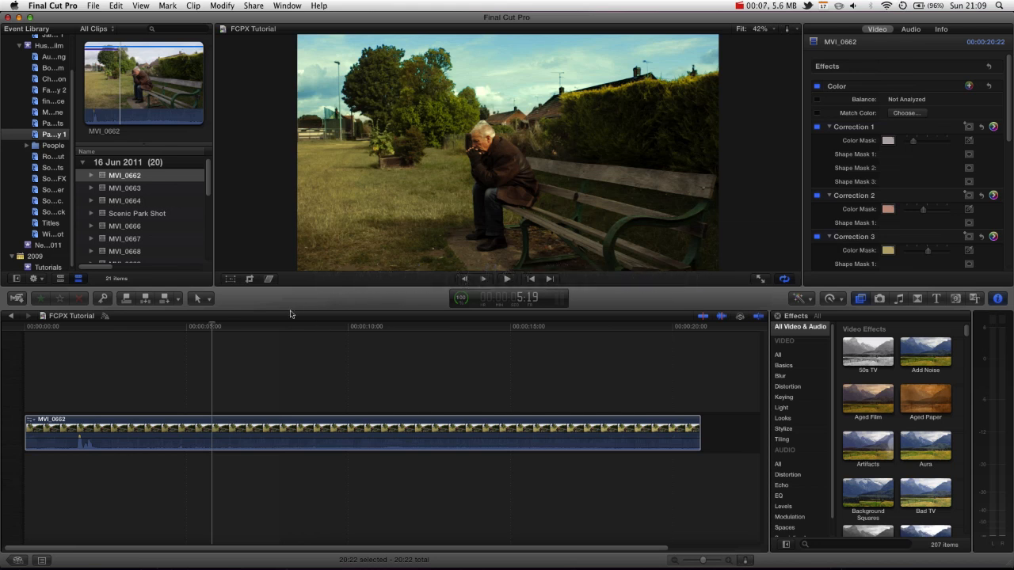
mouse_move(361, 317)
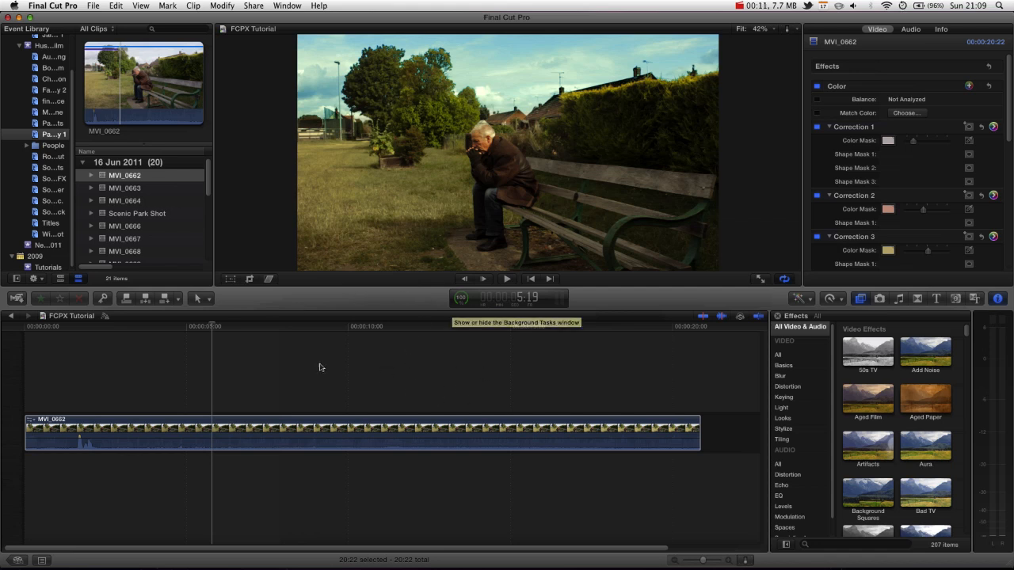
mouse_move(333, 352)
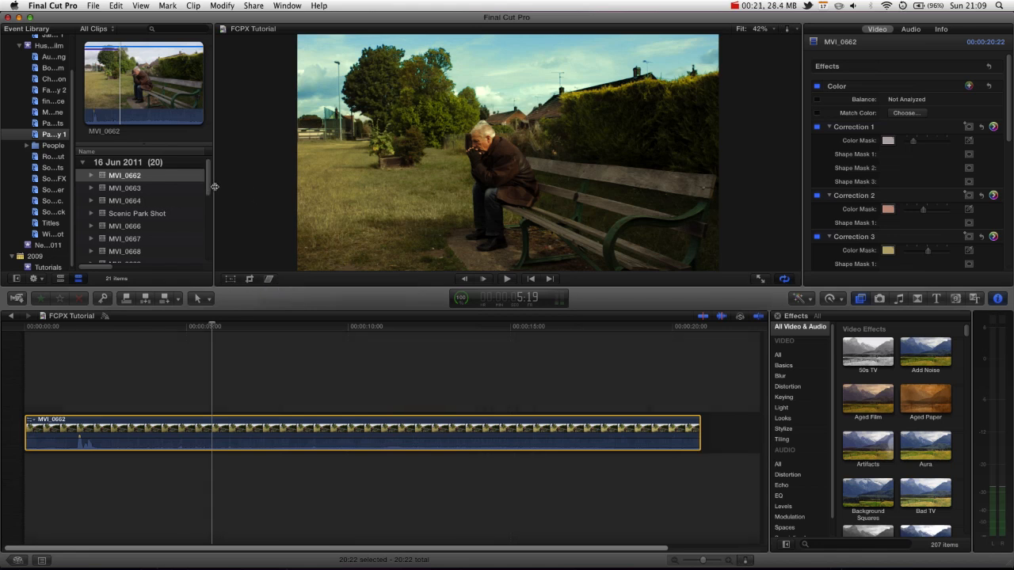
mouse_move(243, 225)
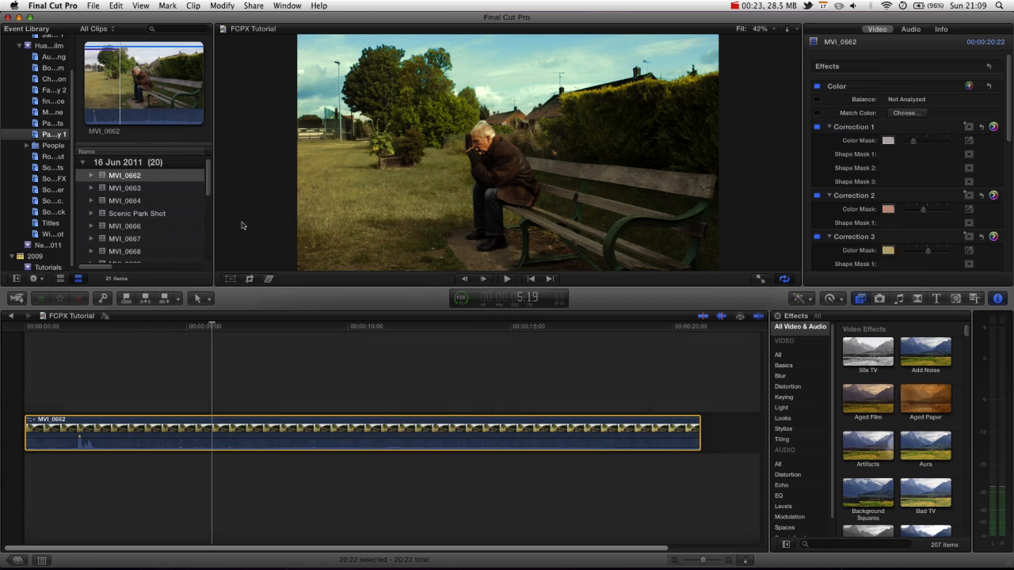
mouse_move(269, 298)
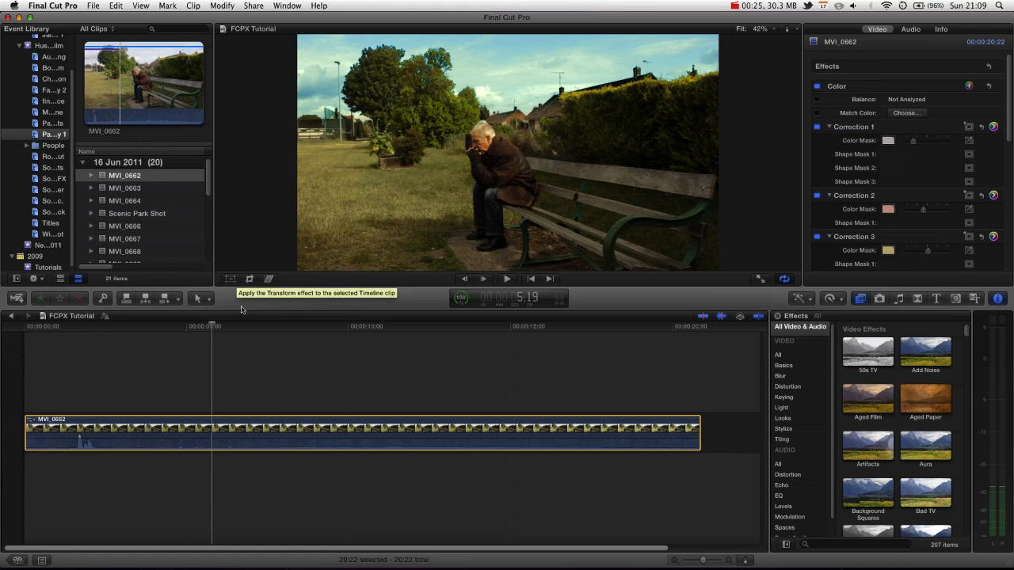
mouse_move(229, 257)
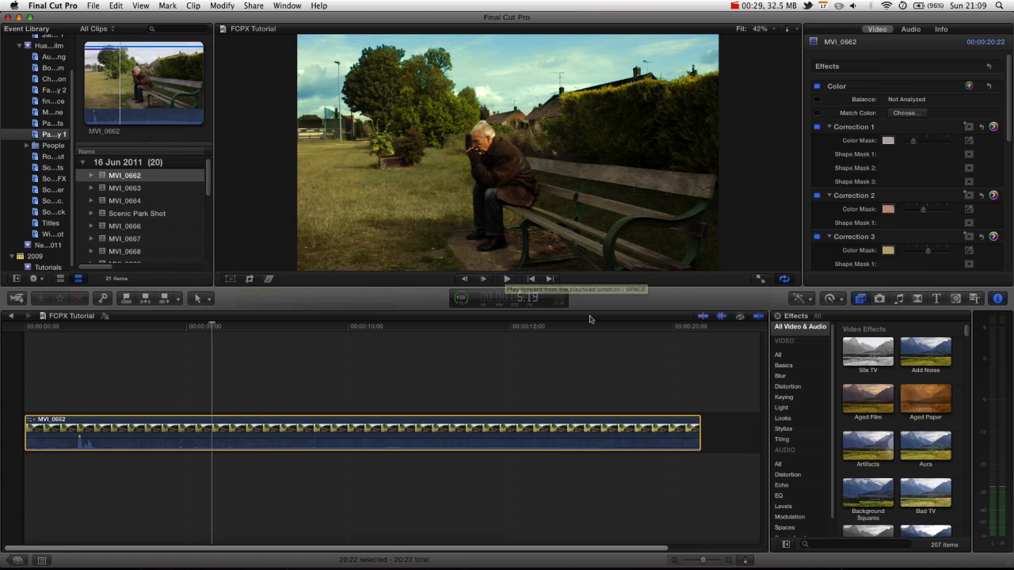
mouse_move(288, 207)
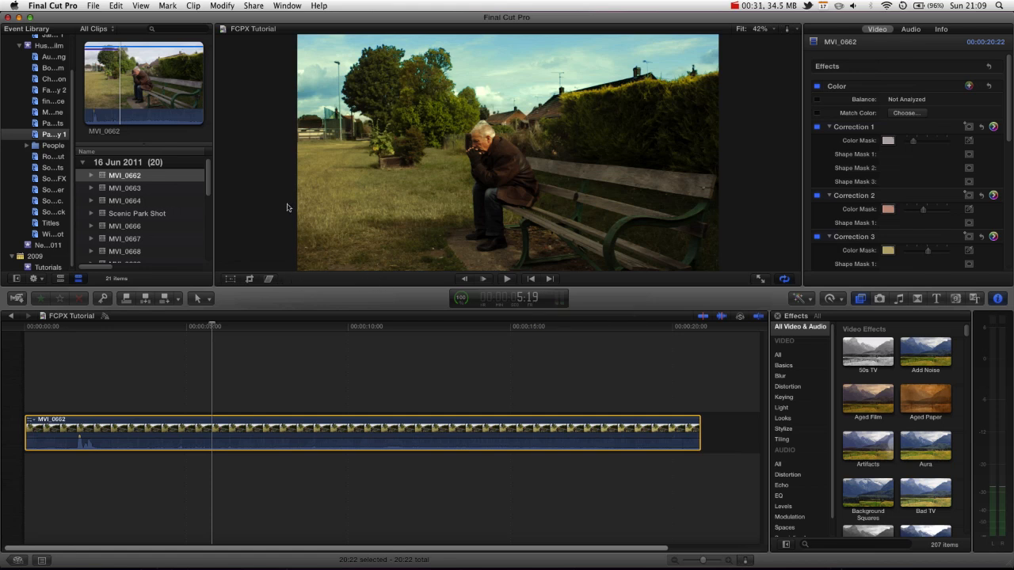
mouse_move(519, 274)
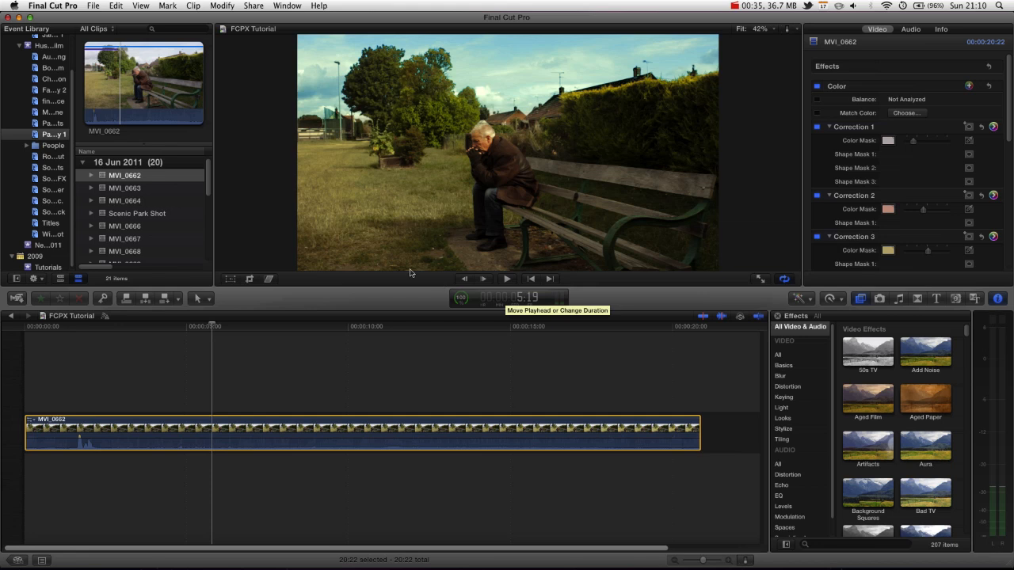
mouse_move(516, 163)
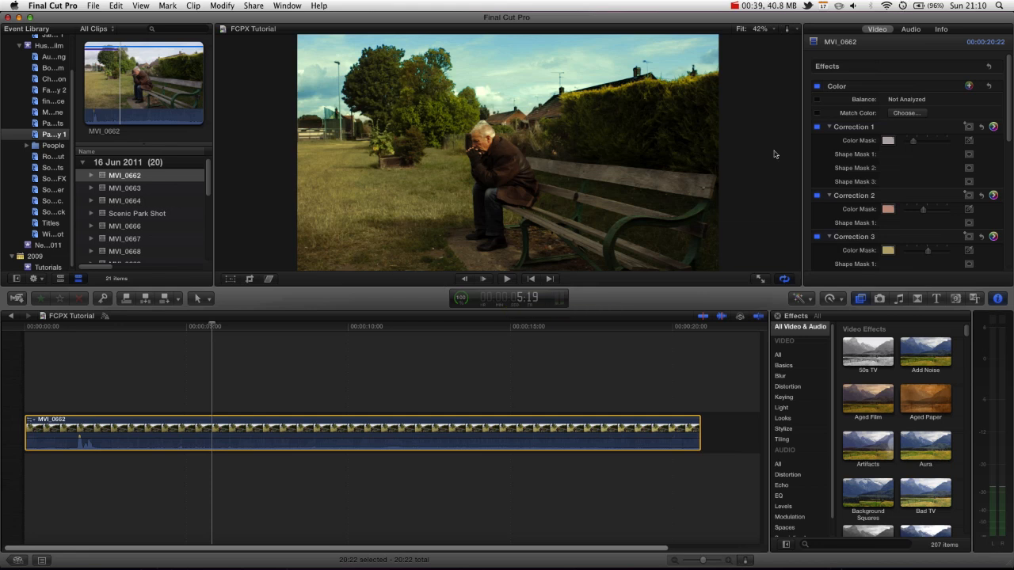
Darken shadows and highlights and lift midtones in Correction 4's Exposure board
scroll("down", 3)
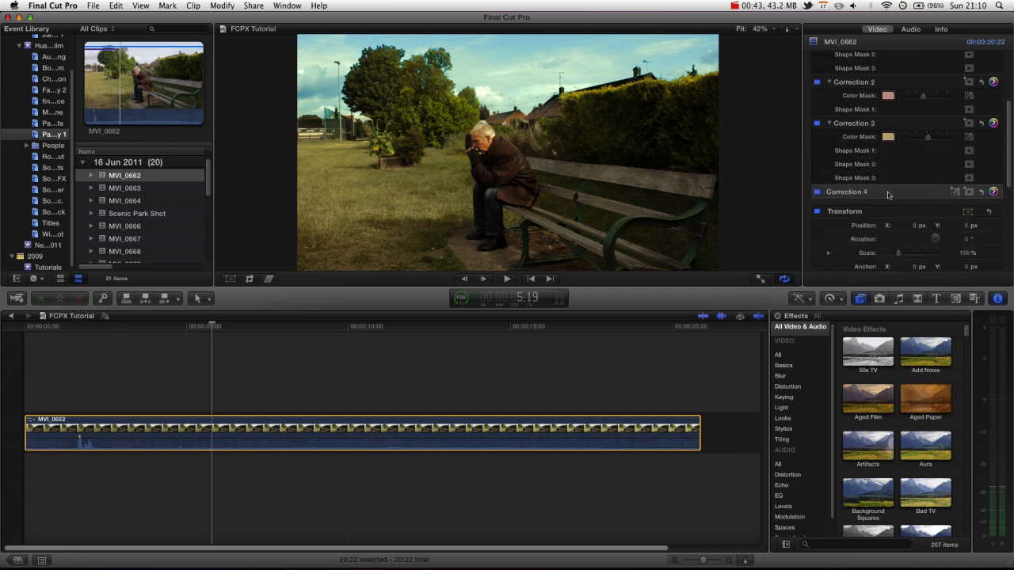
left_click(991, 192)
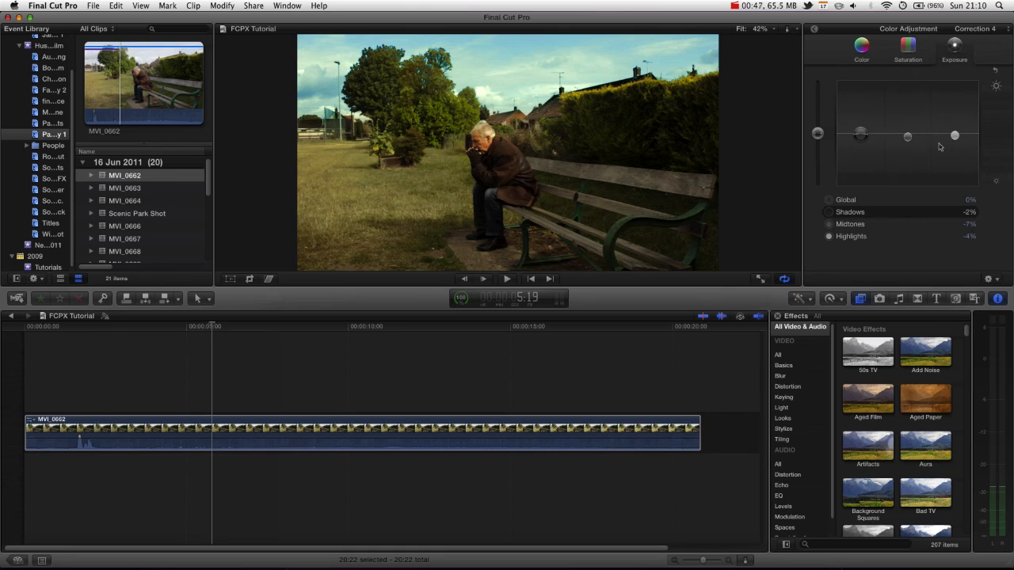
left_click_drag(906, 136, 896, 108)
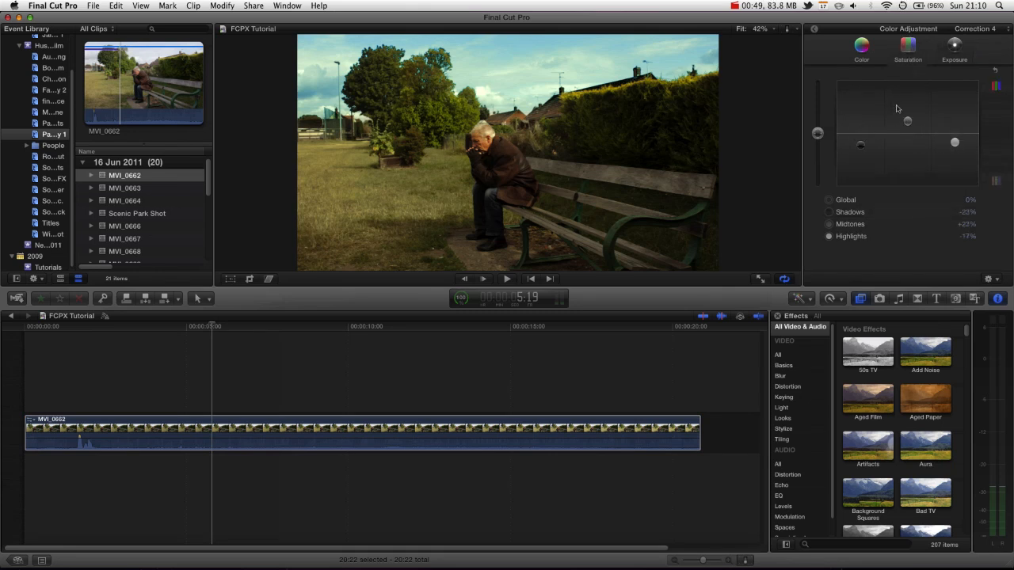
left_click_drag(907, 120, 906, 146)
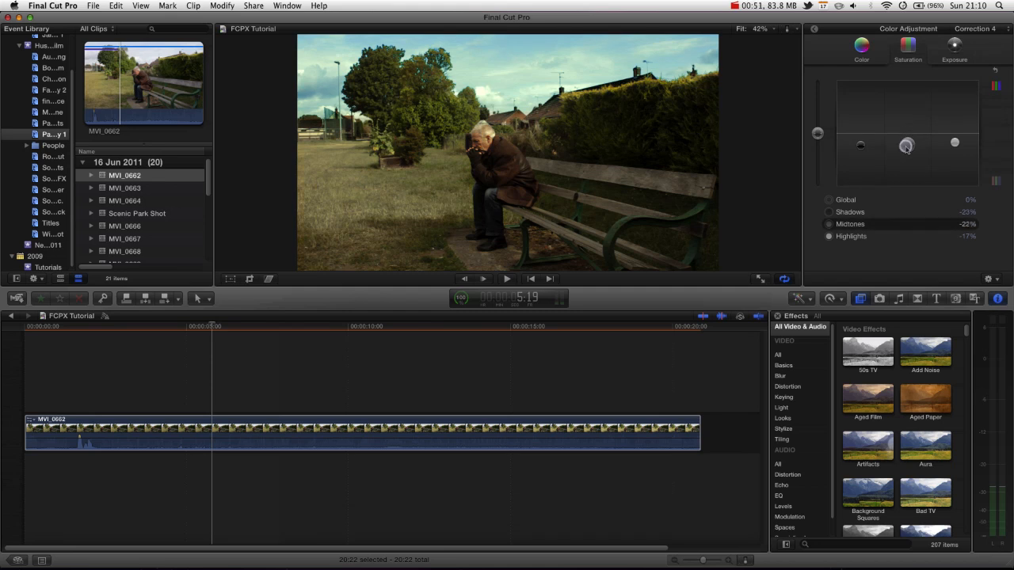
left_click_drag(905, 146, 906, 120)
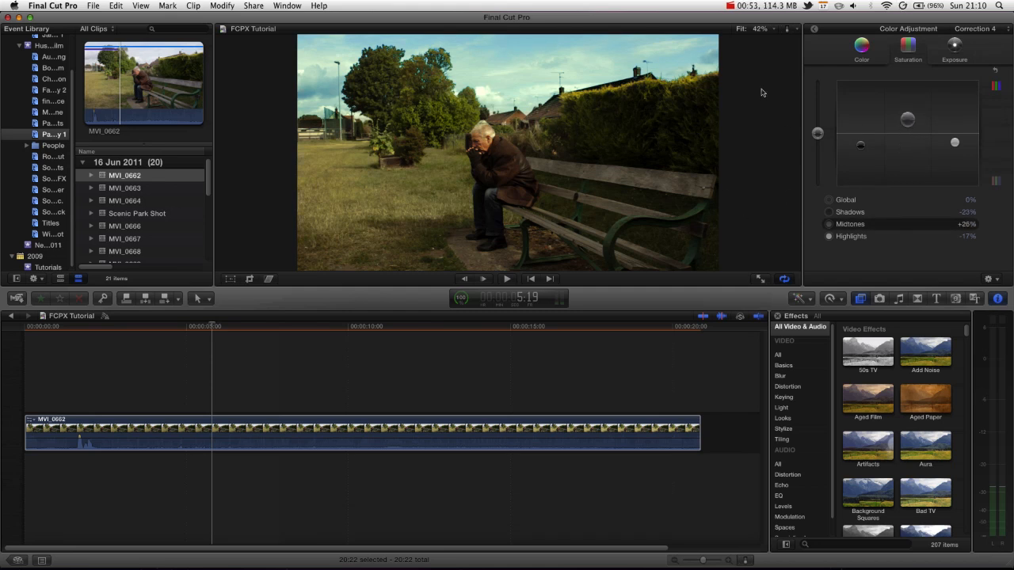
Toggle the Color effect off and on to compare the warm grade with the ungraded clip
left_click(878, 28)
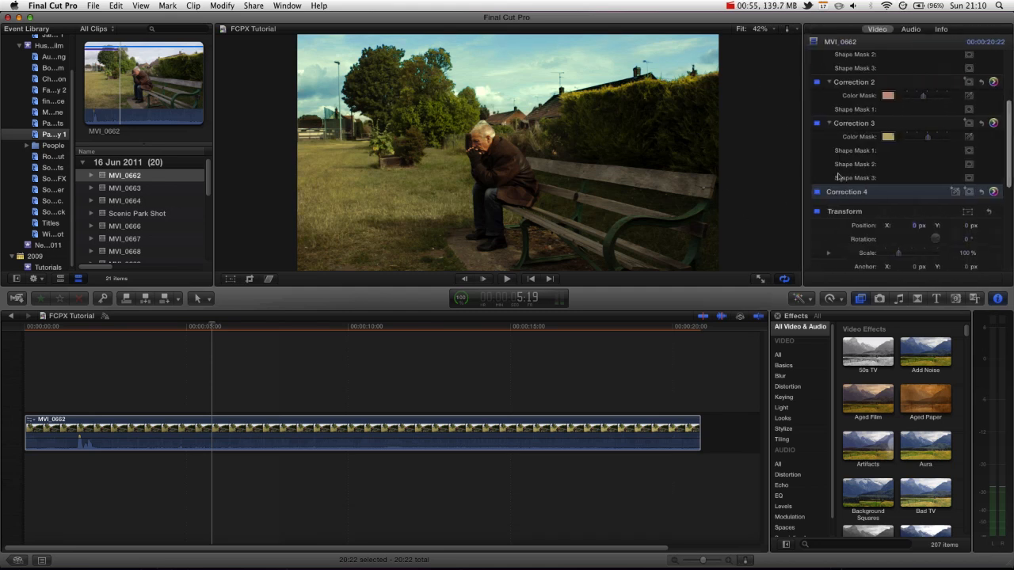
mouse_move(979, 124)
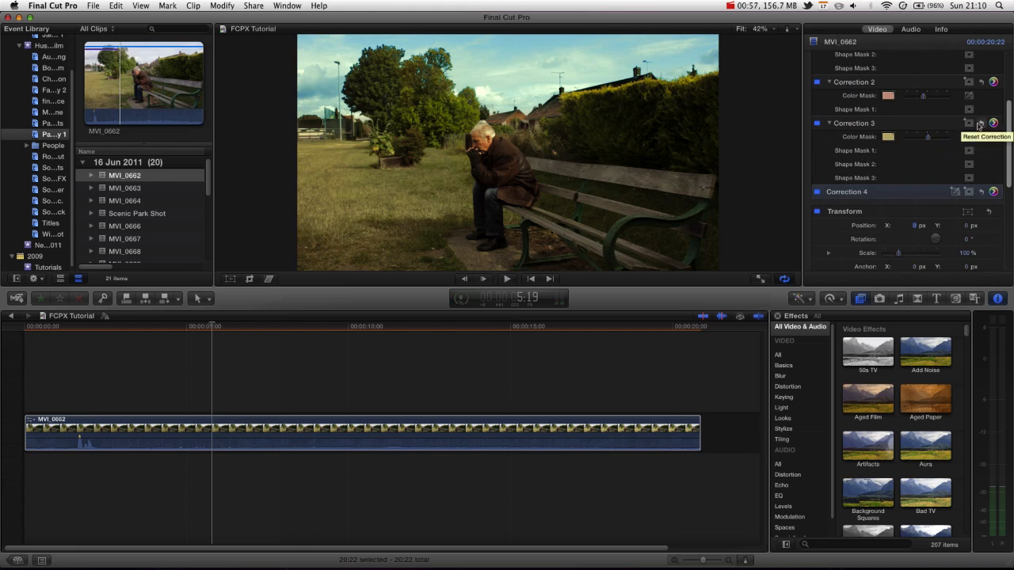
mouse_move(968, 142)
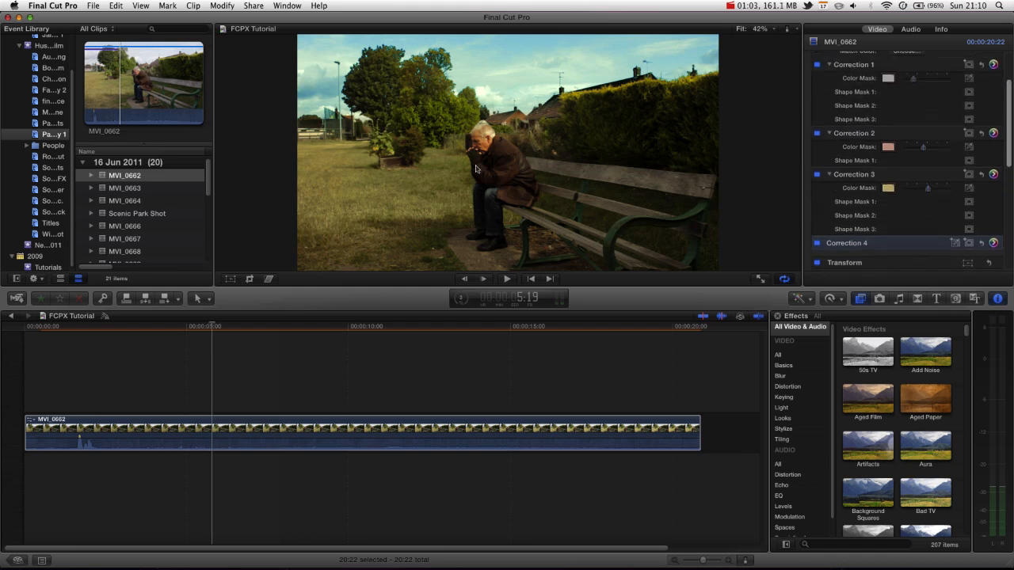
mouse_move(498, 190)
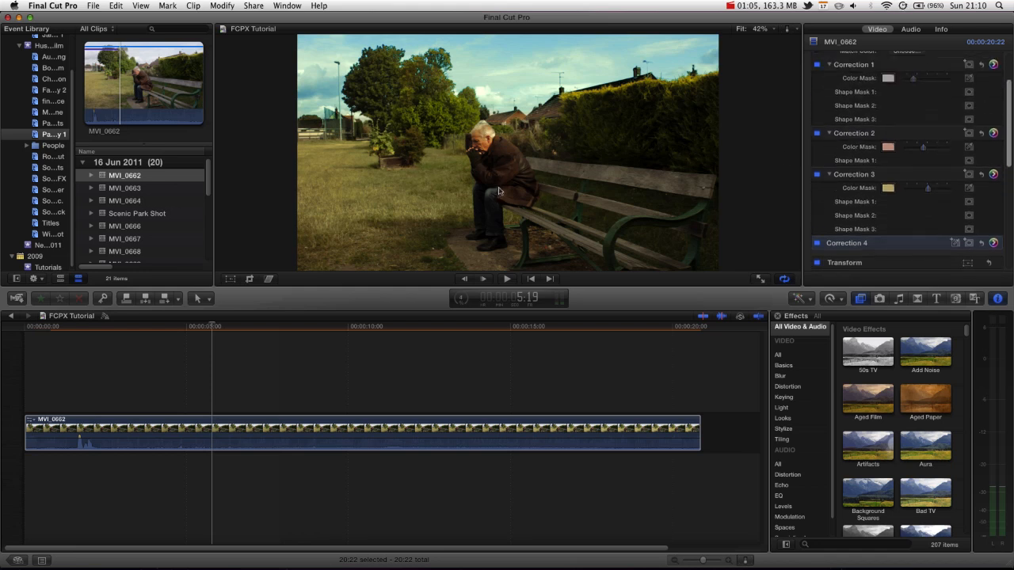
mouse_move(469, 214)
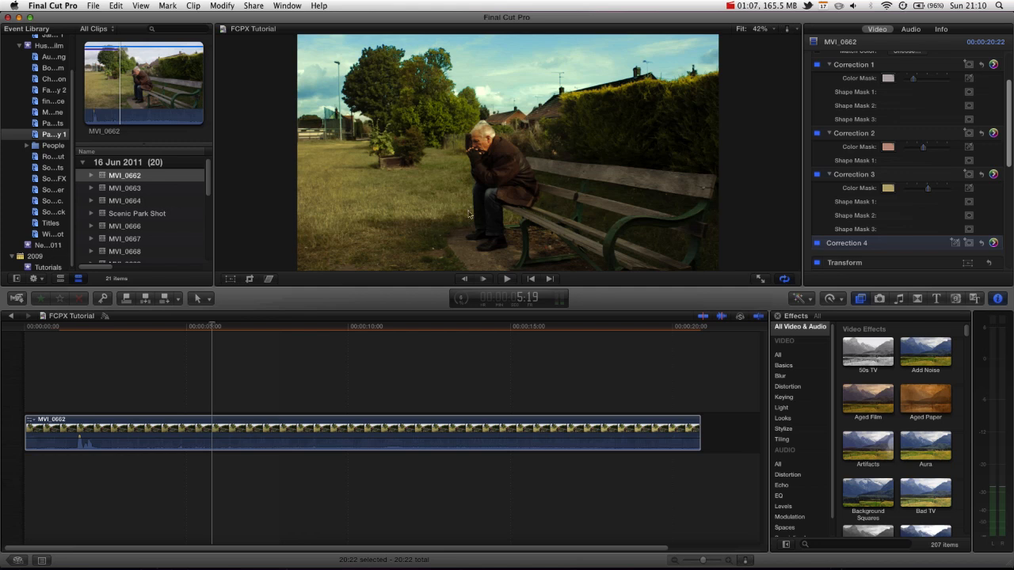
mouse_move(517, 168)
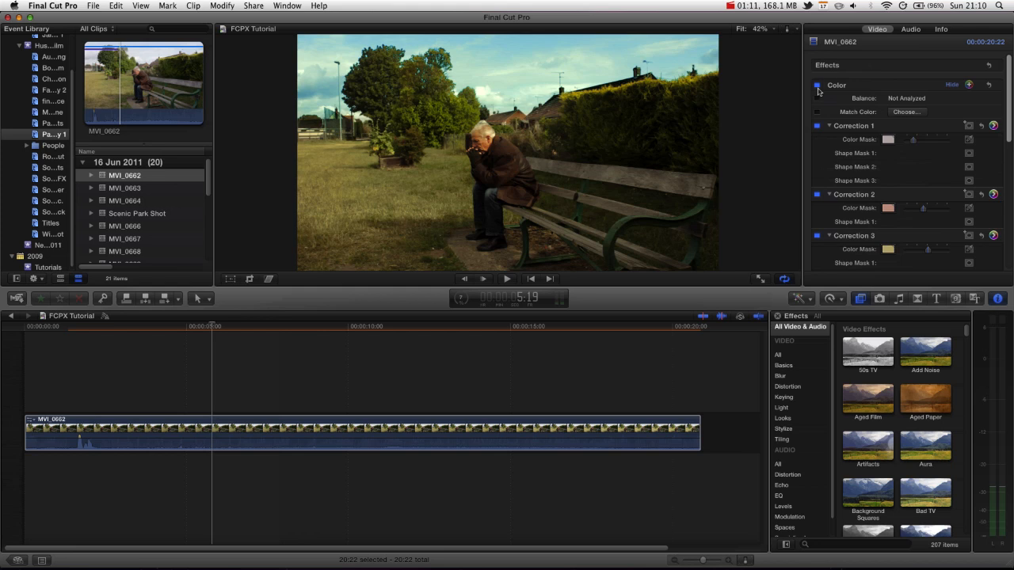
left_click(817, 86)
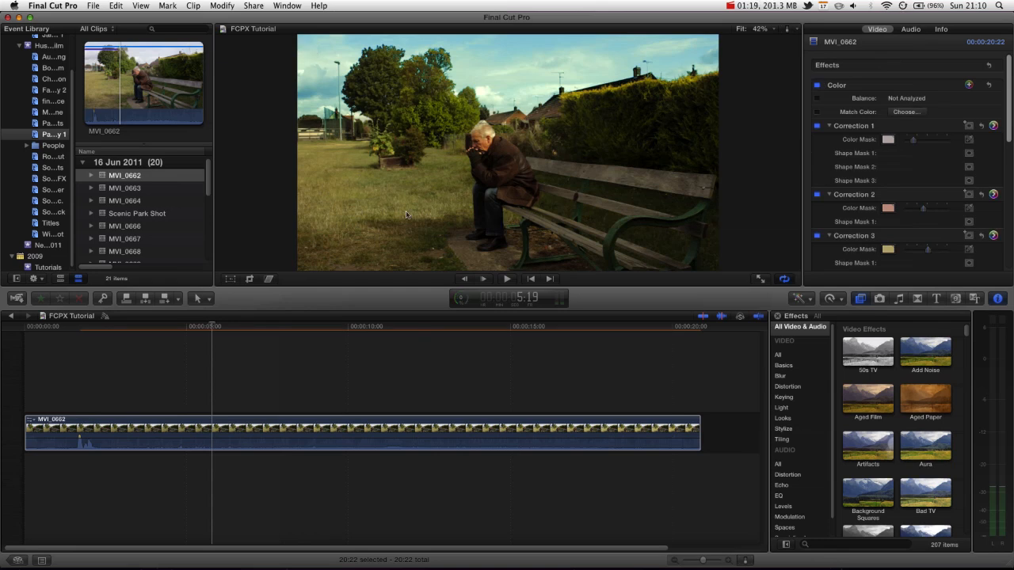
mouse_move(554, 146)
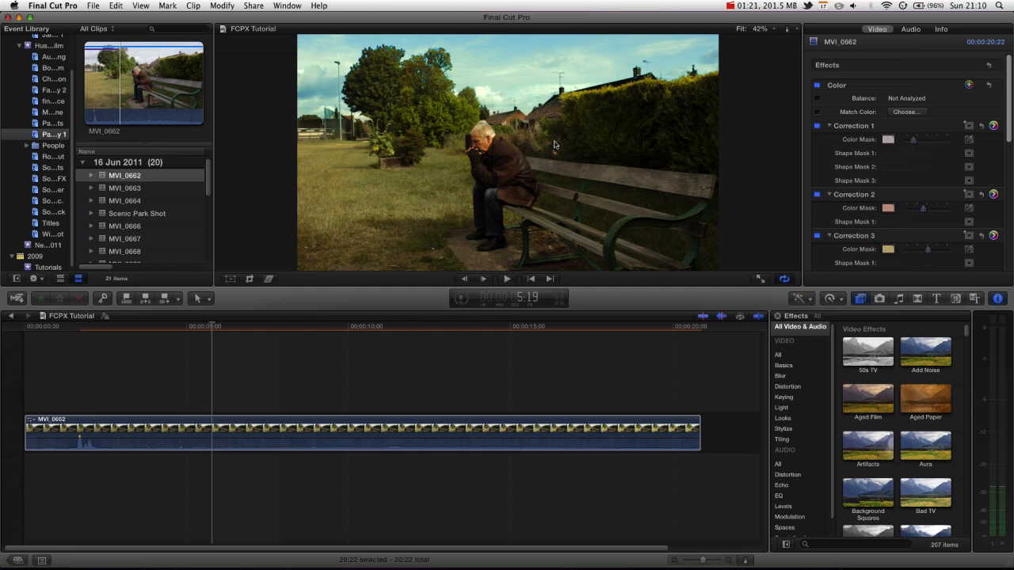
mouse_move(461, 96)
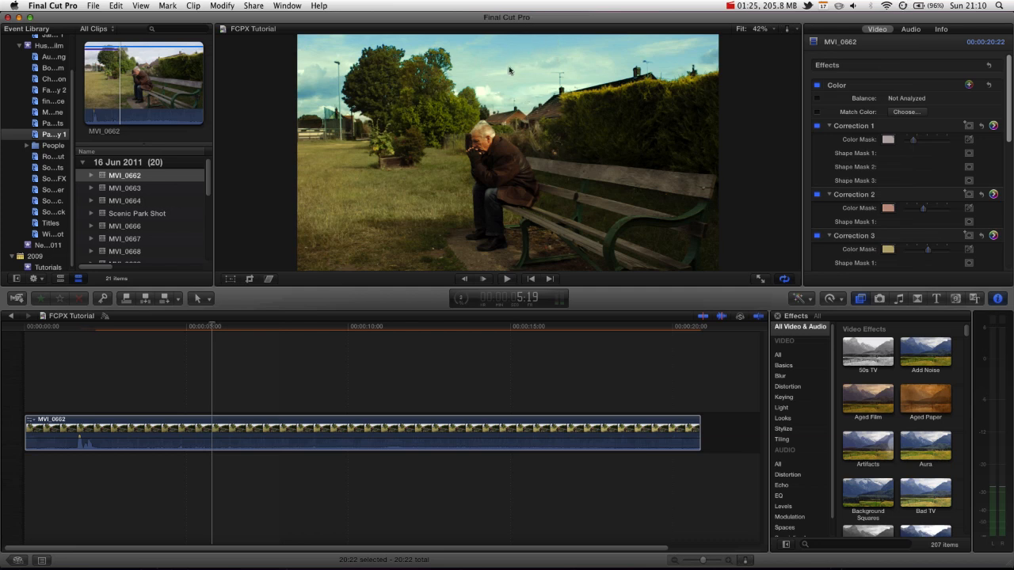
mouse_move(427, 200)
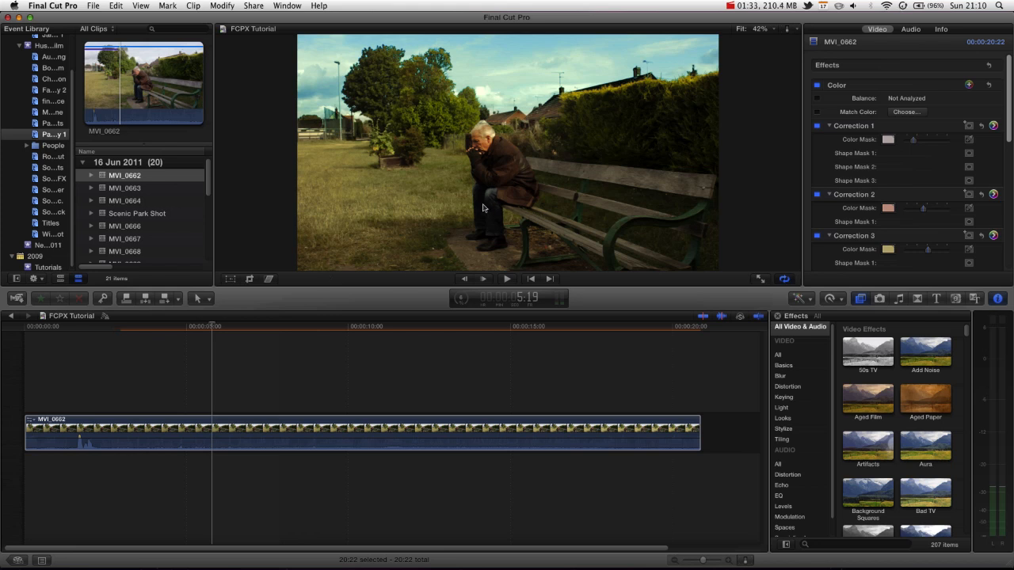
mouse_move(538, 265)
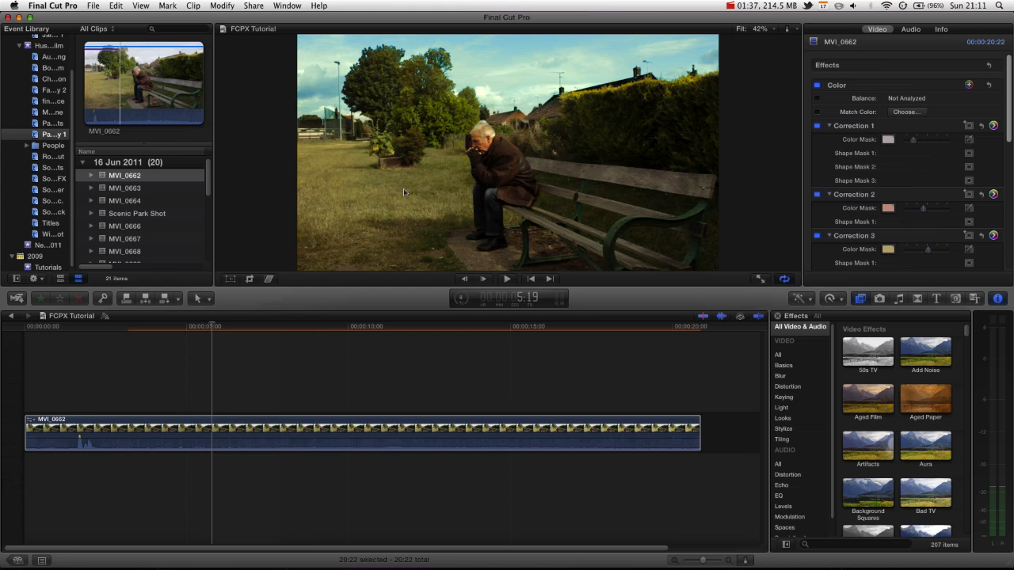
mouse_move(414, 233)
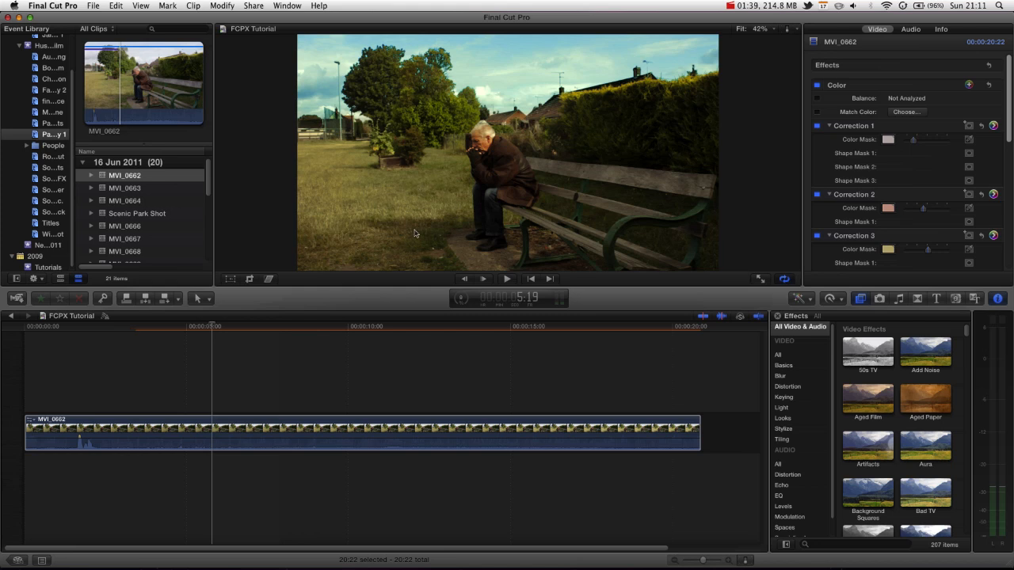
left_click(257, 431)
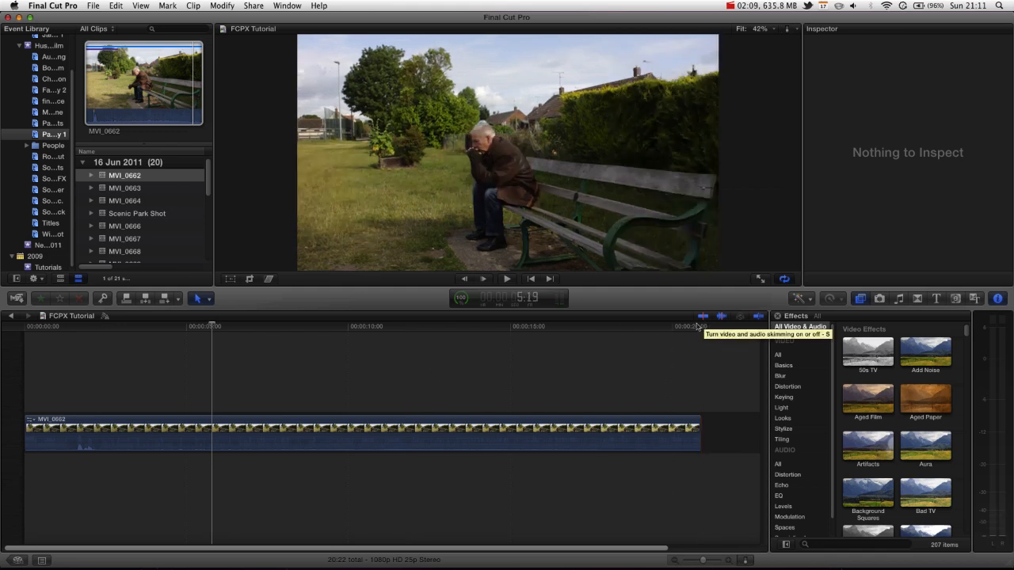
left_click(356, 327)
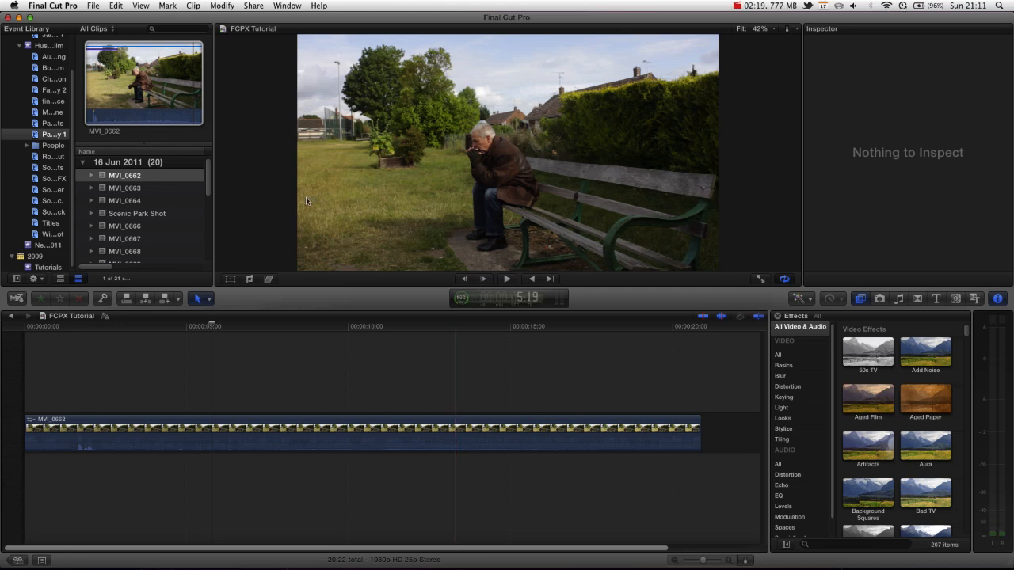
mouse_move(332, 40)
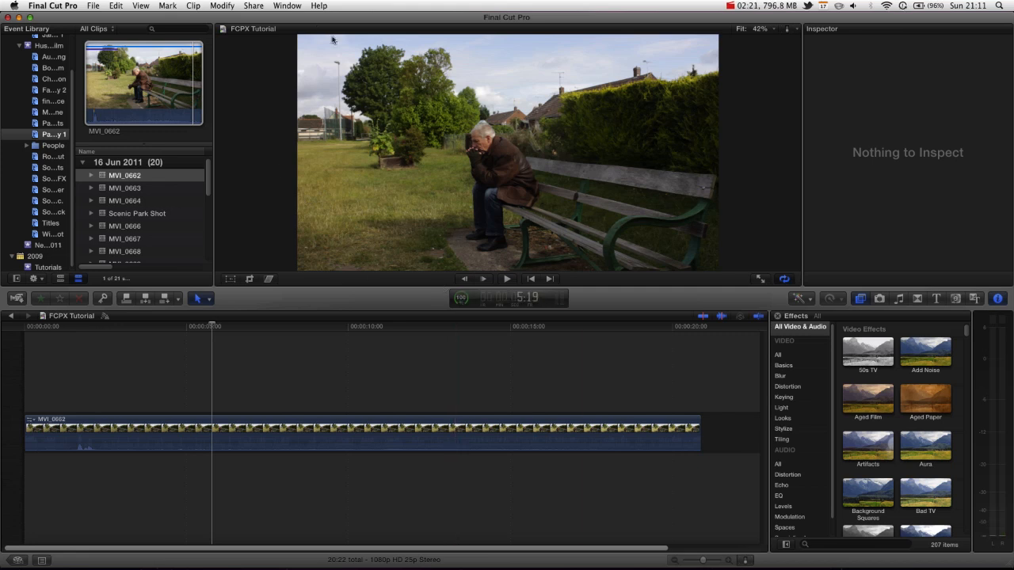
mouse_move(369, 278)
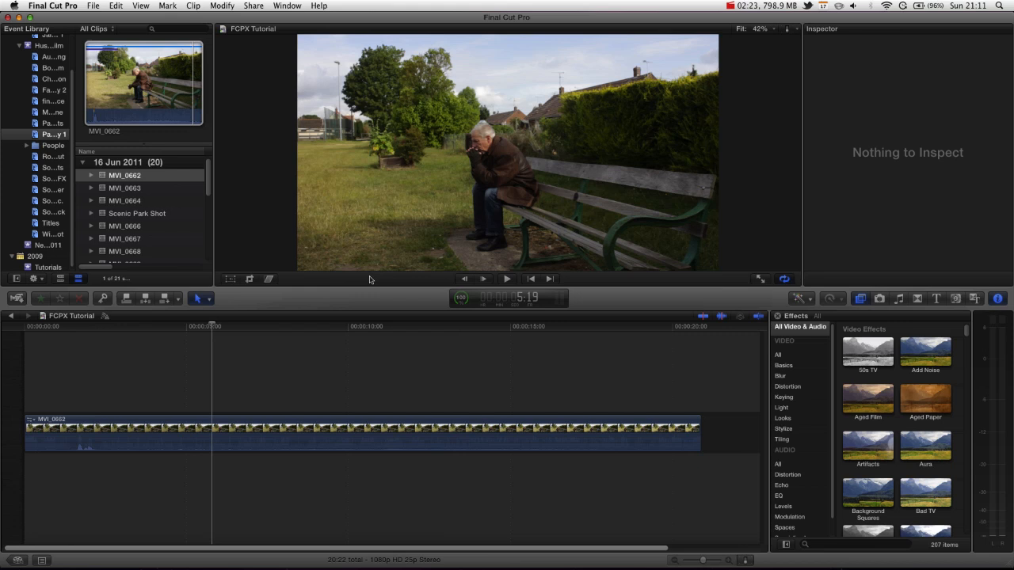
mouse_move(415, 7)
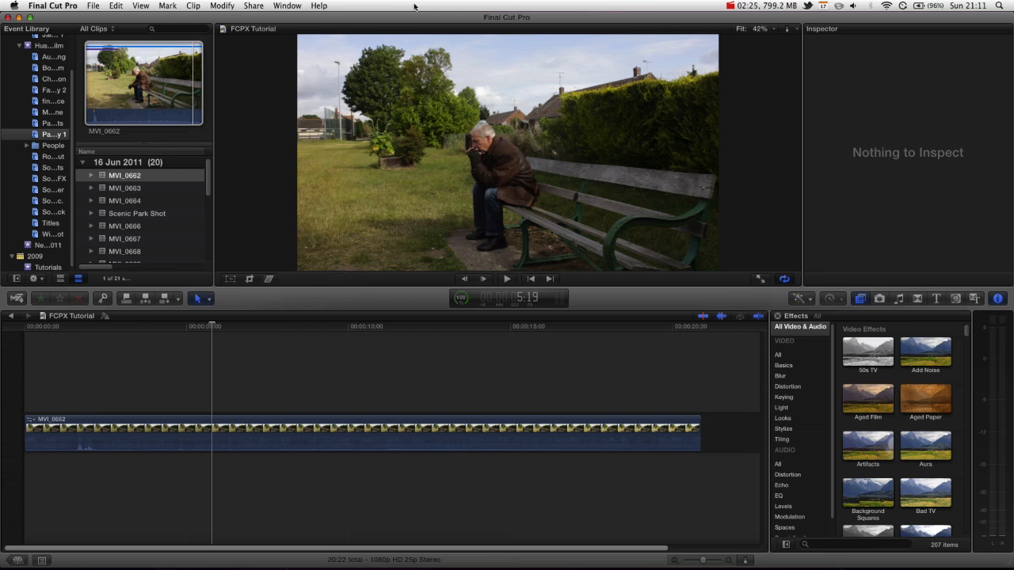
mouse_move(554, 67)
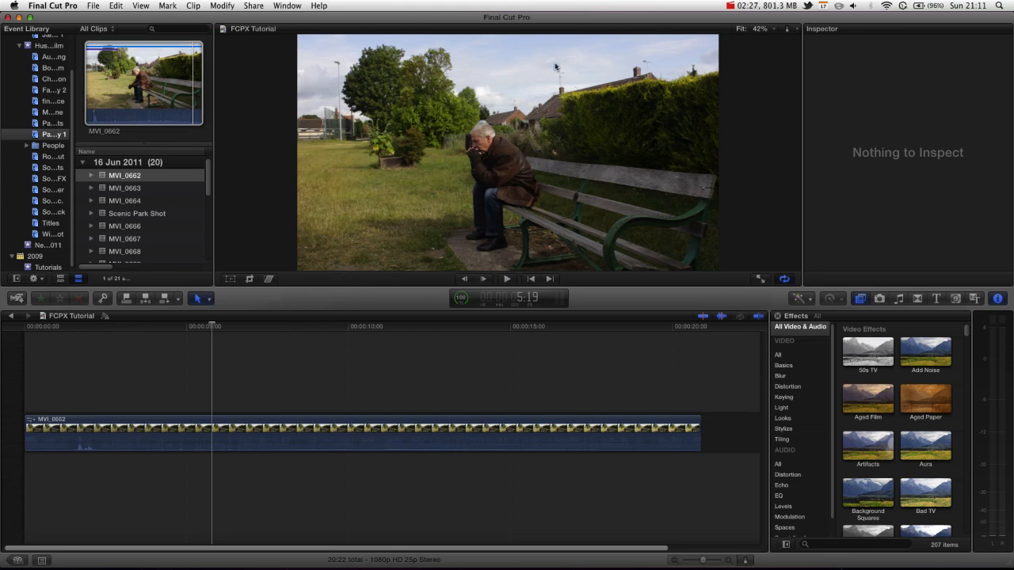
mouse_move(469, 108)
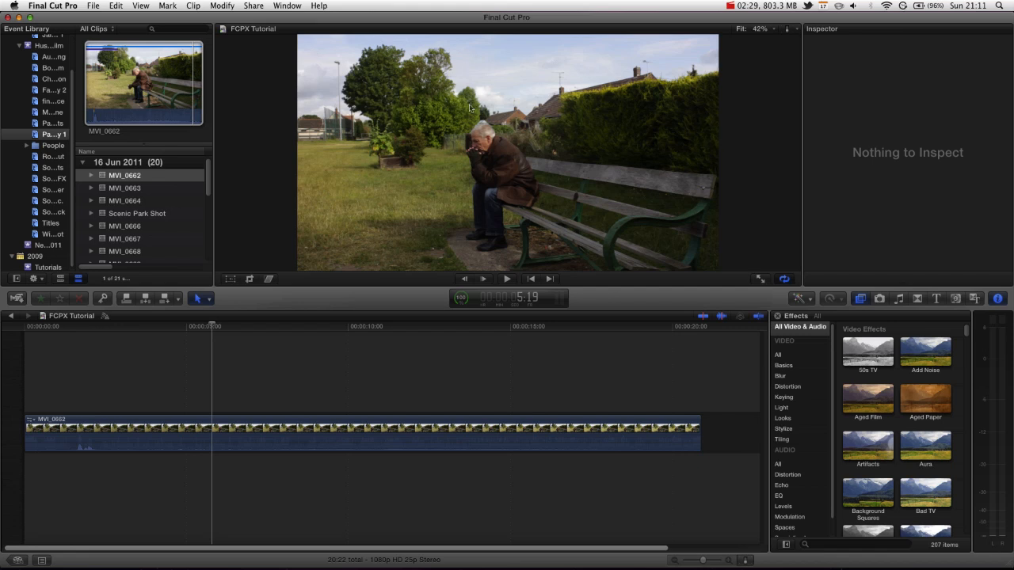
mouse_move(421, 168)
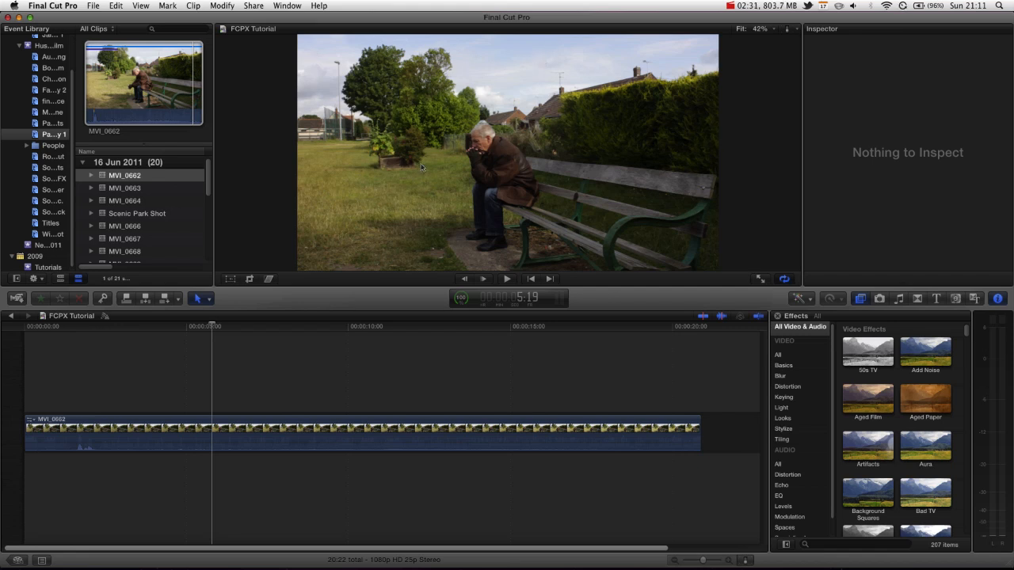
mouse_move(437, 219)
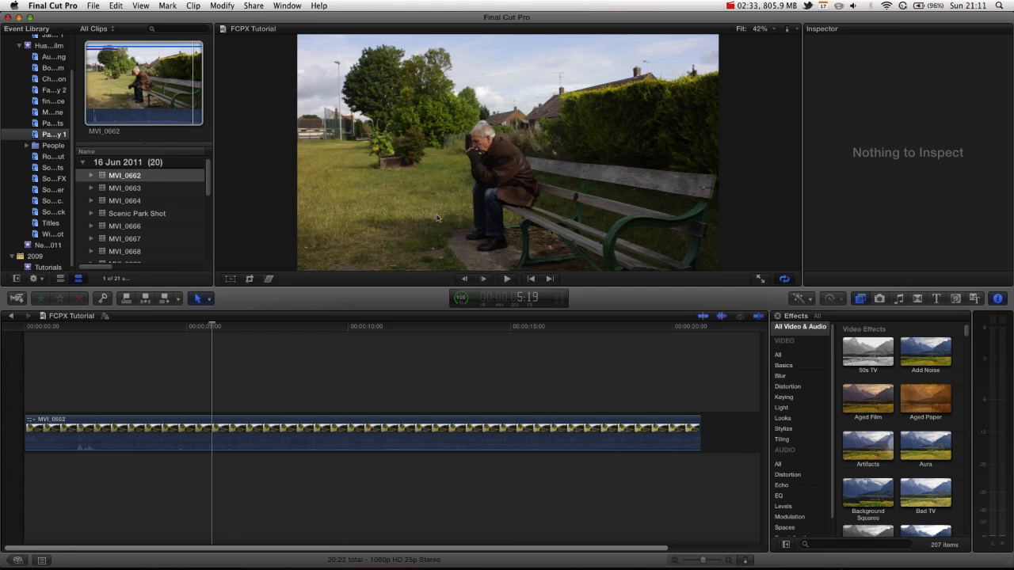
mouse_move(485, 202)
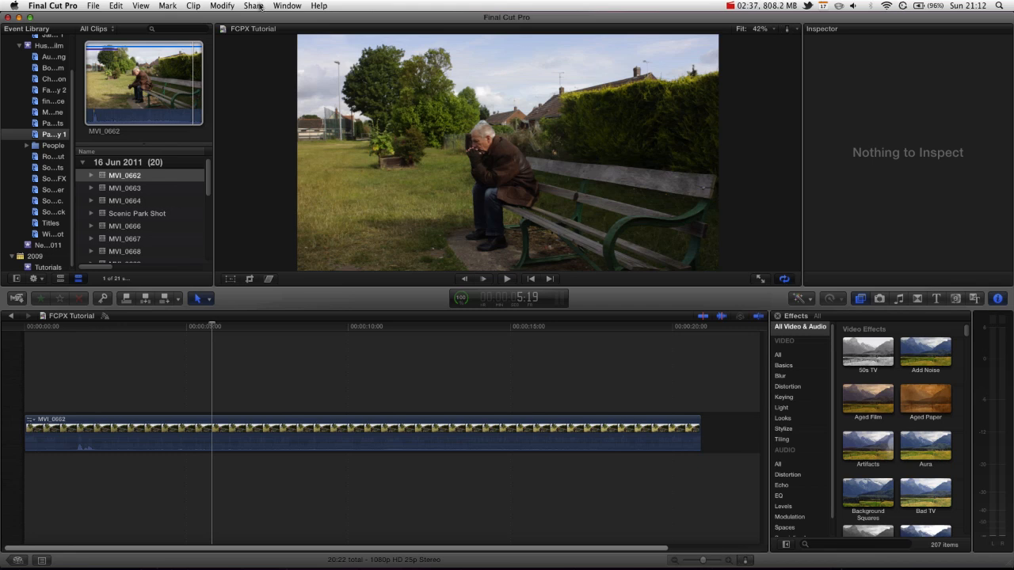
Show the RGB Overlay histogram video scope beside the viewer via the Window menu
left_click(287, 6)
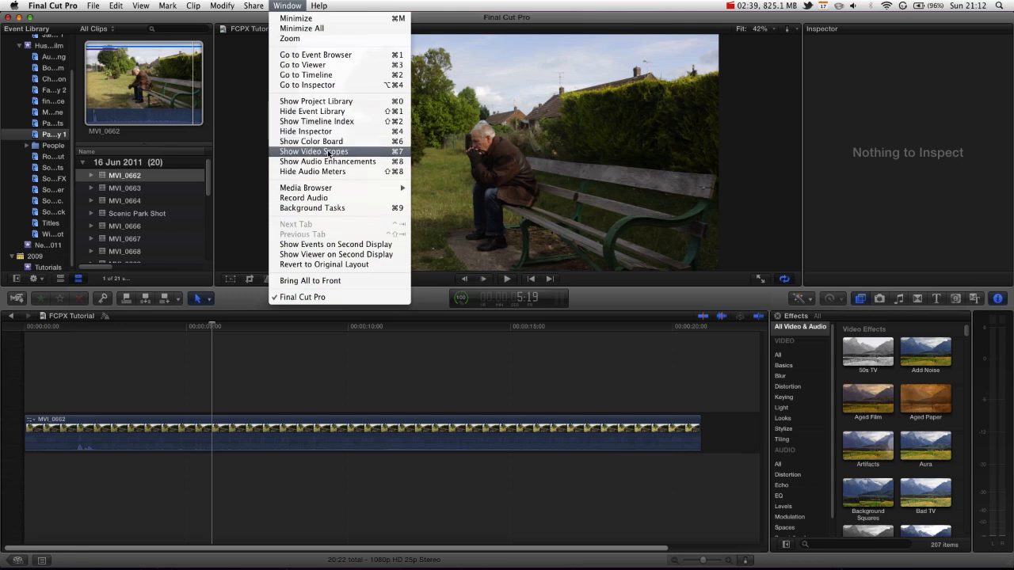
left_click(313, 152)
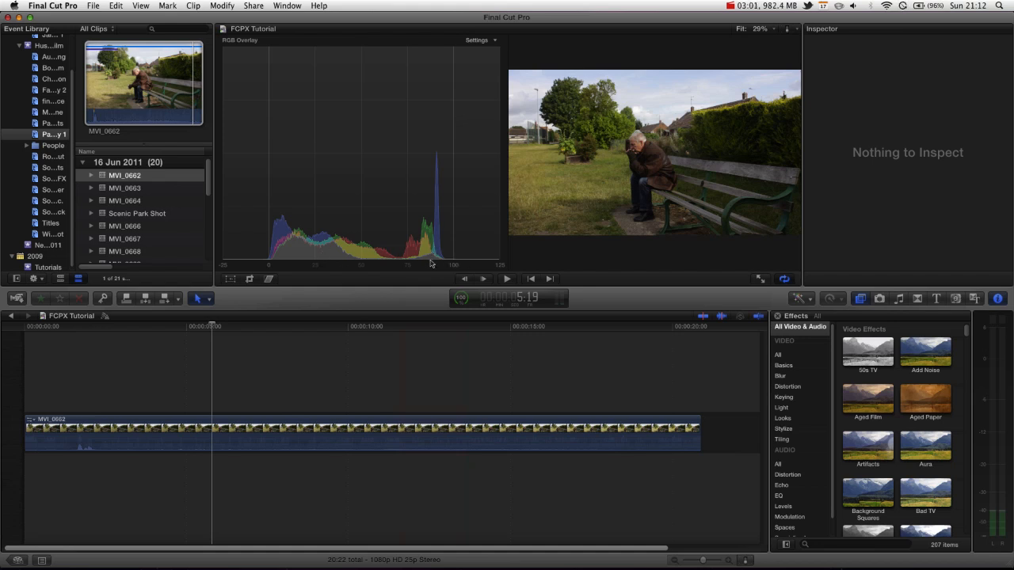
mouse_move(430, 250)
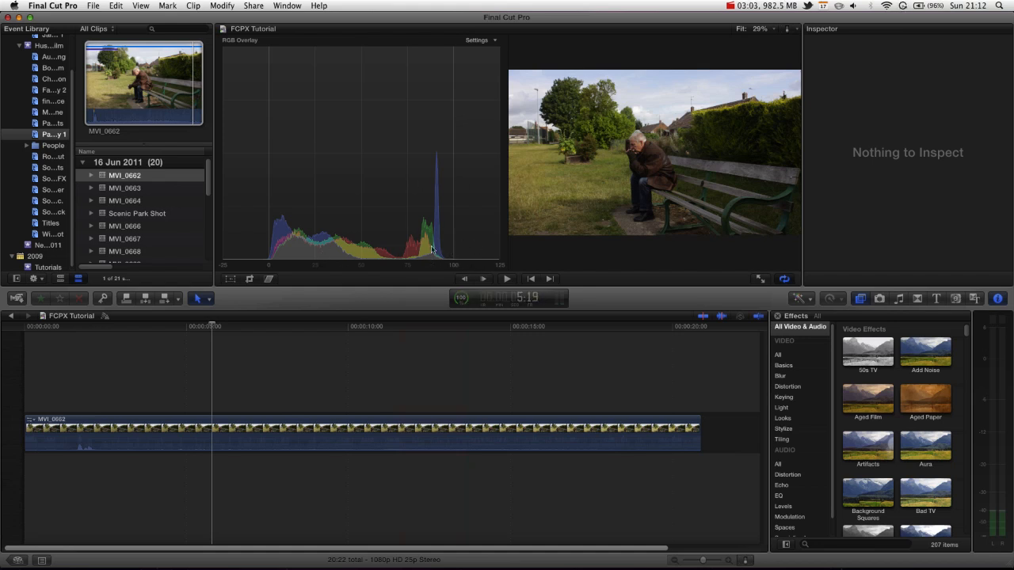
mouse_move(285, 263)
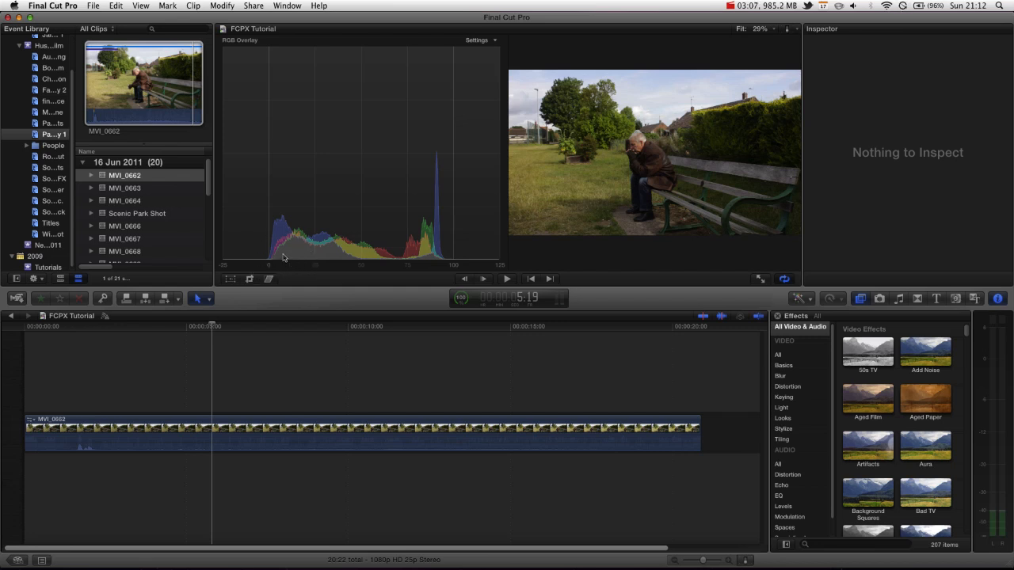
mouse_move(329, 254)
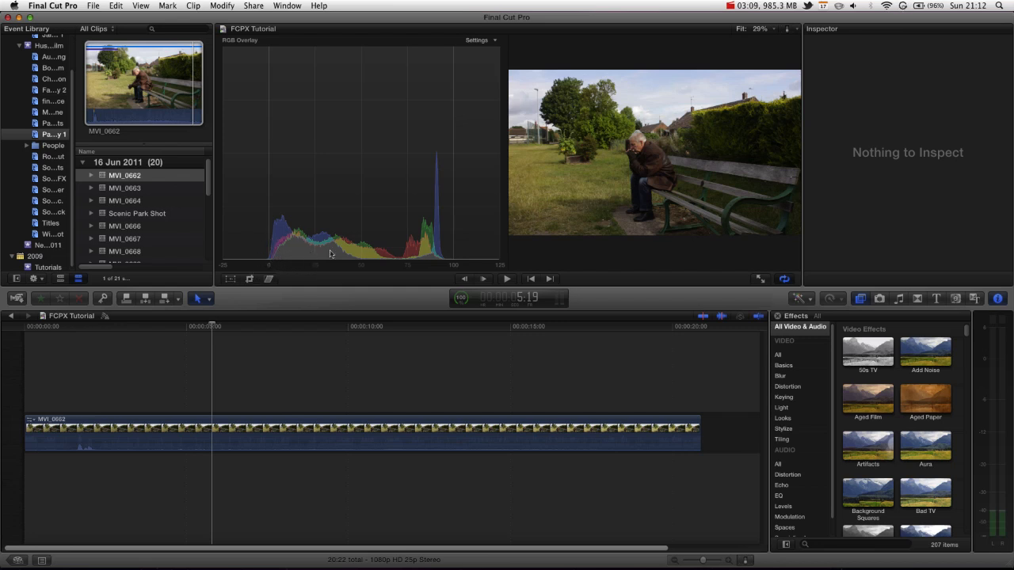
mouse_move(402, 250)
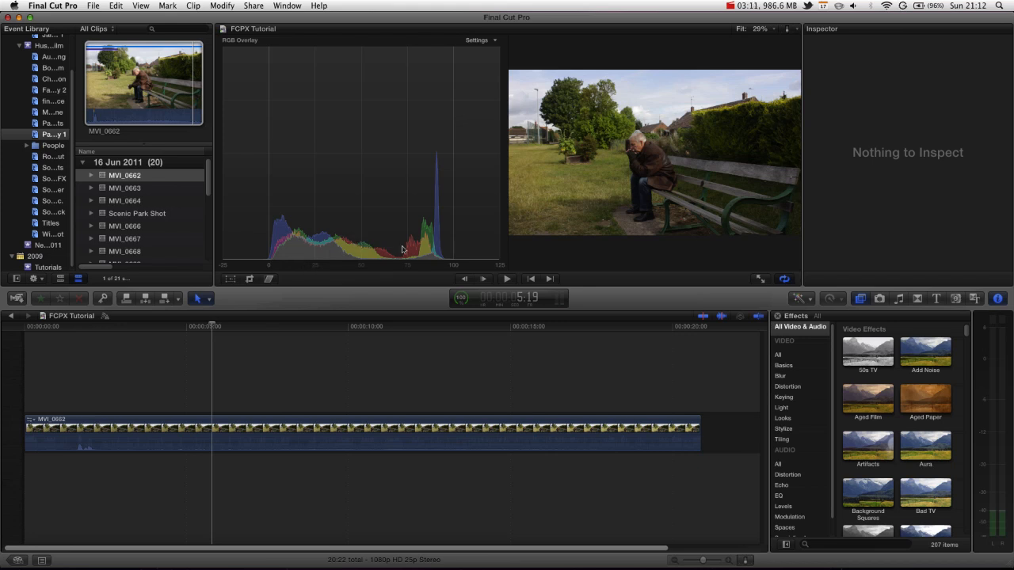
mouse_move(491, 139)
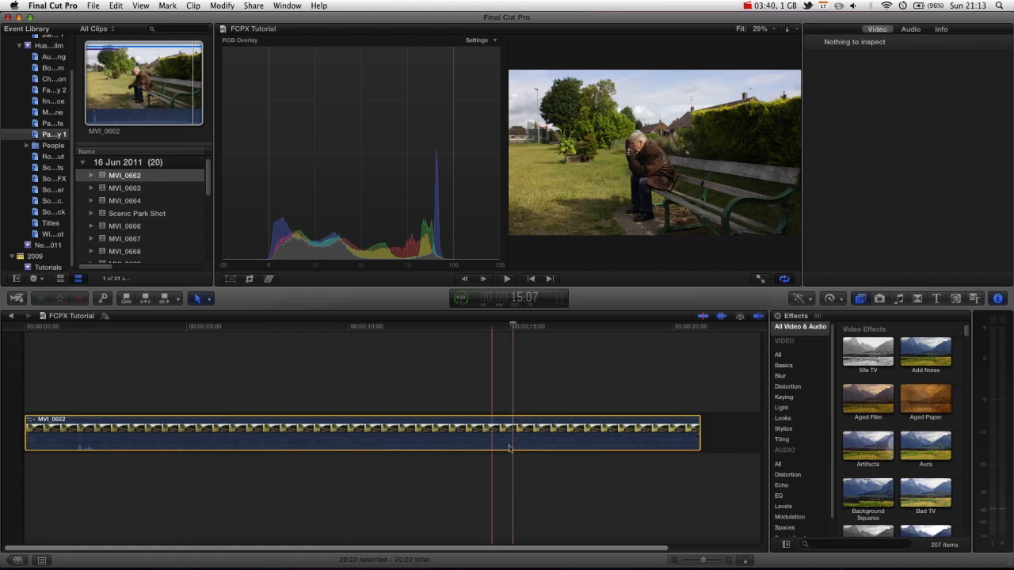
Select the MVI_0062 clip and display its Video inspector with Correction 1
left_click(998, 298)
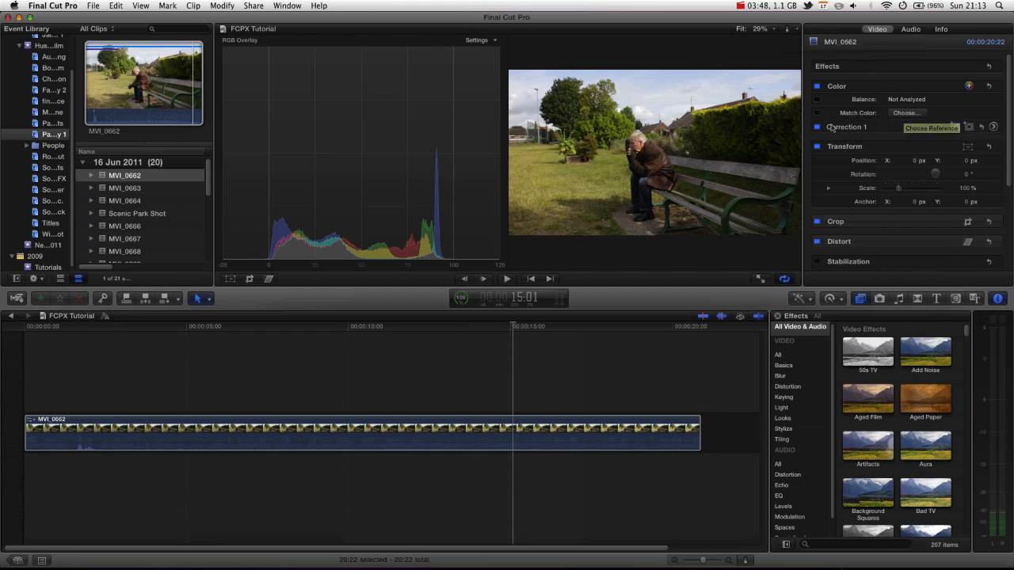
mouse_move(966, 127)
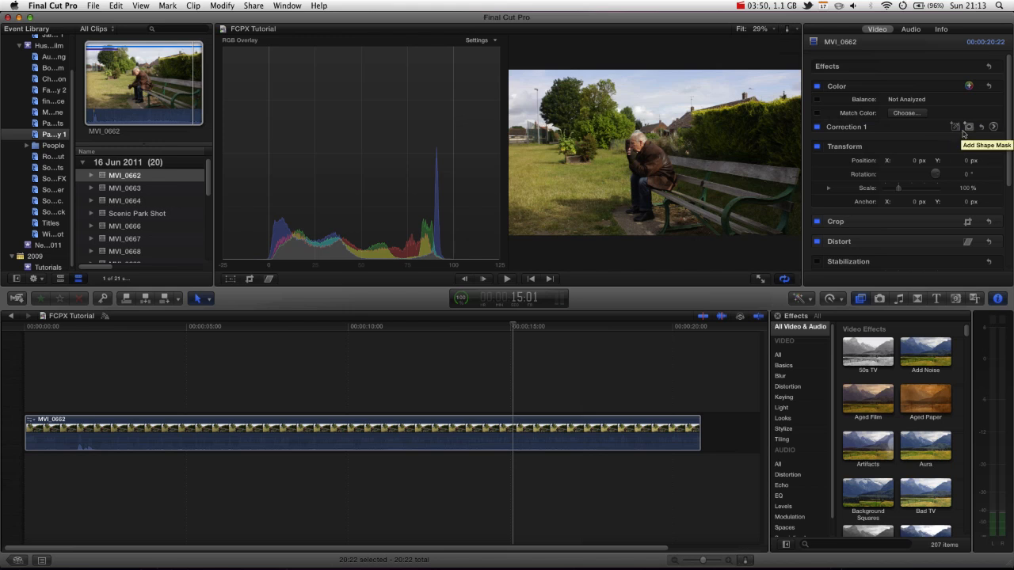
left_click(507, 278)
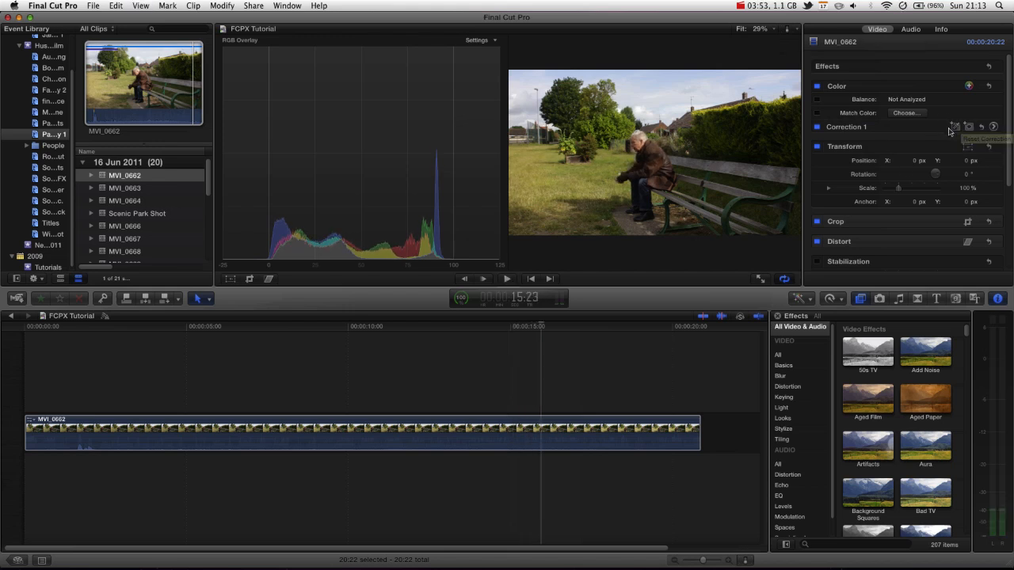
mouse_move(967, 126)
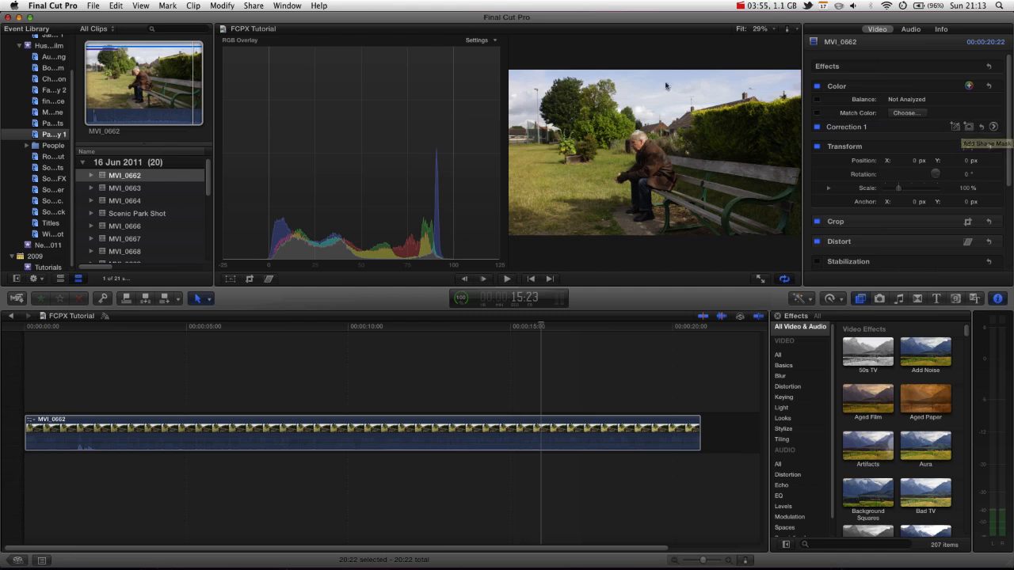
mouse_move(954, 129)
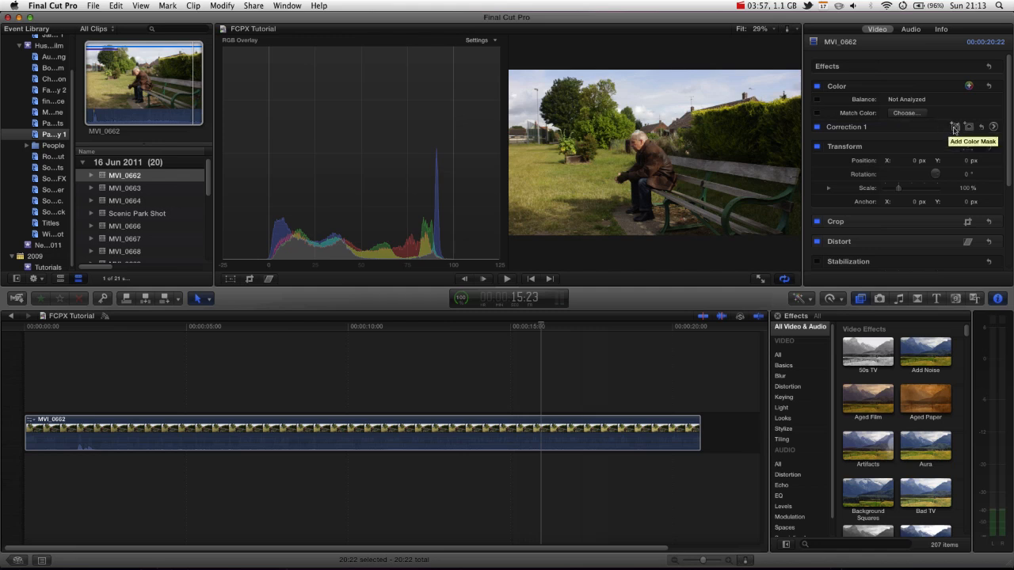
Add a colour mask to Correction 1 sampled from the pale sky
left_click(954, 127)
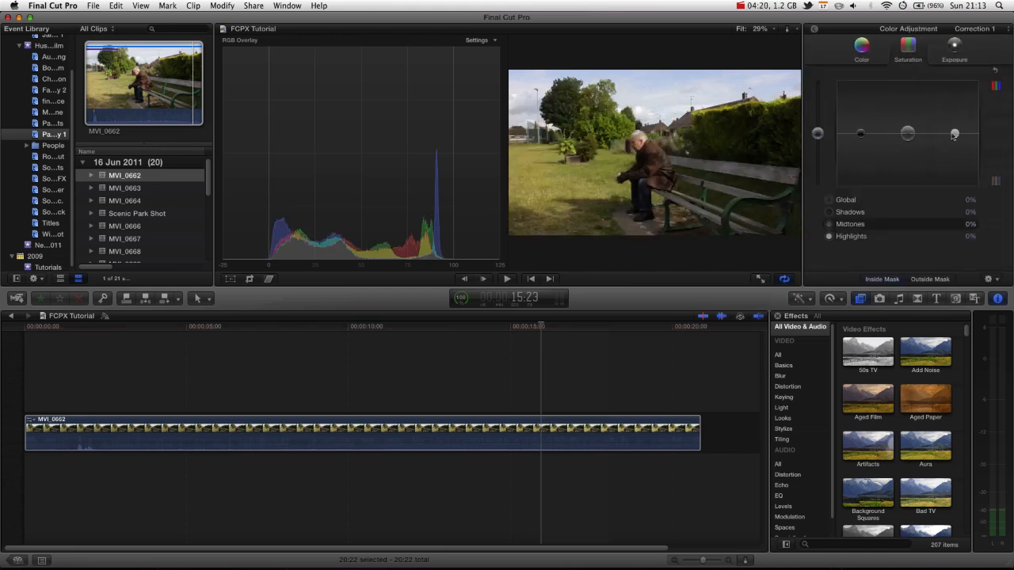
left_click_drag(954, 133, 954, 92)
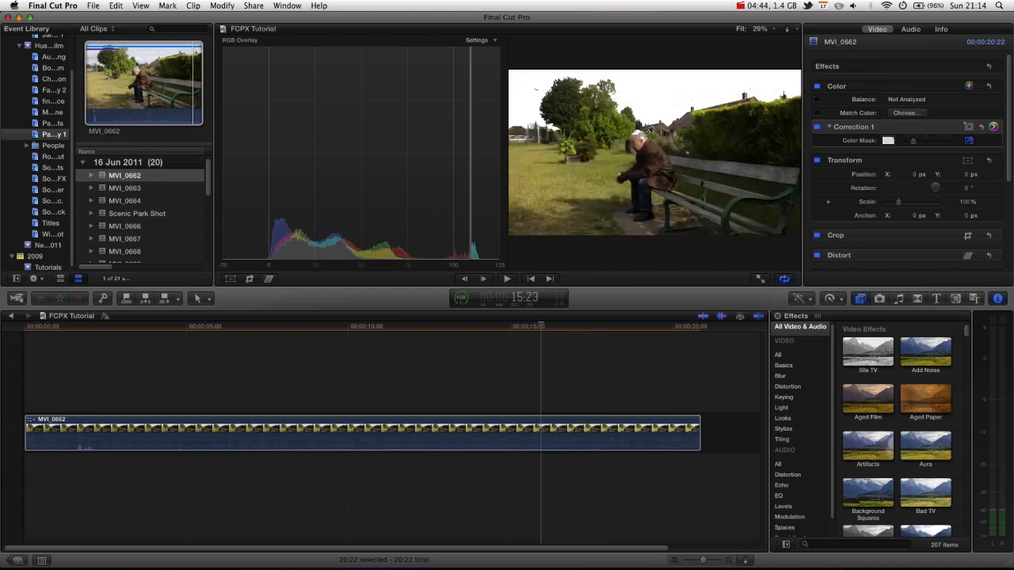
mouse_move(966, 127)
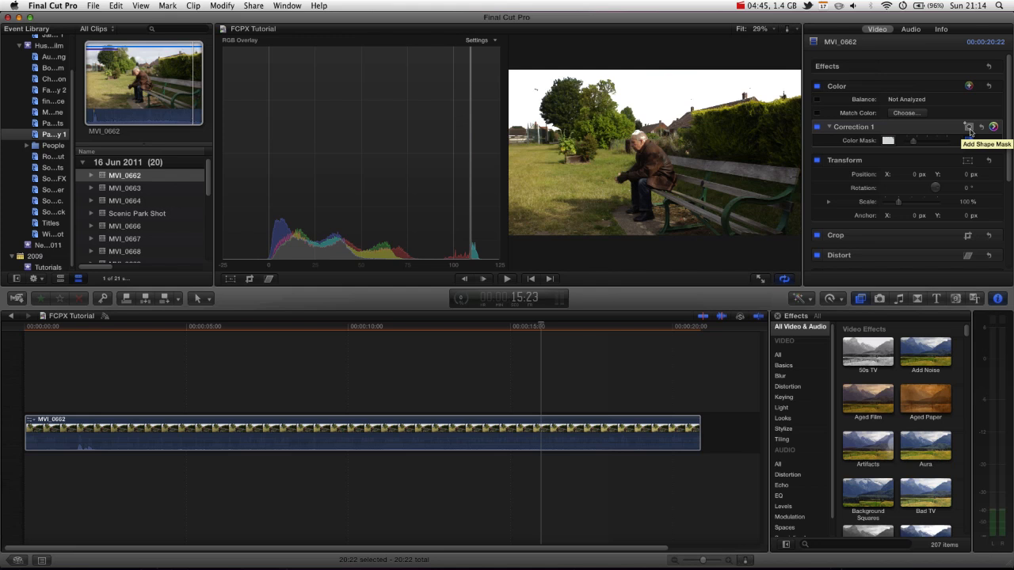
Add an oval shape mask to Correction 1 over the sky area
left_click(968, 127)
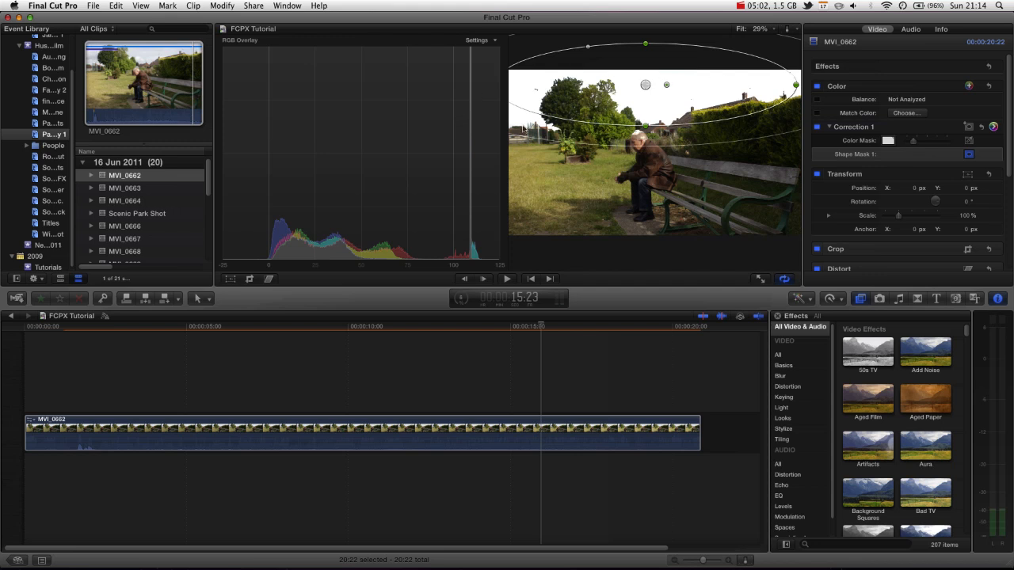
mouse_move(620, 198)
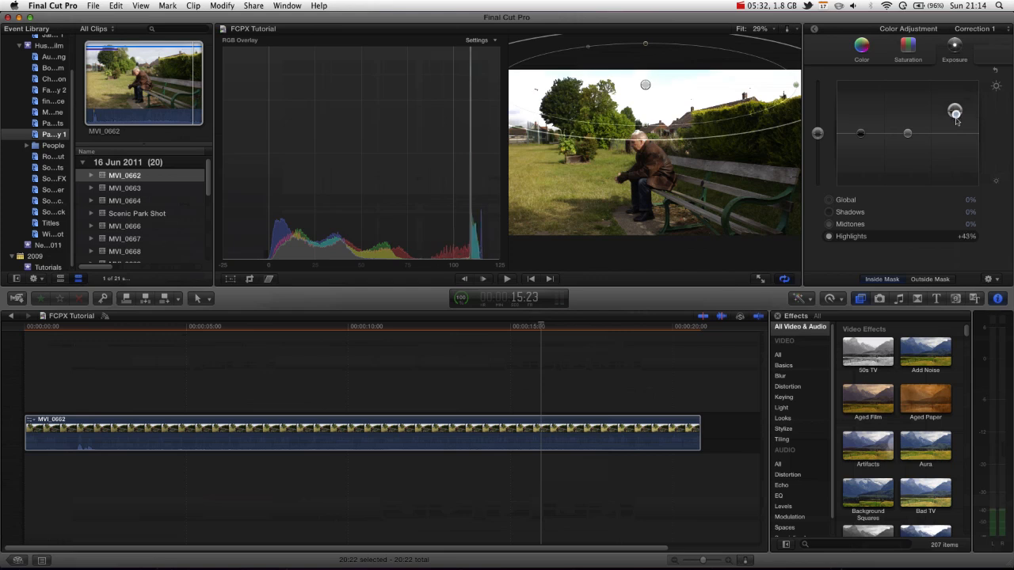
Inside the sky mask, raise highlights and midtones exposure and darken the shadows
left_click_drag(953, 111, 954, 135)
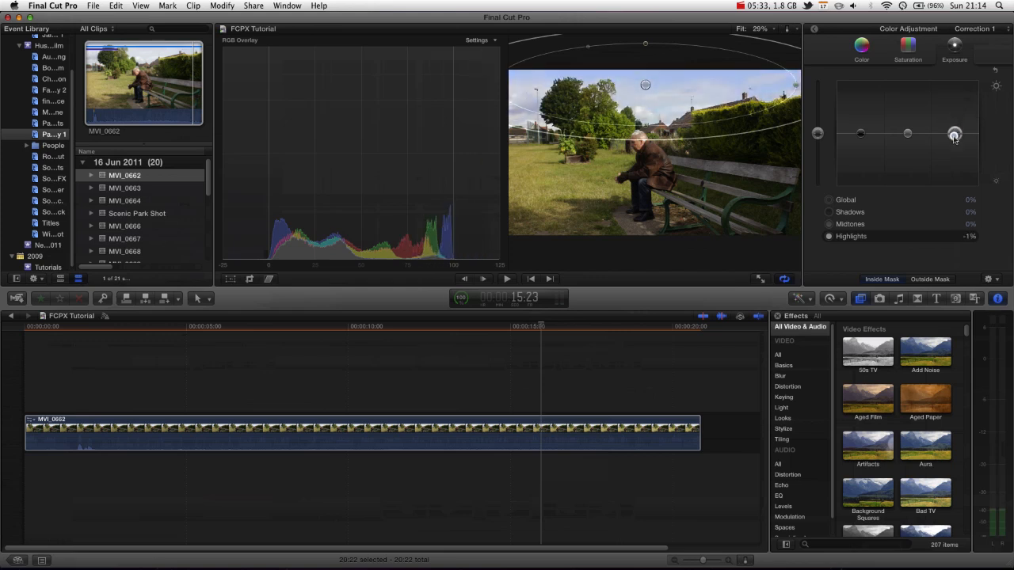
left_click_drag(953, 133, 953, 130)
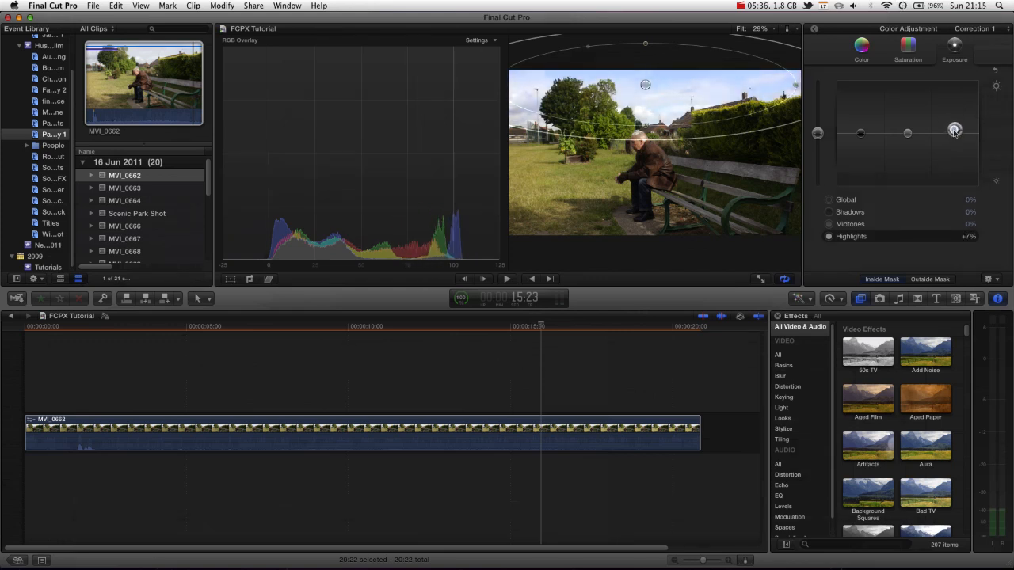
left_click_drag(954, 129, 906, 130)
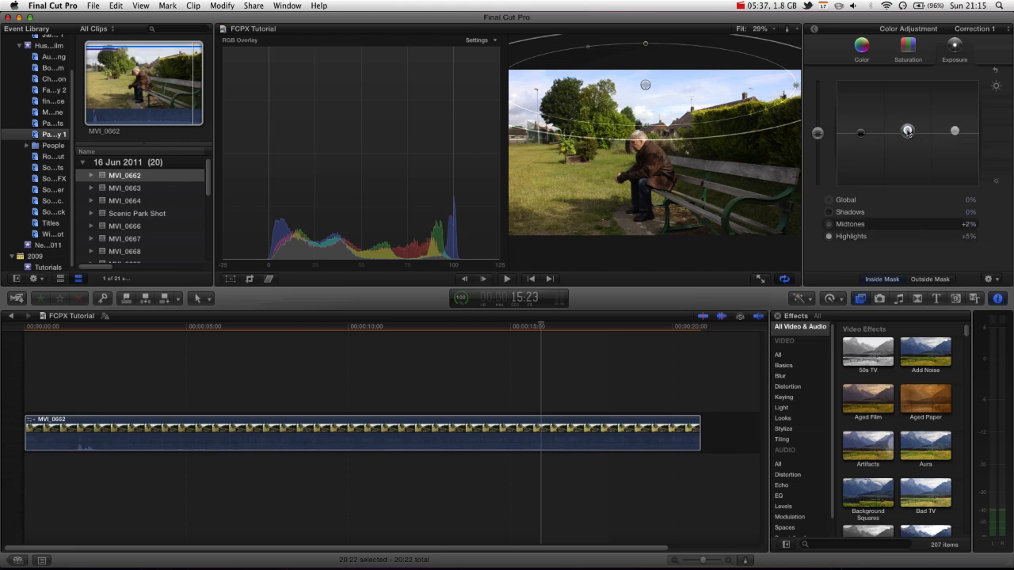
left_click_drag(907, 130, 907, 127)
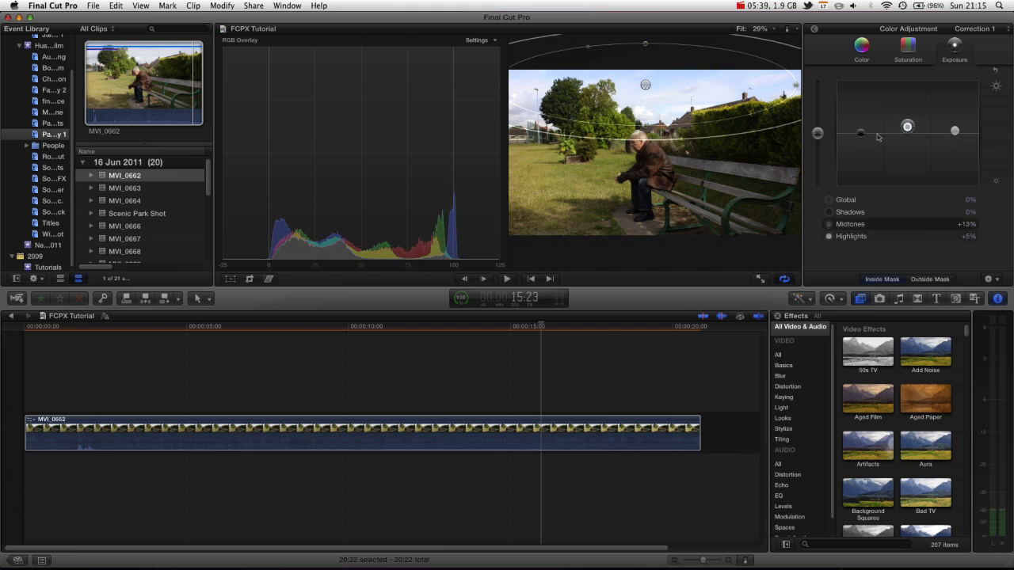
left_click_drag(862, 133, 861, 139)
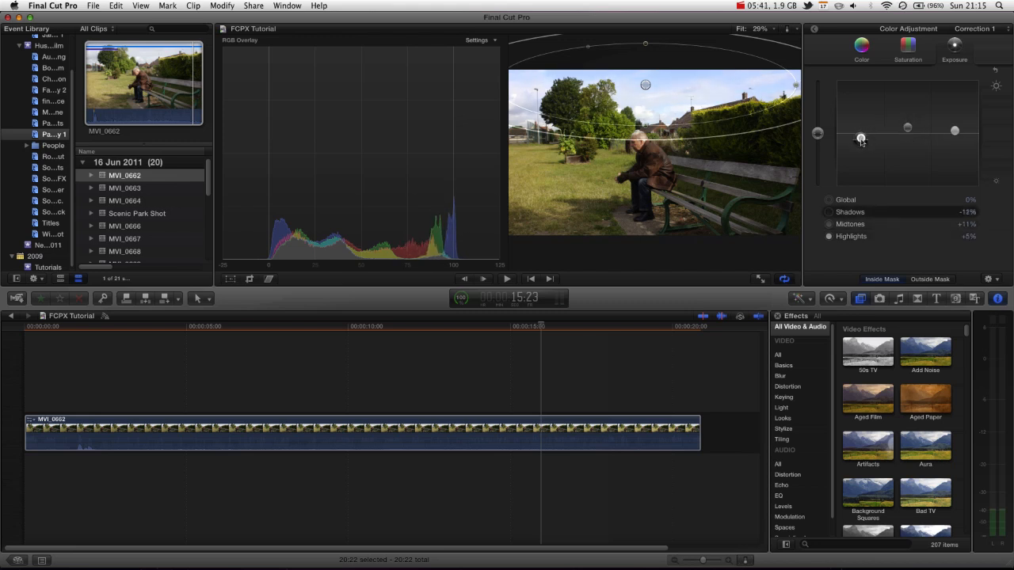
left_click_drag(861, 136, 863, 157)
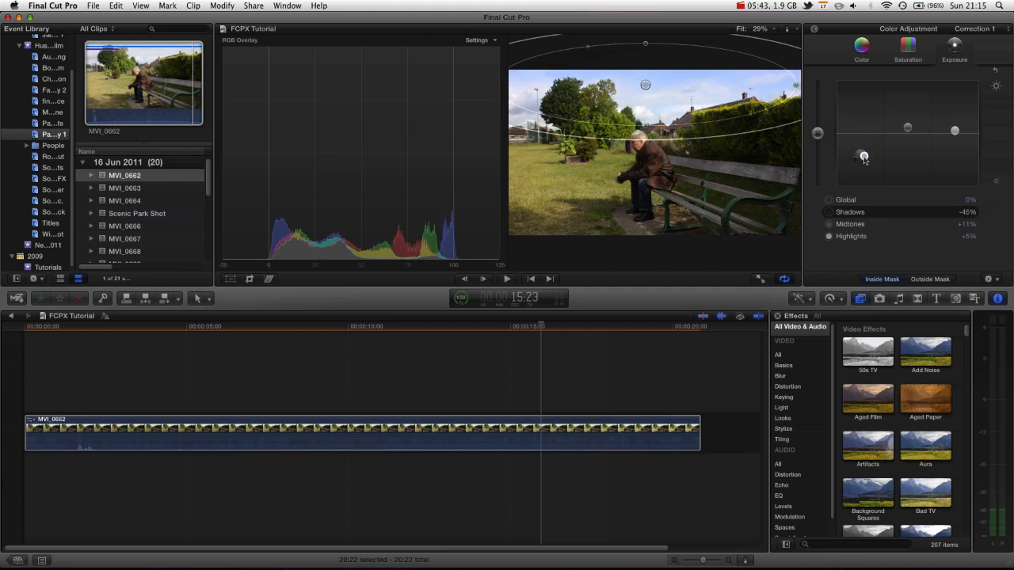
left_click_drag(863, 157, 862, 163)
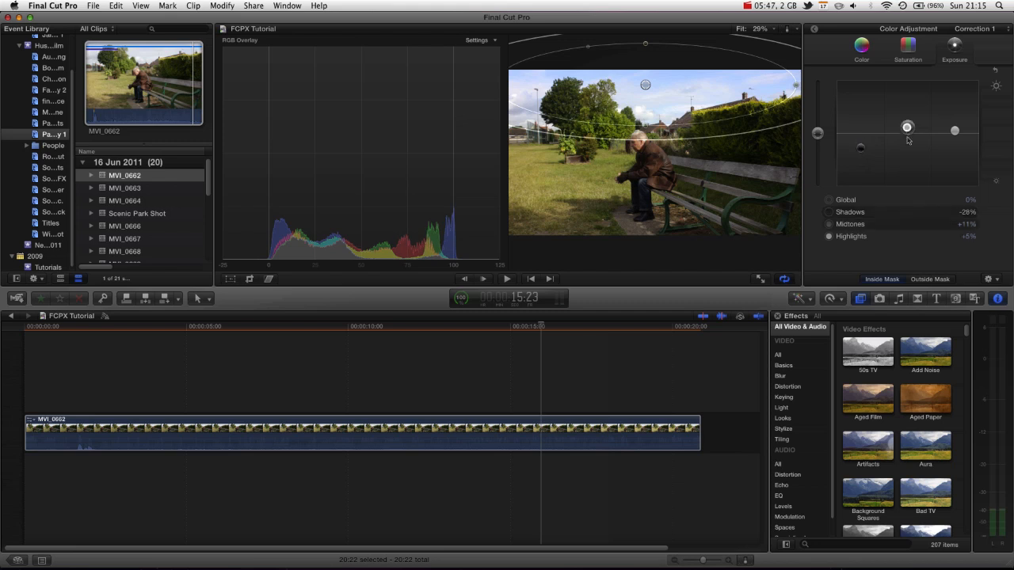
left_click_drag(908, 127, 907, 148)
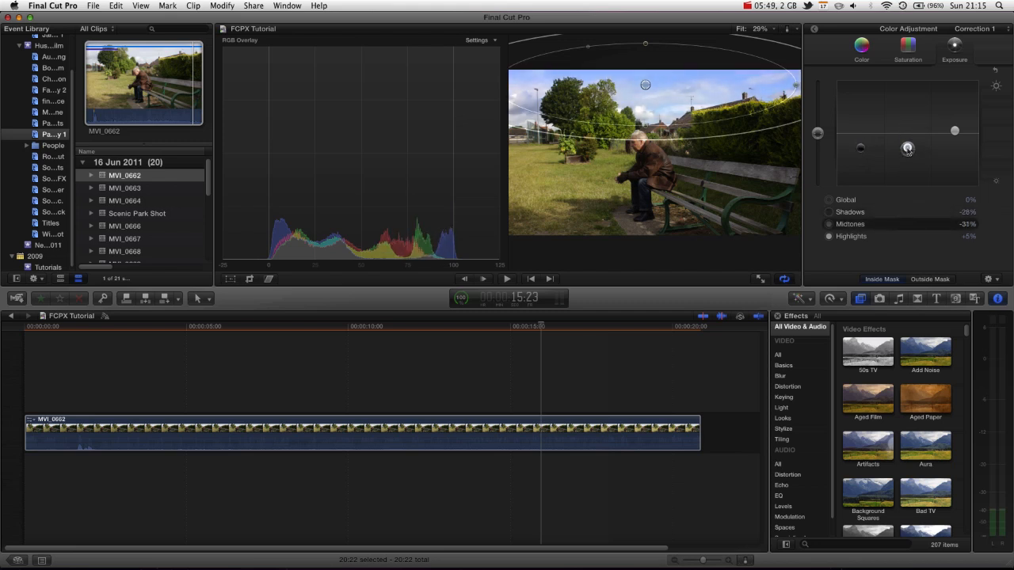
left_click_drag(909, 149, 909, 147)
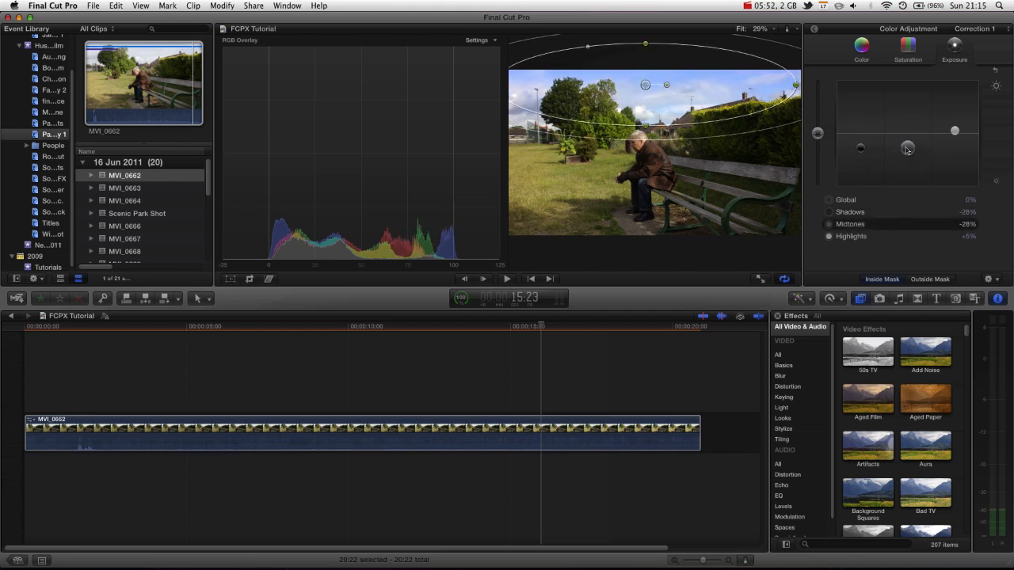
Tint the masked sky's highlights toward blue on the Color board
left_click(861, 47)
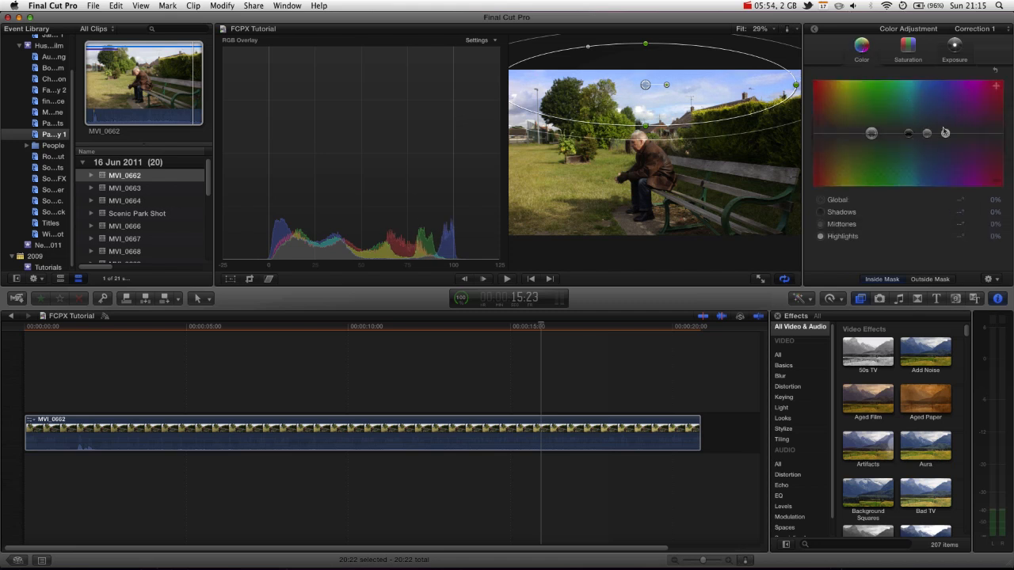
left_click_drag(944, 133, 909, 126)
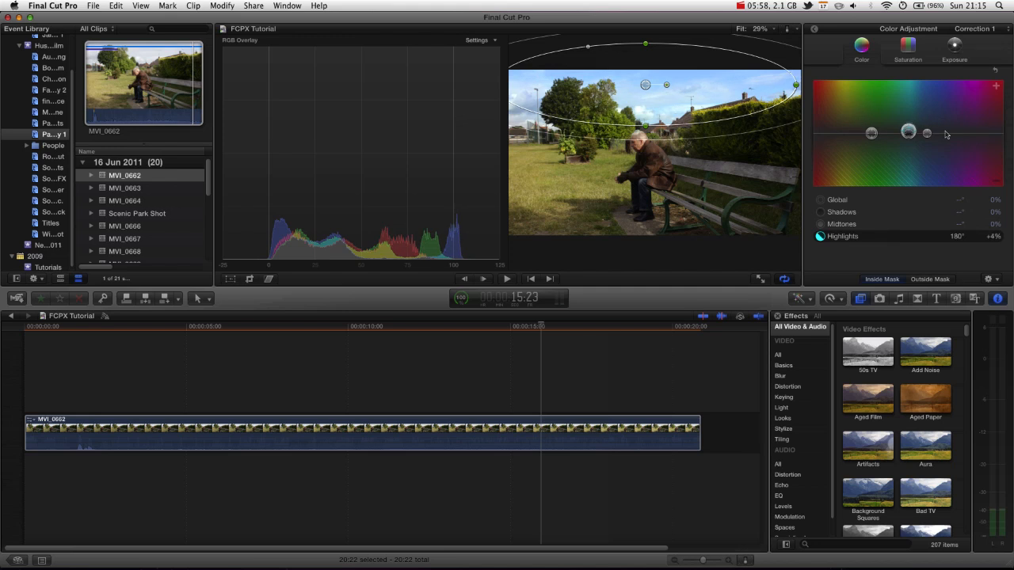
left_click_drag(928, 133, 928, 127)
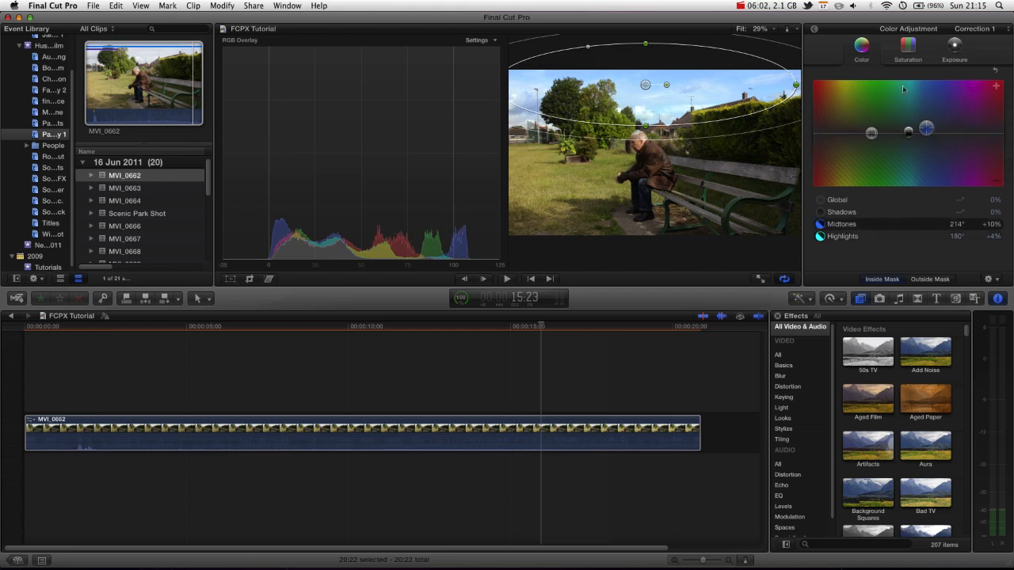
left_click(954, 47)
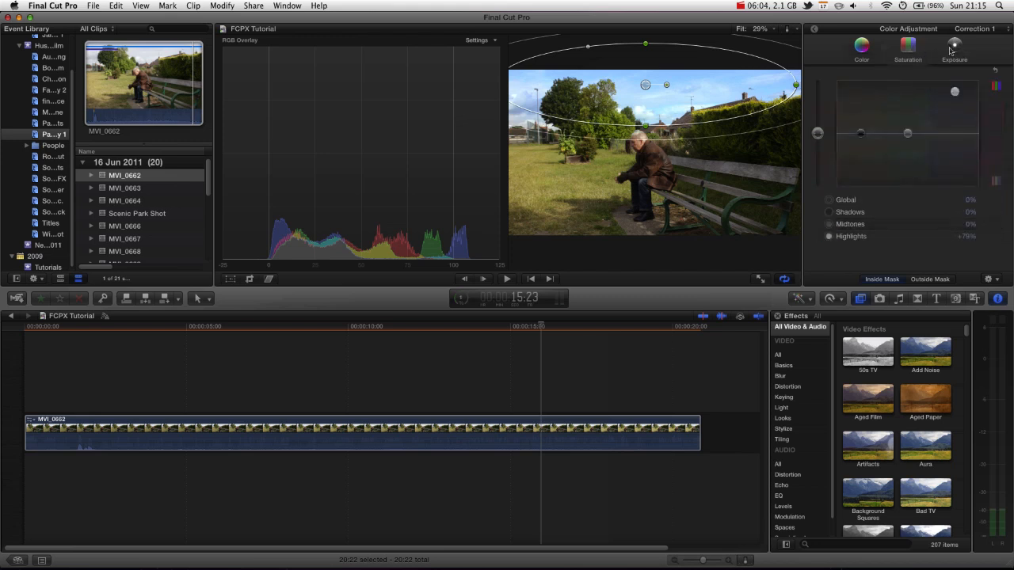
mouse_move(939, 45)
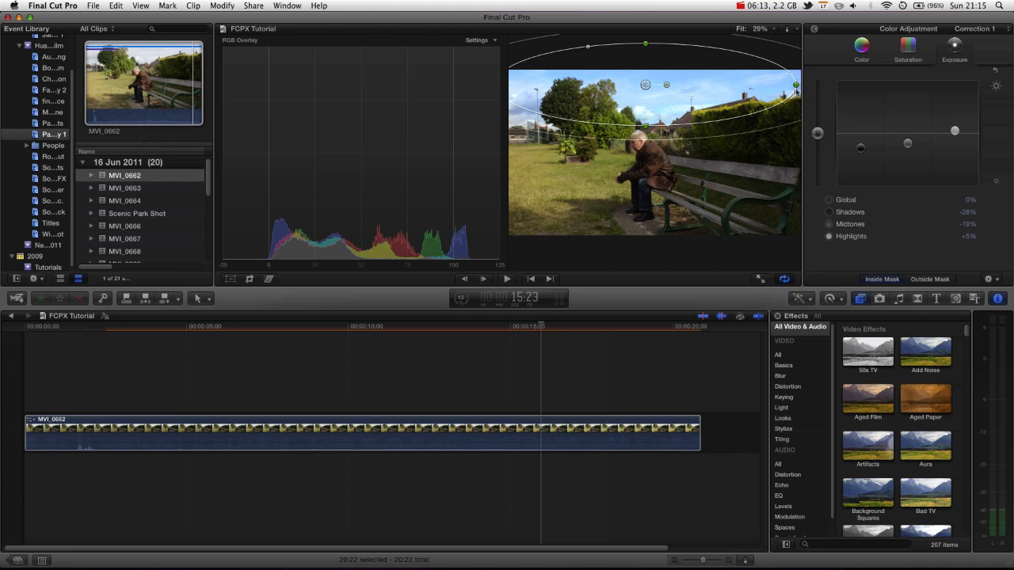
Widen the sky shape mask across the whole top edge of the frame
left_click_drag(795, 86, 744, 86)
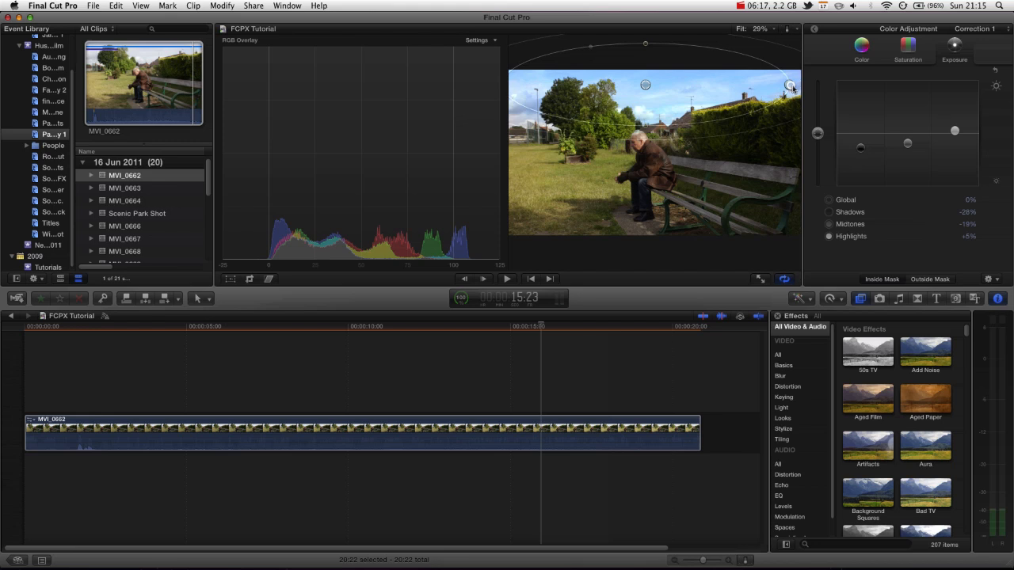
left_click_drag(789, 85, 675, 136)
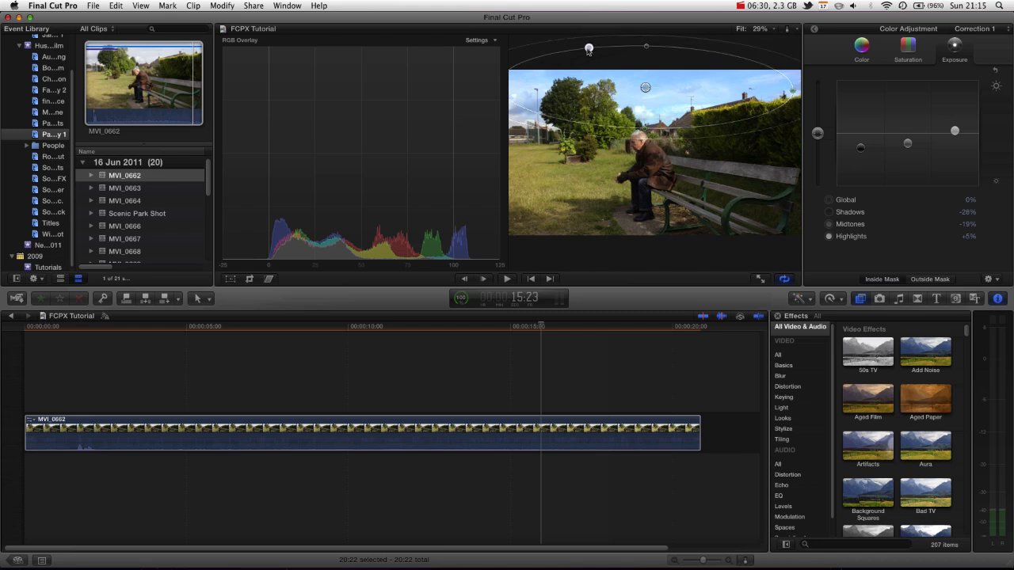
left_click_drag(589, 49, 522, 44)
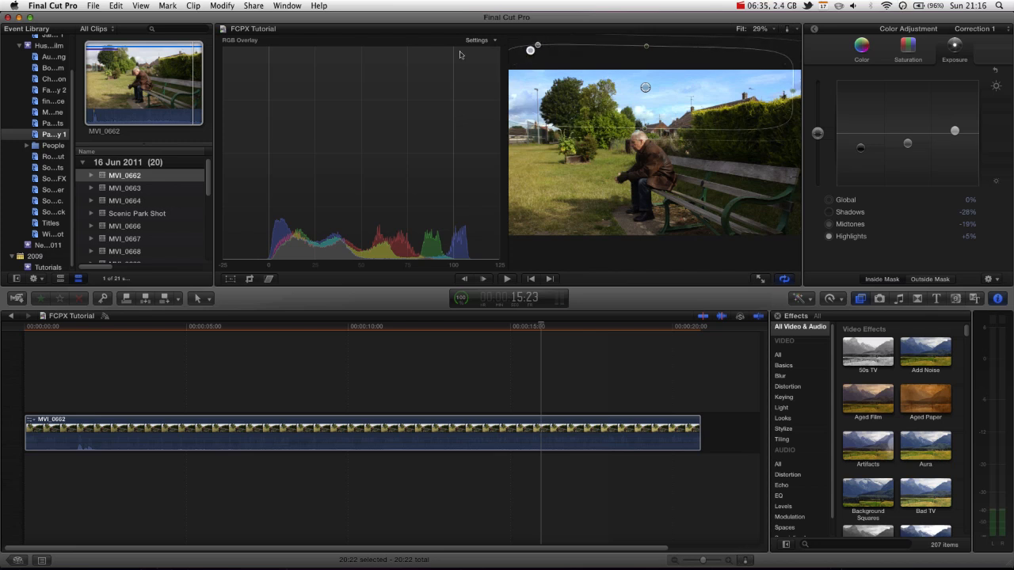
left_click_drag(537, 49, 582, 44)
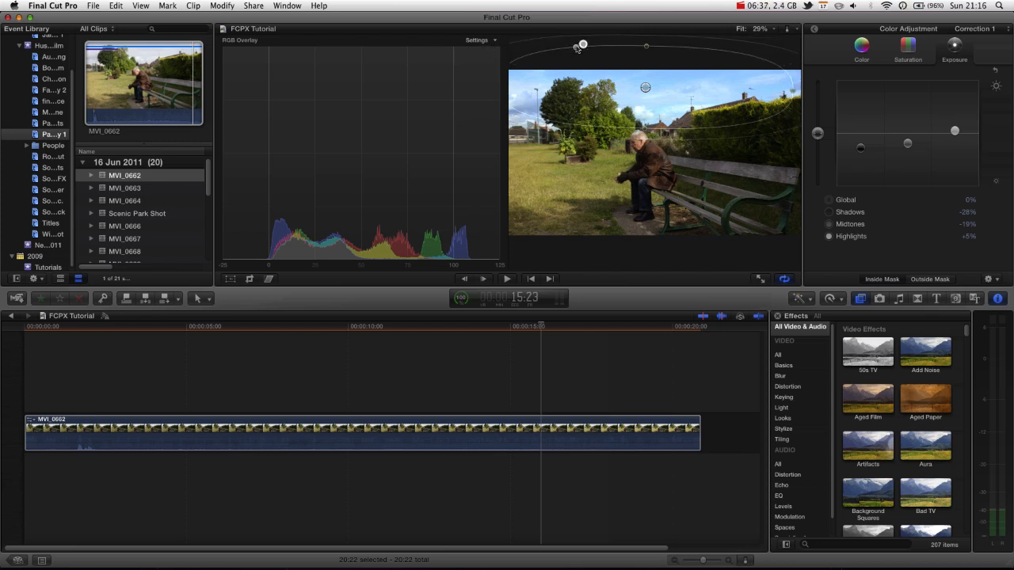
left_click_drag(583, 44, 556, 45)
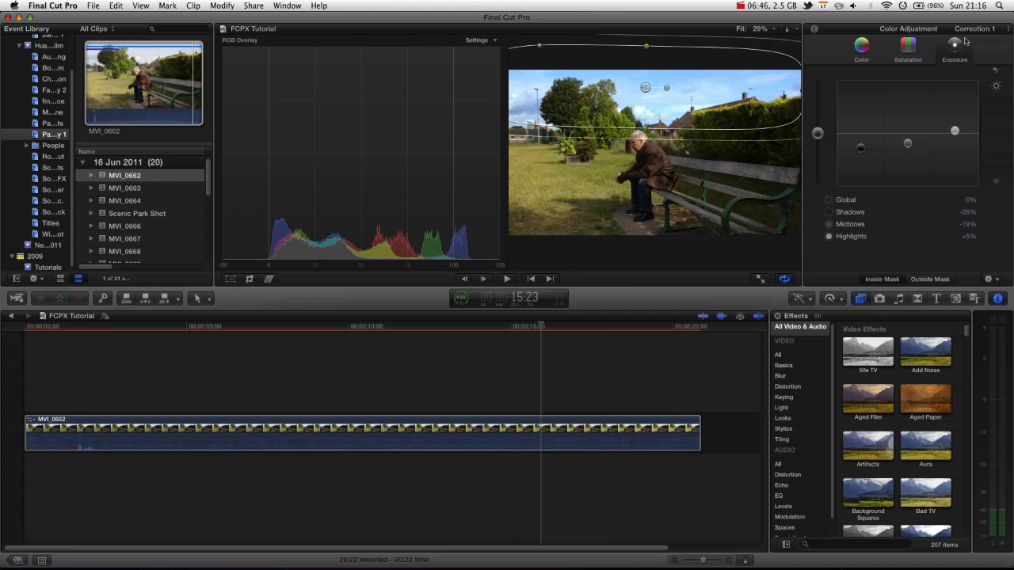
left_click(877, 29)
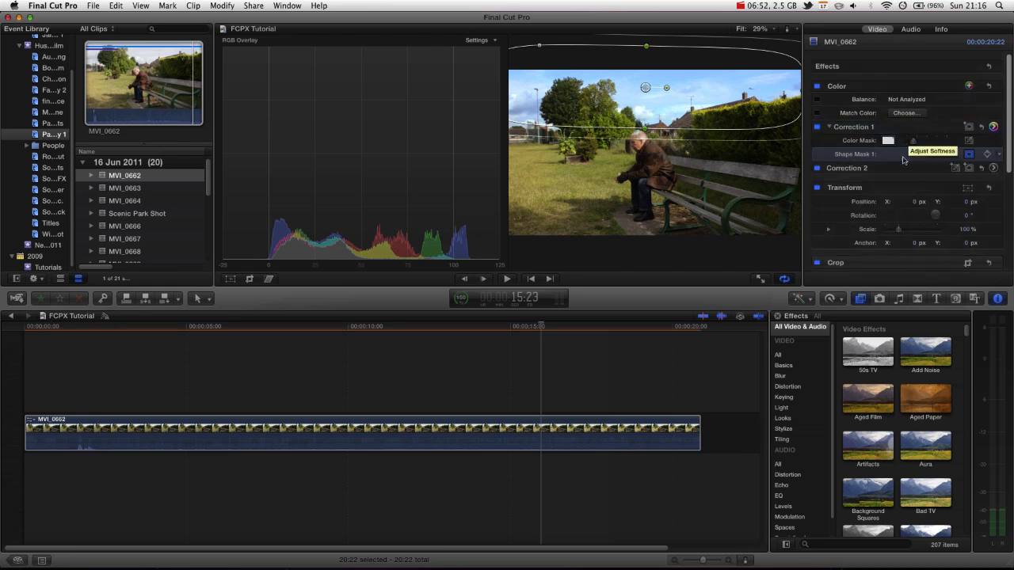
mouse_move(968, 155)
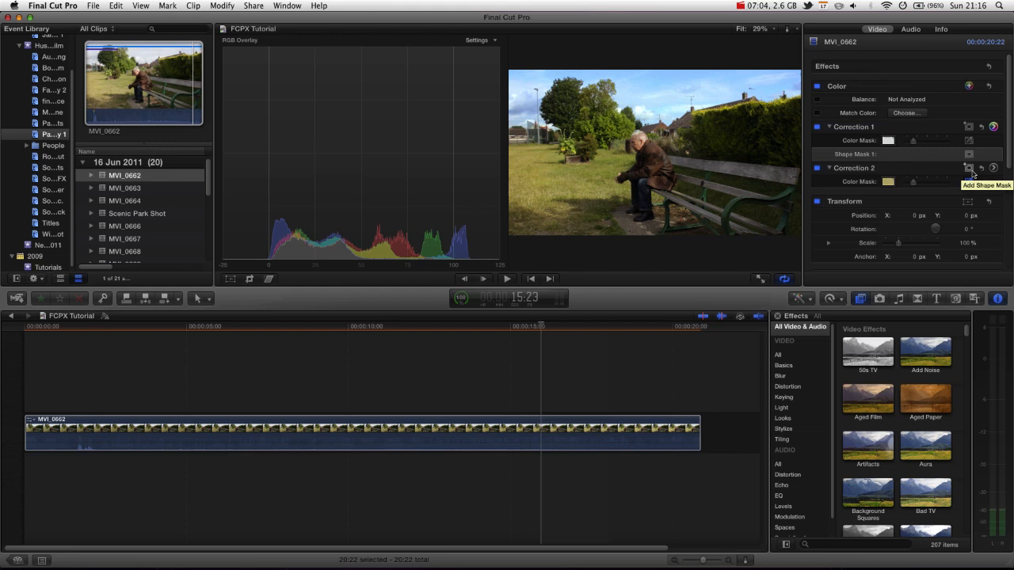
Give Correction 2 an oval shape mask moved and enlarged over the lower-left grass
left_click(967, 167)
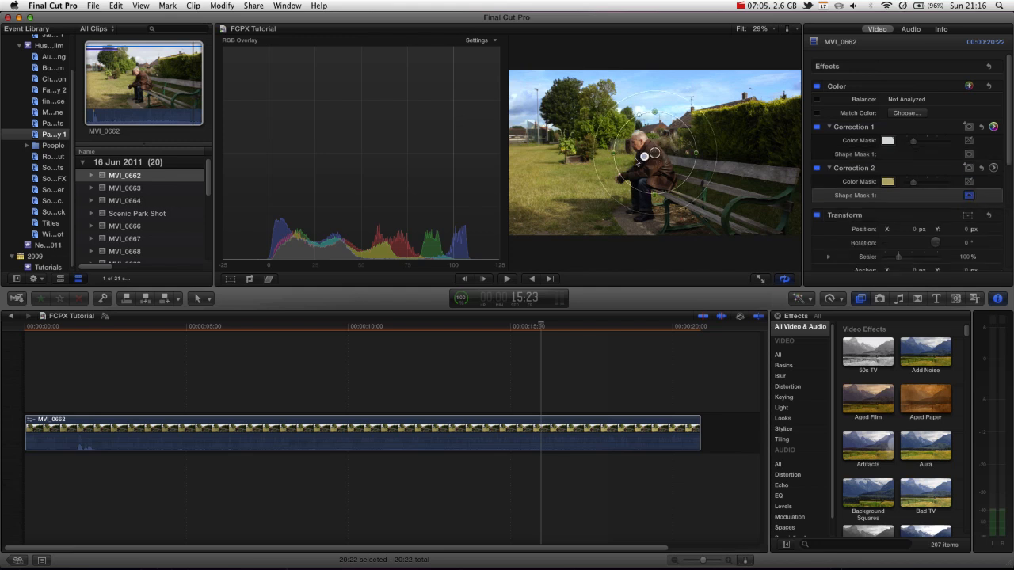
left_click_drag(643, 156, 542, 169)
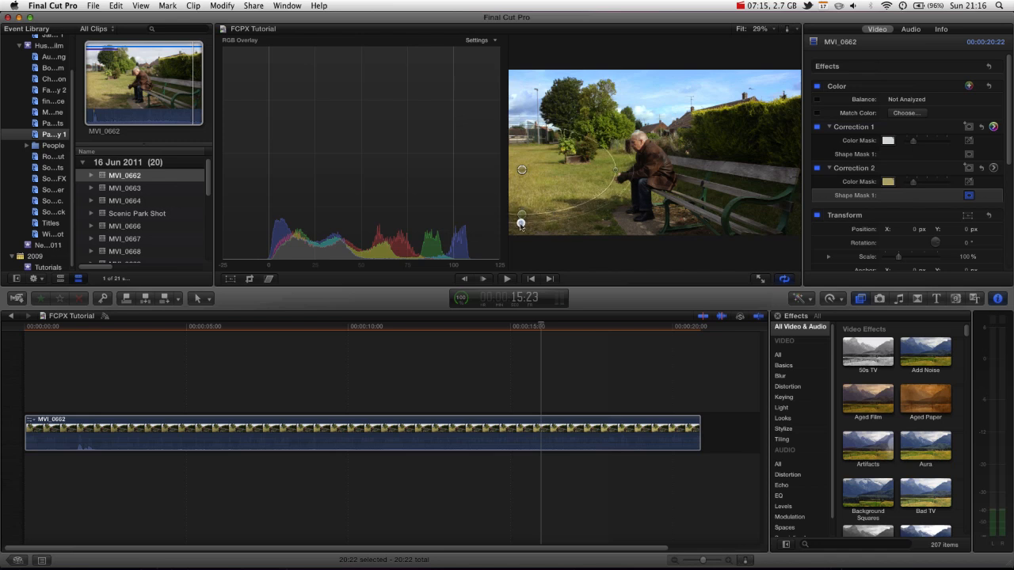
left_click_drag(521, 222, 526, 178)
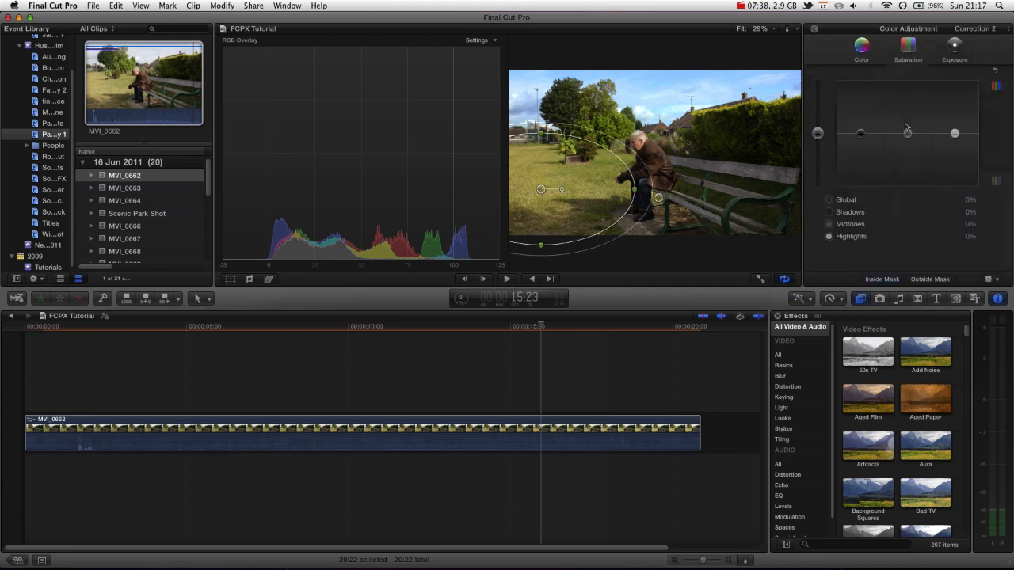
Pull Correction 2's grass midtones down and lift its highlights
left_click_drag(906, 133, 909, 155)
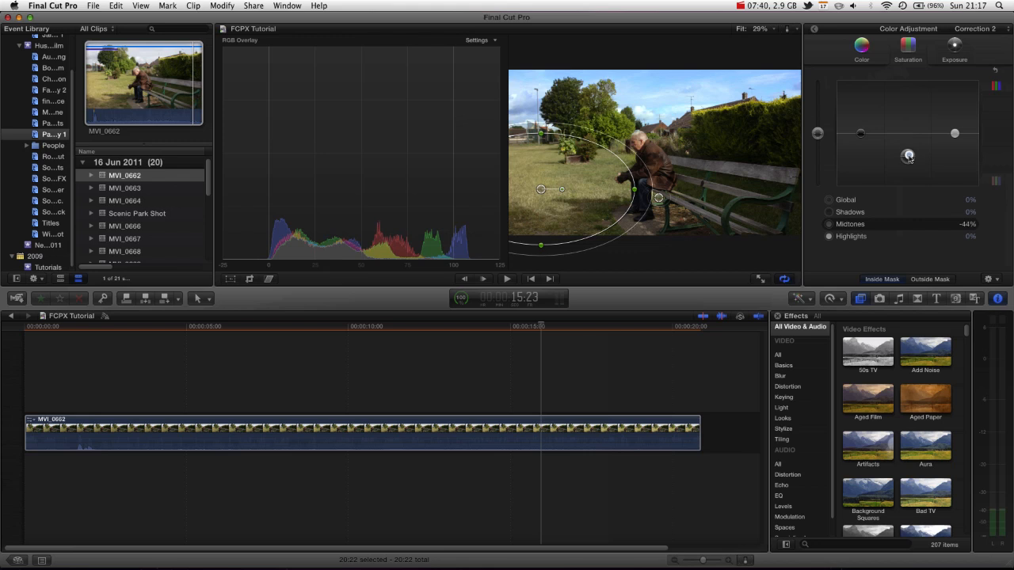
left_click_drag(909, 155, 956, 142)
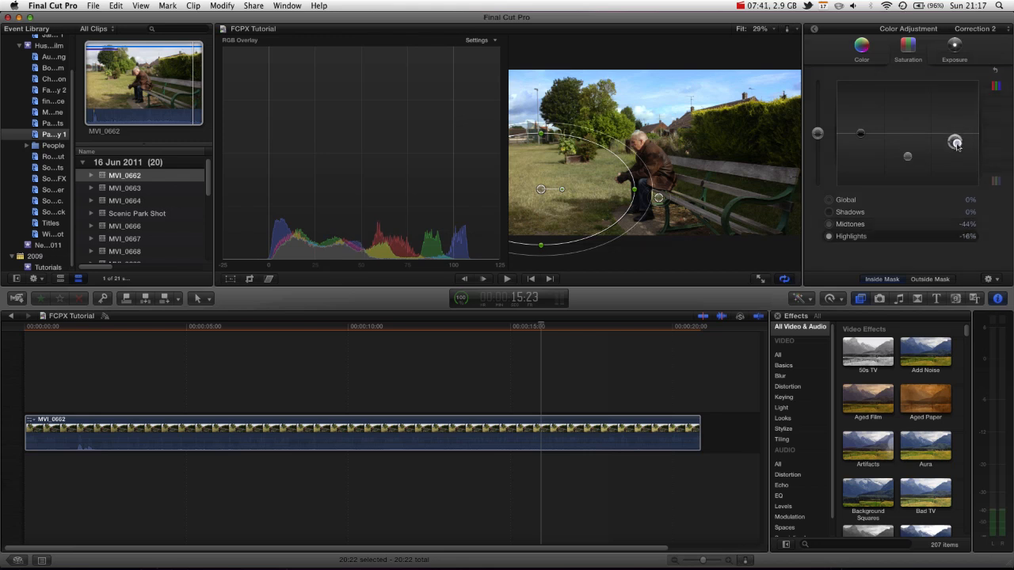
left_click_drag(957, 143, 954, 117)
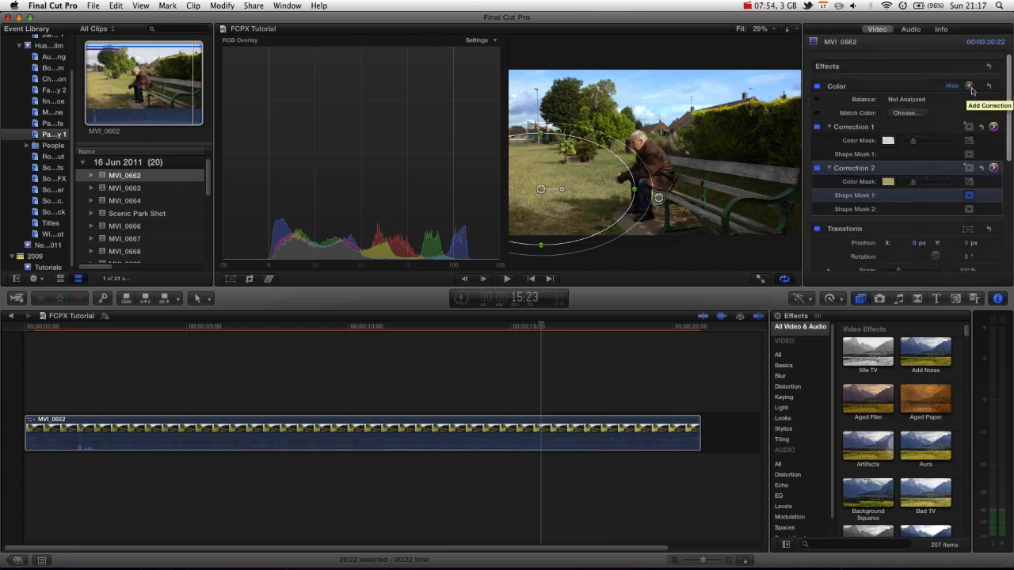
Add Correction 3 with a circular shape mask on the man's face, keyframed at several moments of the clip
left_click(969, 86)
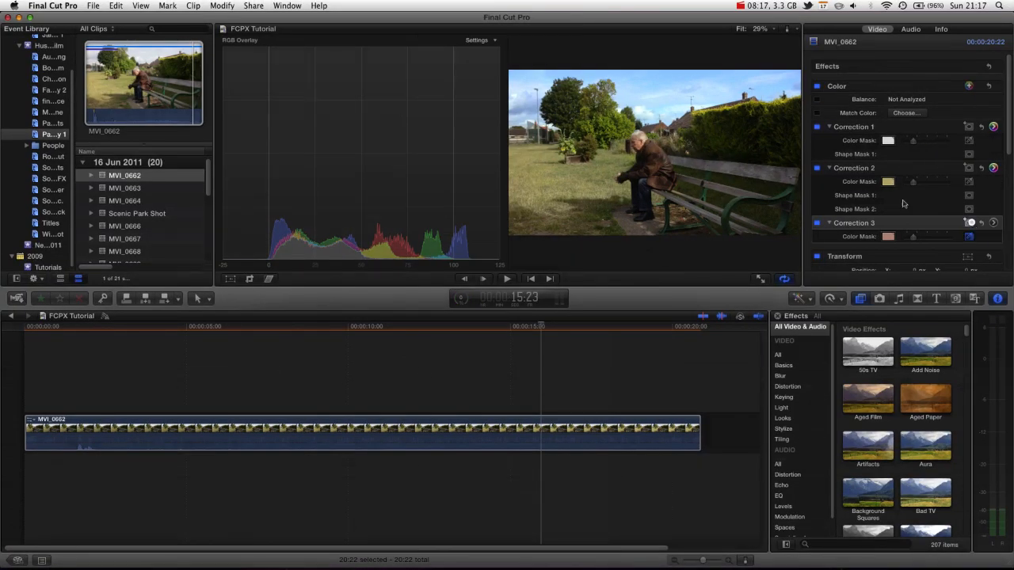
left_click(969, 250)
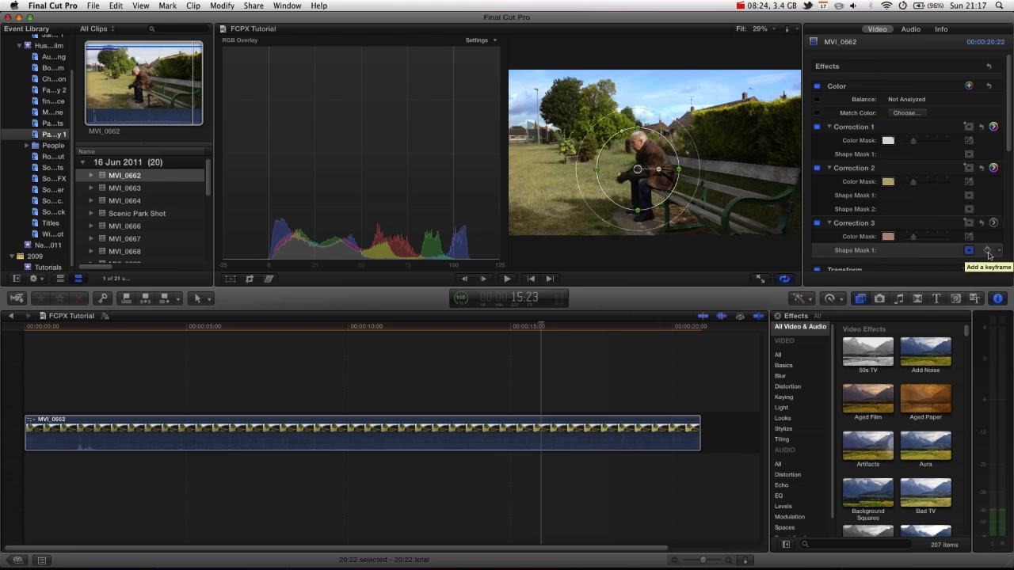
left_click(969, 250)
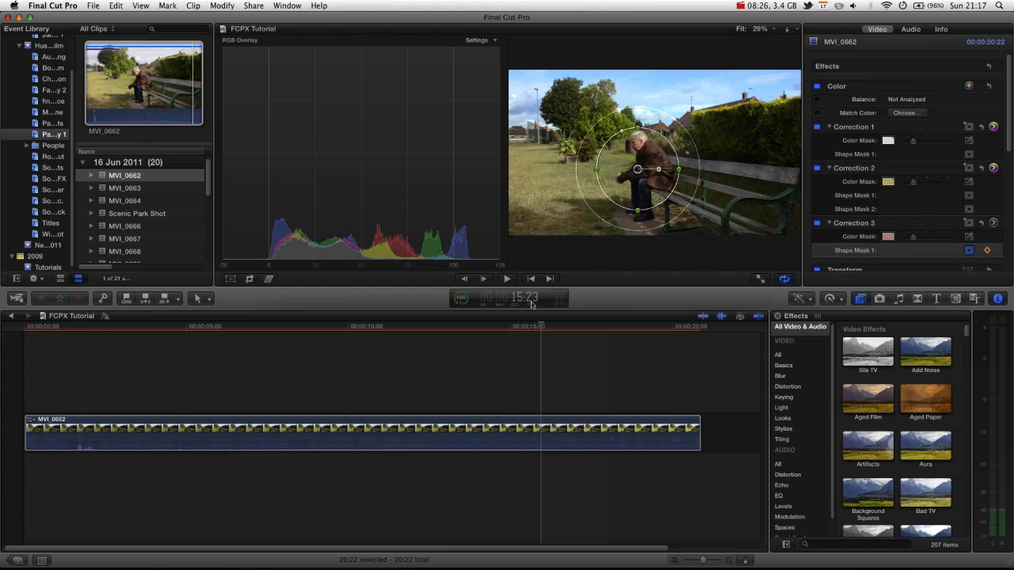
left_click(361, 326)
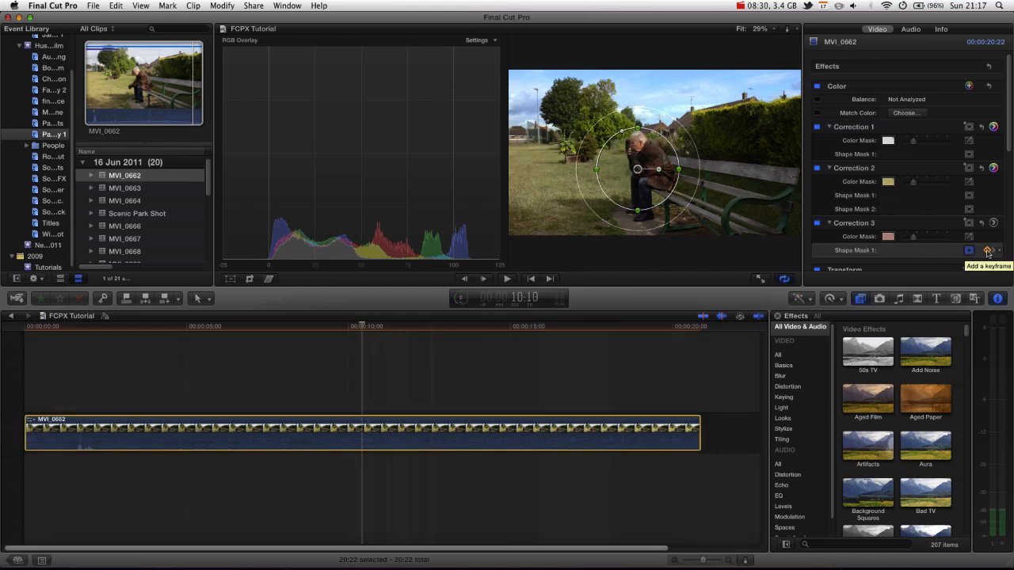
left_click(969, 250)
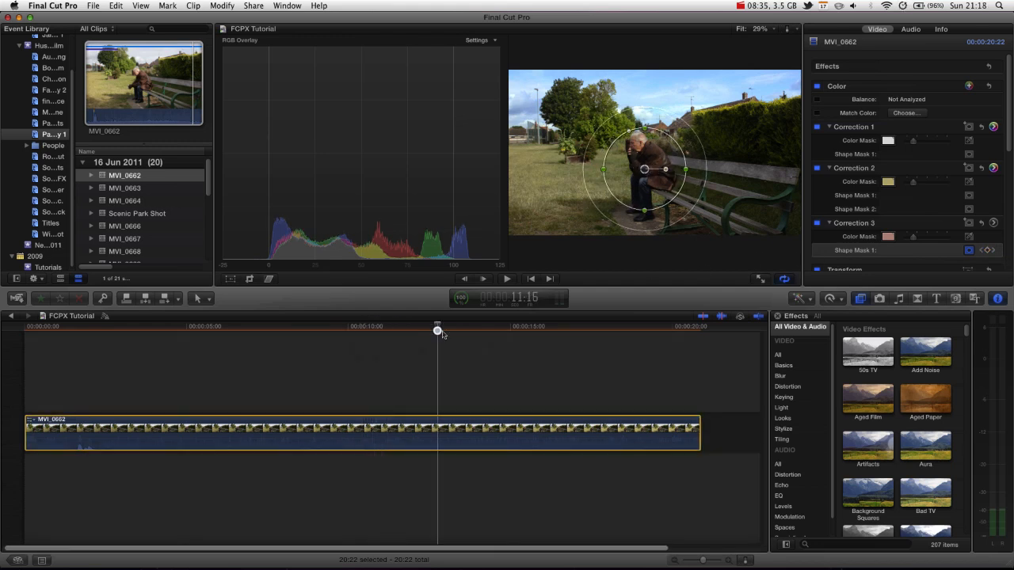
left_click_drag(437, 326, 282, 326)
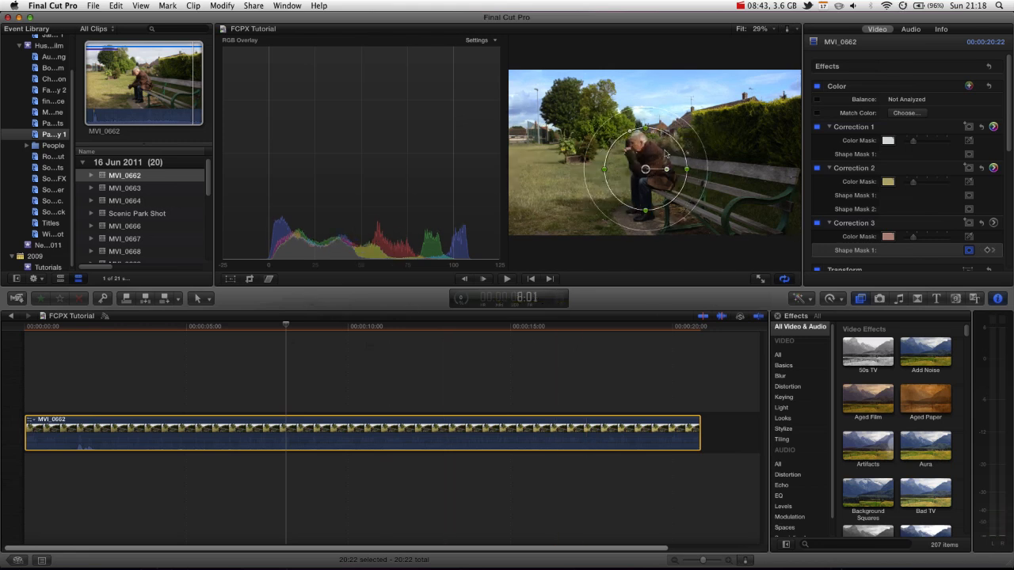
mouse_move(745, 136)
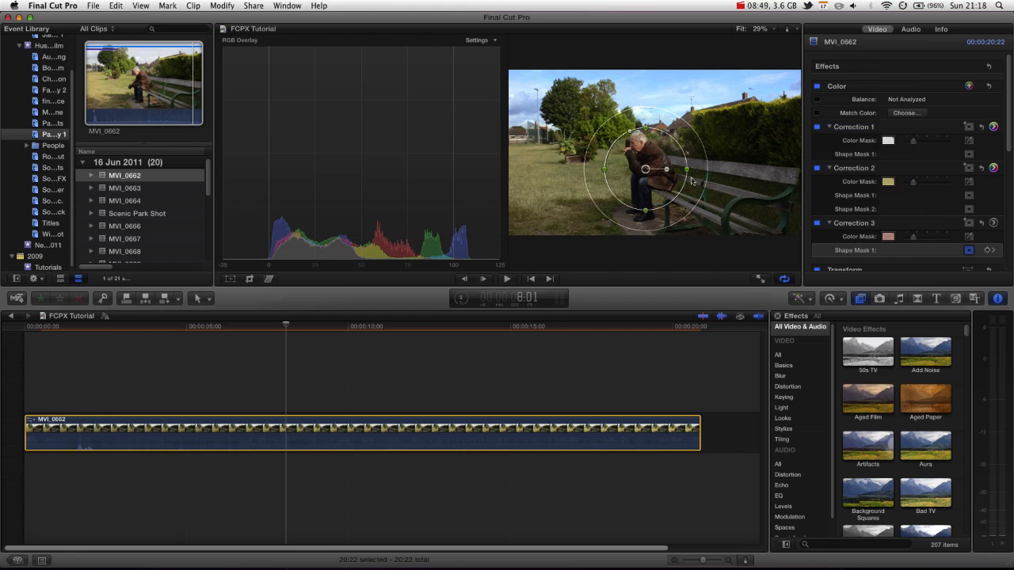
mouse_move(779, 177)
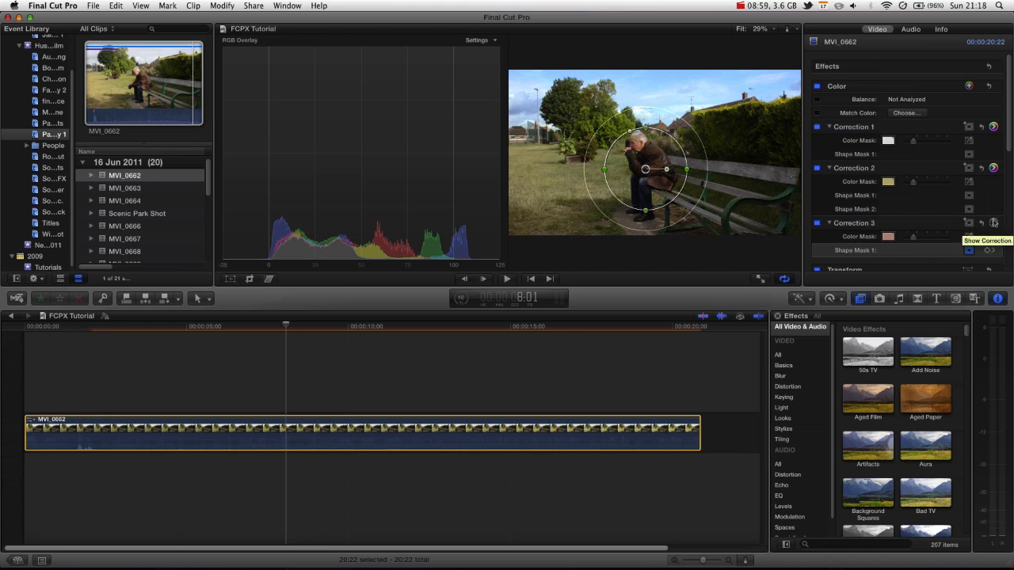
left_click(993, 222)
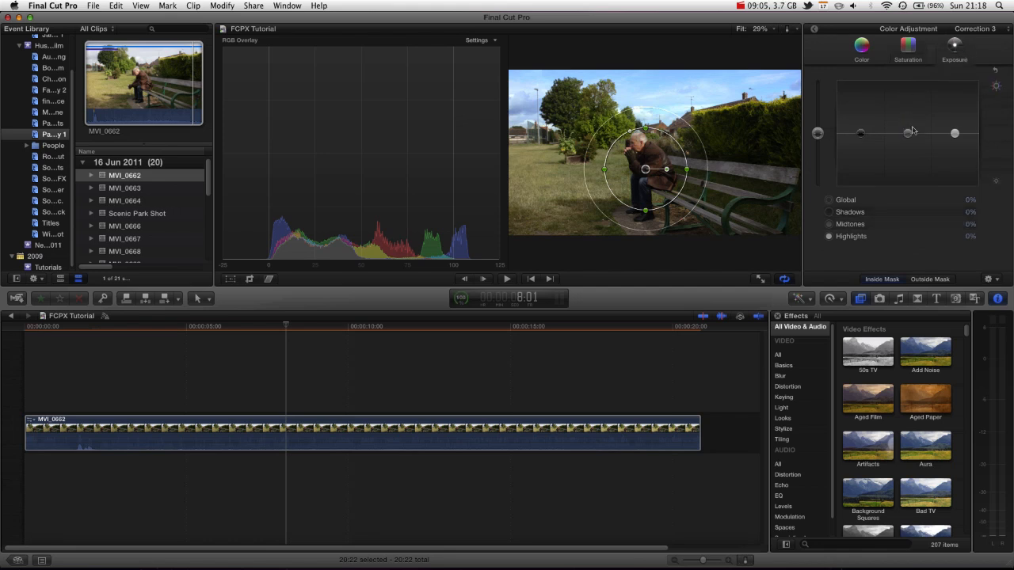
Raise Correction 3's midtones exposure on the face and reshape its mask into a tall oval, checking it along the clip
left_click_drag(906, 133, 905, 152)
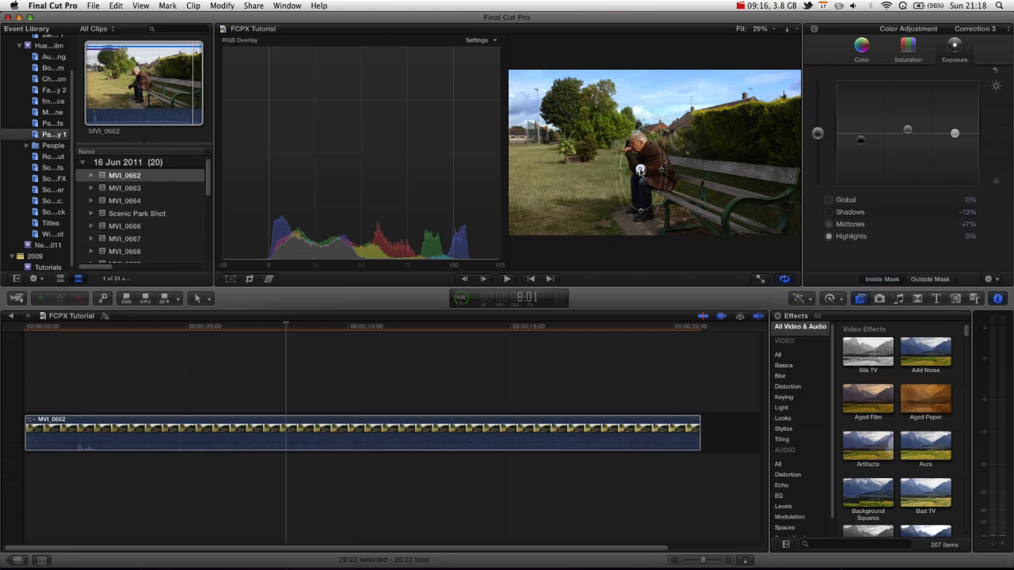
left_click_drag(285, 326, 238, 327)
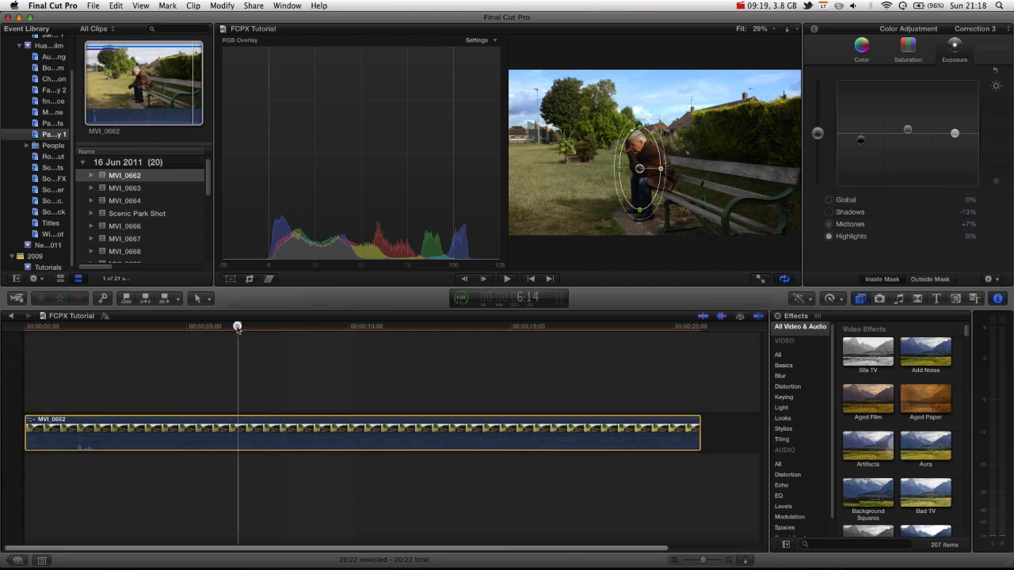
left_click(473, 326)
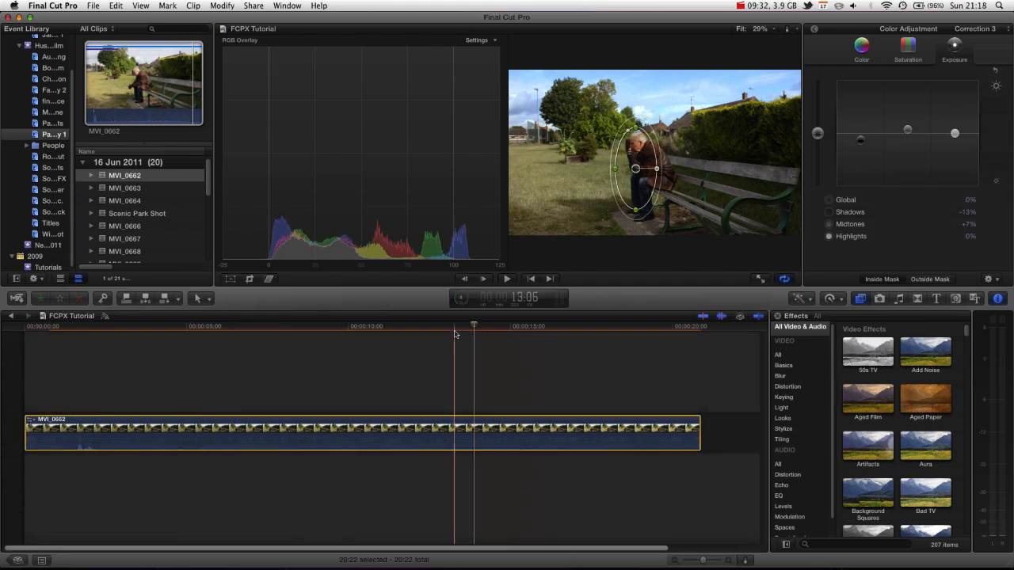
left_click(377, 327)
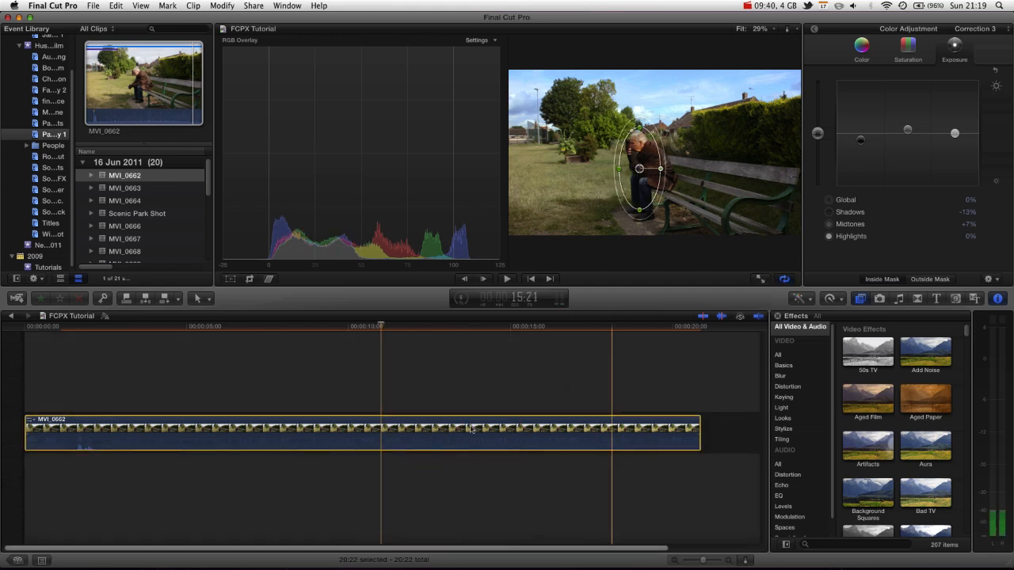
left_click(377, 355)
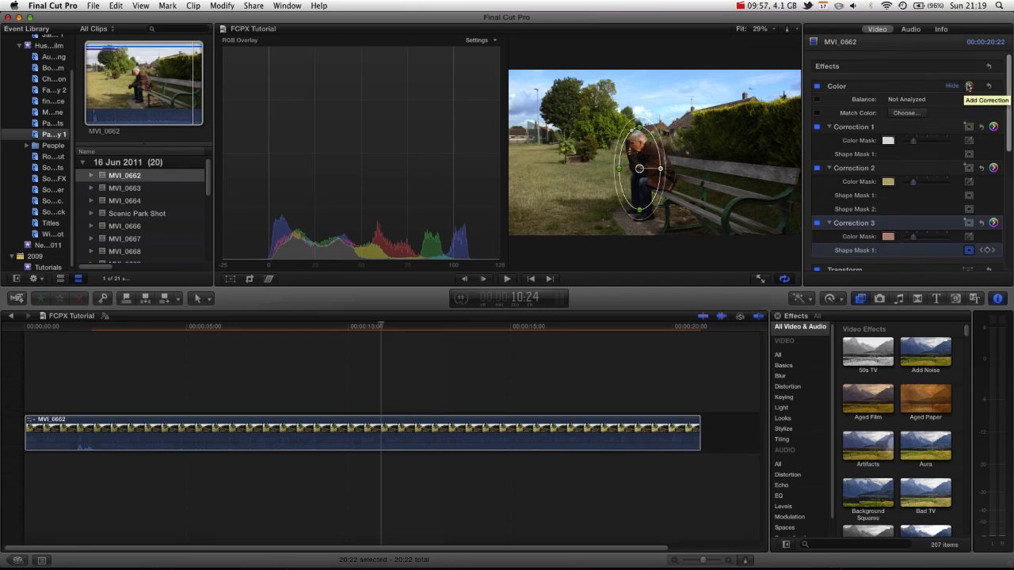
Add Correction 4 and adjust its exposure: brighter midtones and highlights, deeper shadows
left_click(968, 86)
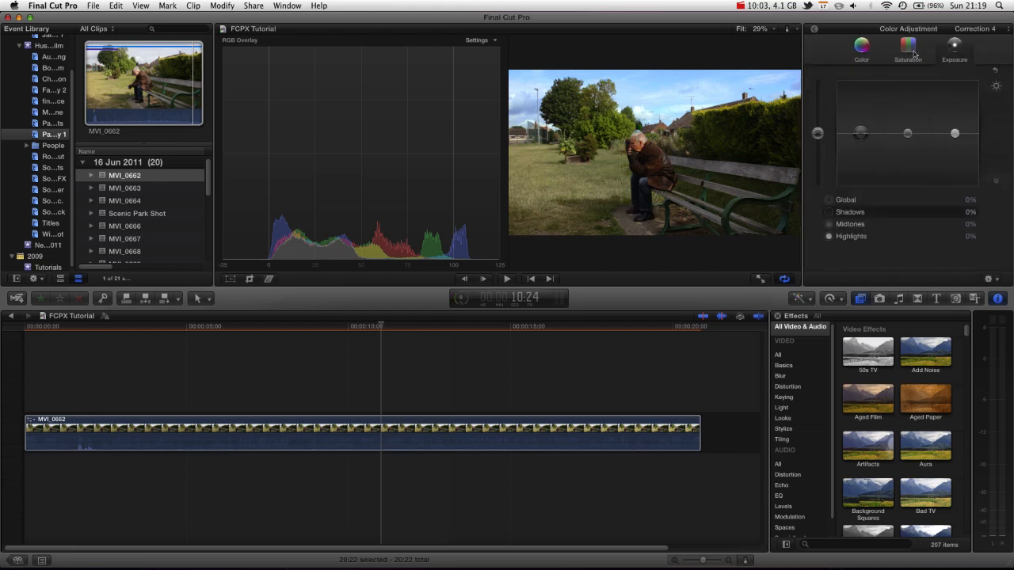
left_click_drag(953, 133, 953, 128)
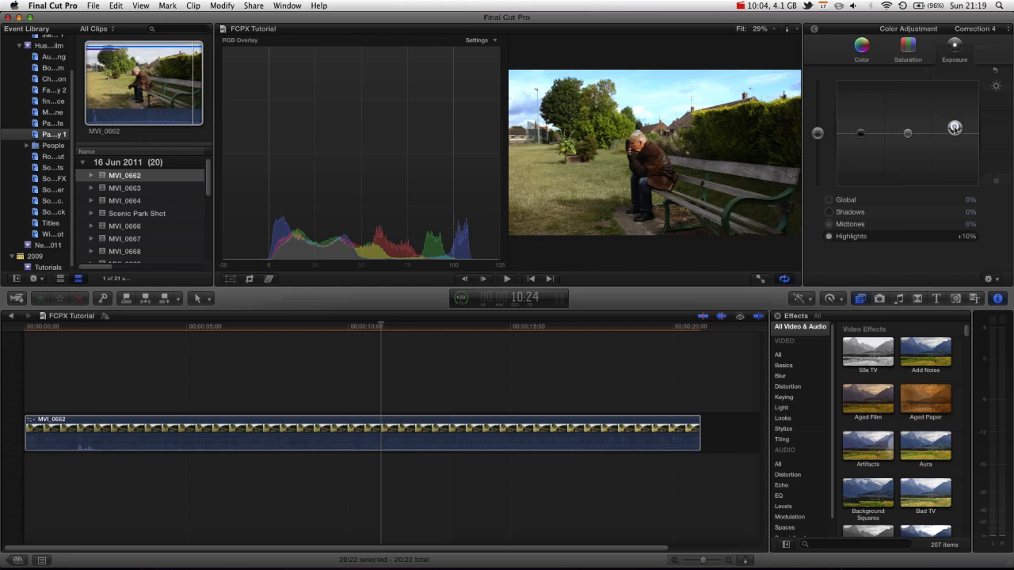
left_click_drag(954, 128, 953, 133)
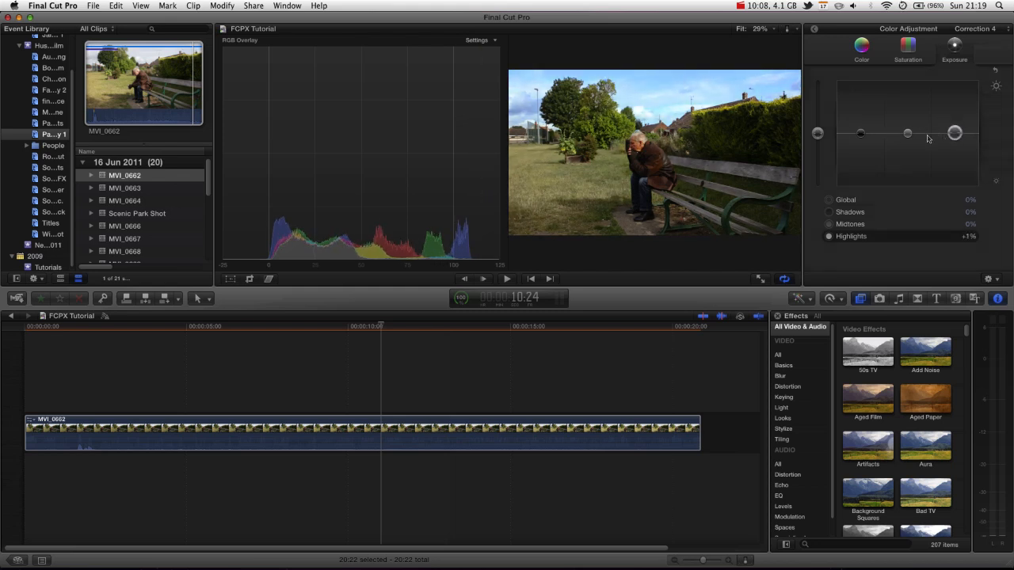
left_click_drag(907, 133, 909, 145)
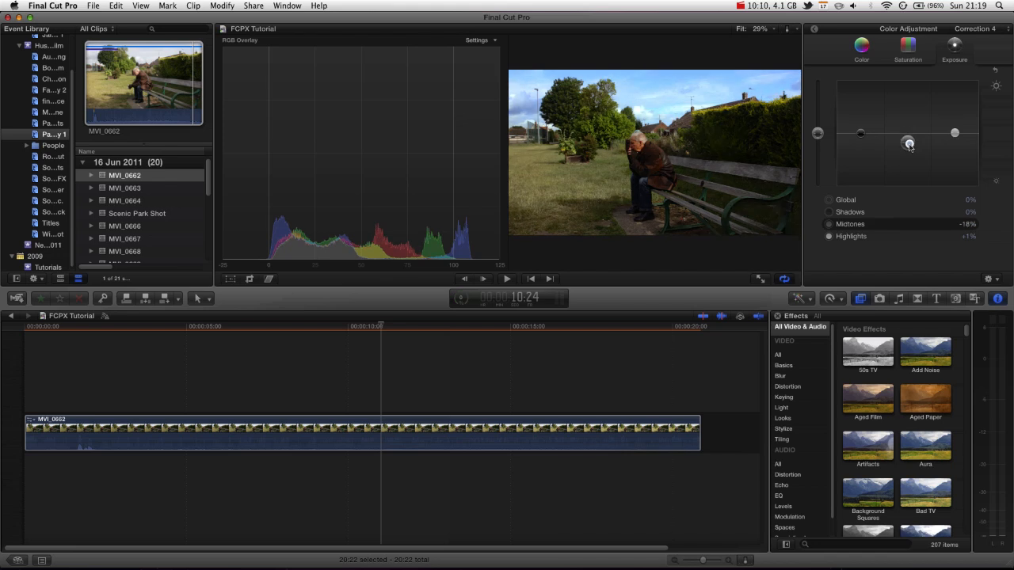
left_click_drag(909, 143, 861, 140)
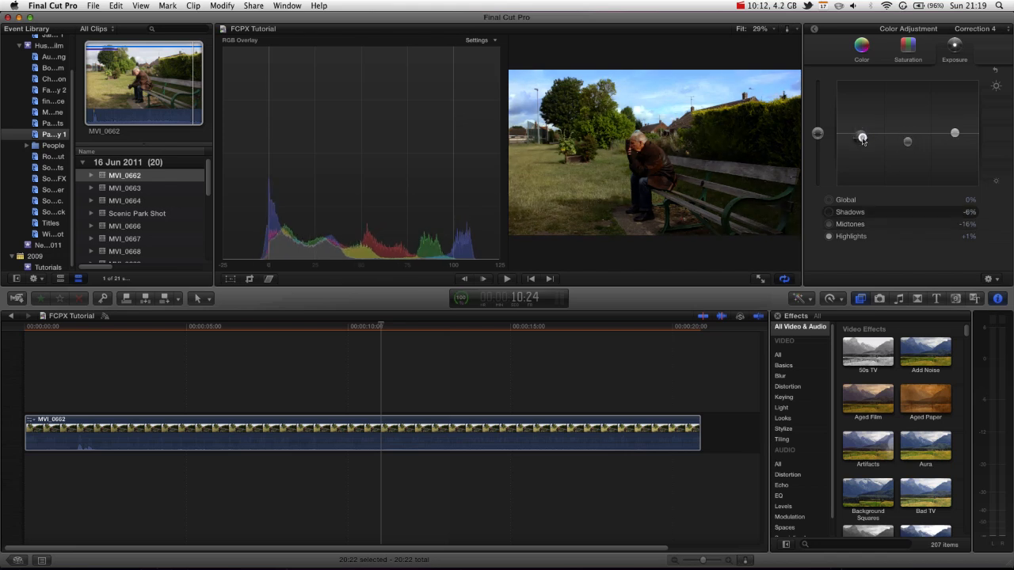
left_click_drag(861, 136, 908, 141)
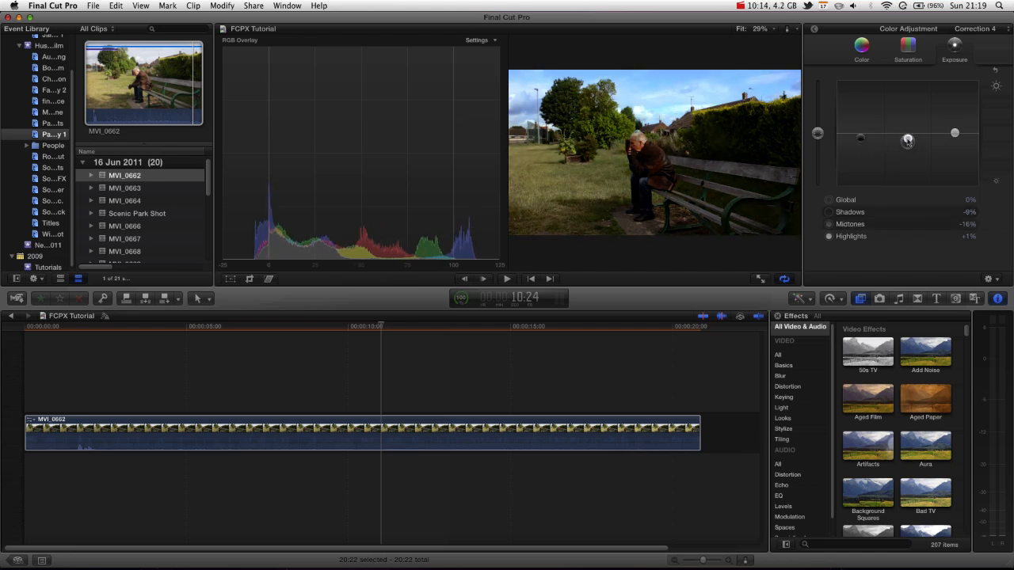
left_click_drag(905, 142, 906, 127)
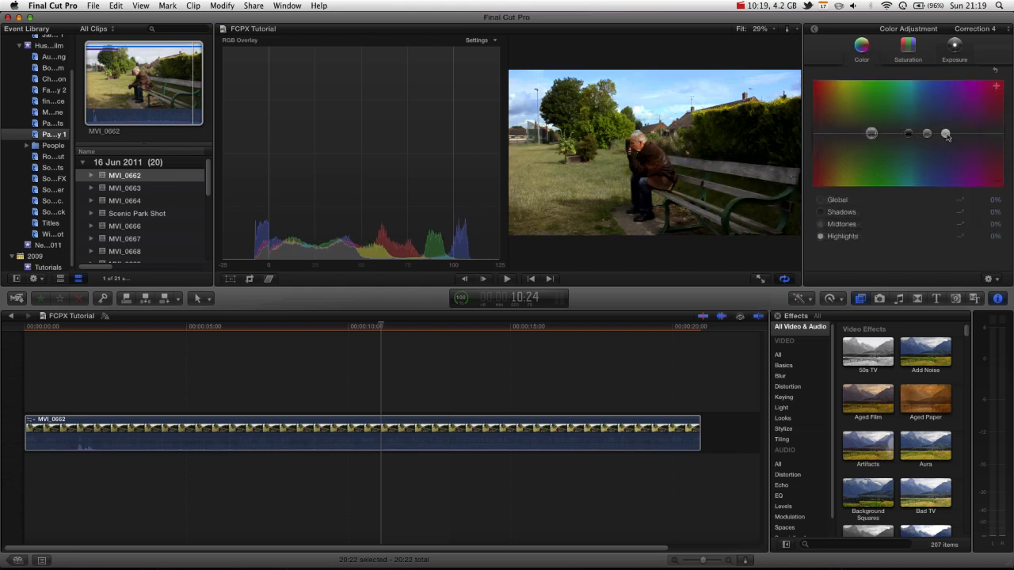
Push Correction 4's highlights and midtones toward orange for a warm golden cast
left_click_drag(944, 133, 842, 130)
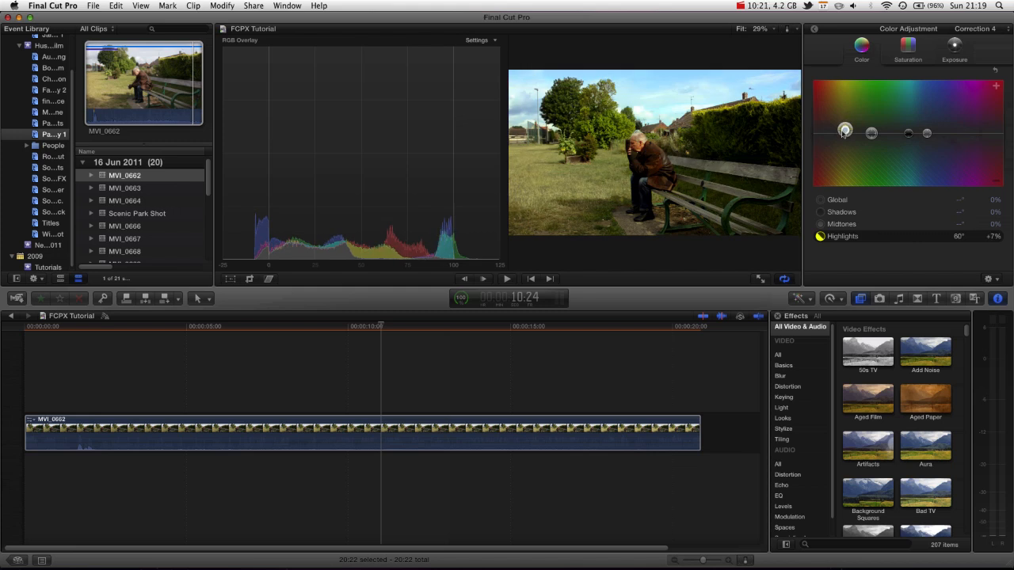
left_click_drag(844, 130, 839, 130)
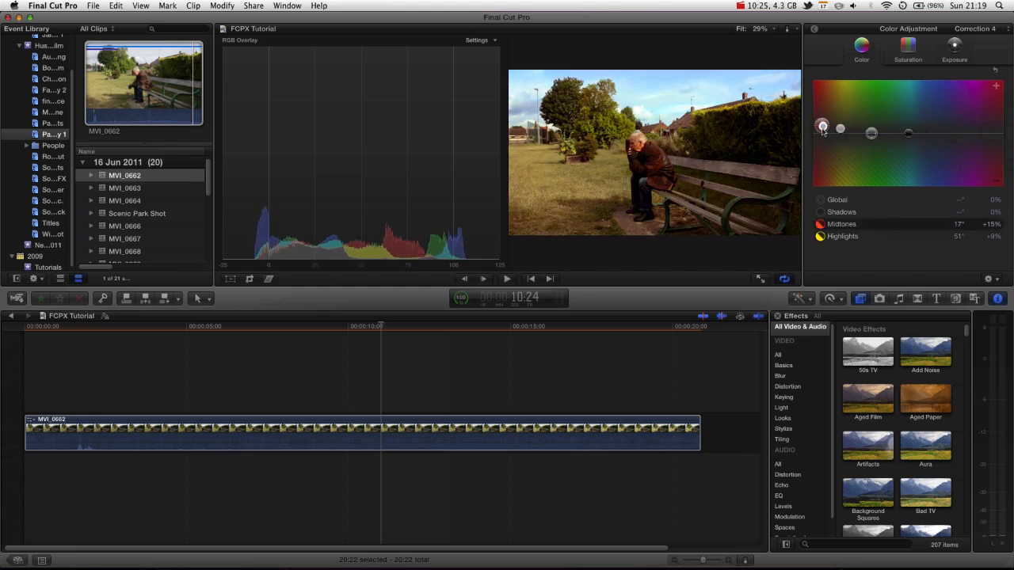
left_click_drag(822, 127, 820, 130)
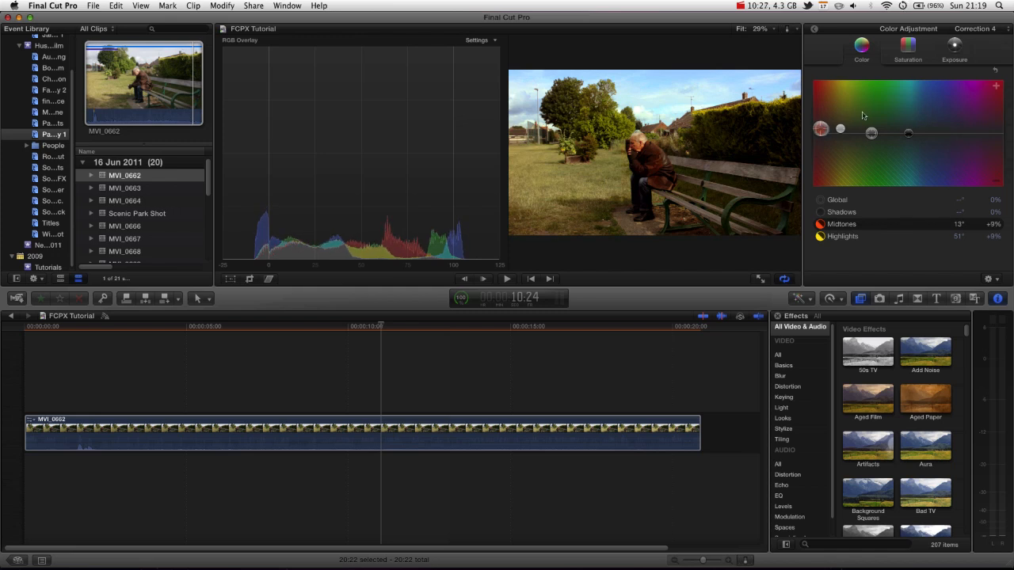
Return from the Color Board to the Video inspector listing Corrections 1–4
left_click(877, 28)
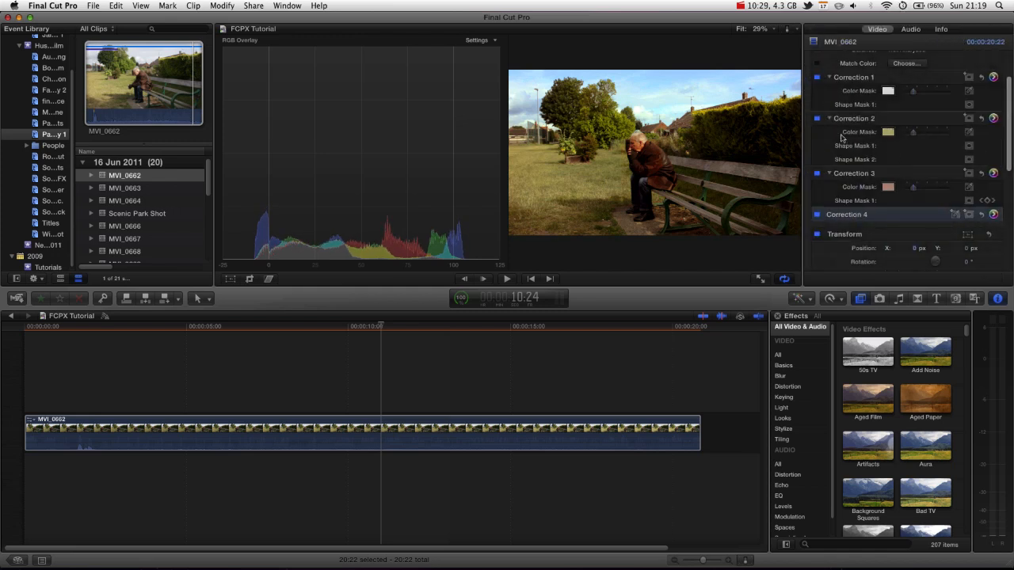
left_click(817, 117)
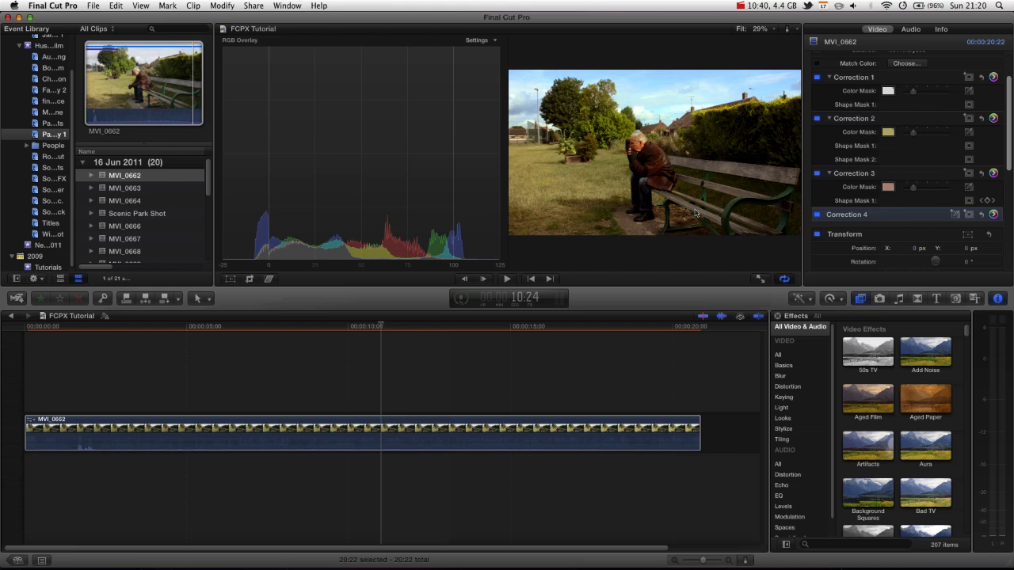
mouse_move(985, 205)
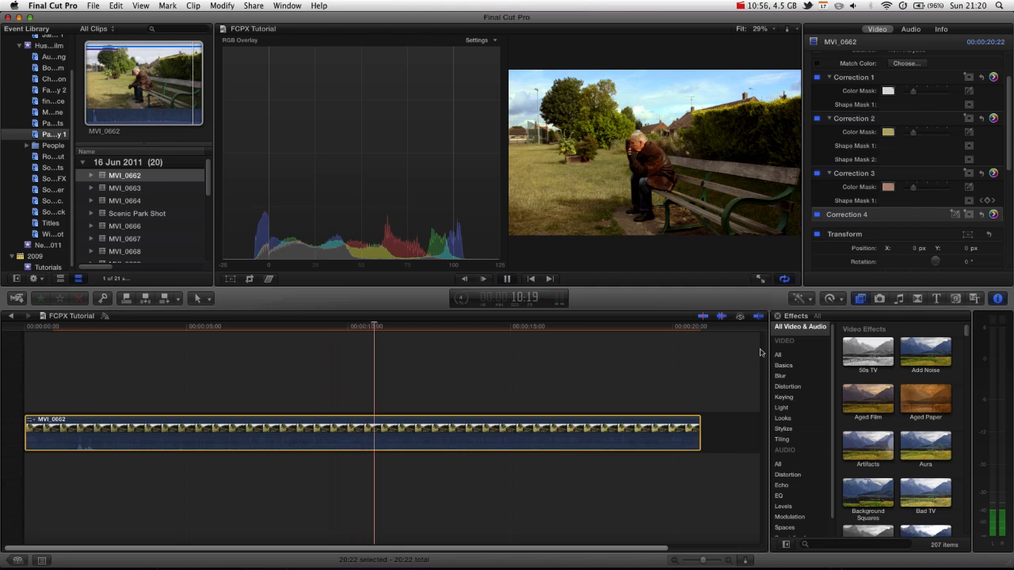
Find Vignette in the Effects Browser and apply it to the park bench clip
left_click(507, 278)
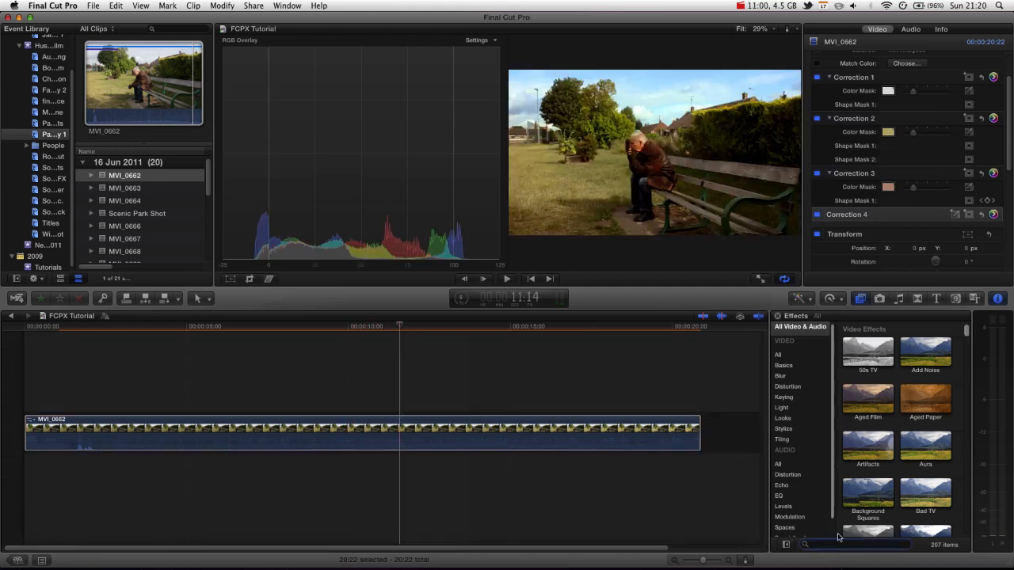
type("vignette")
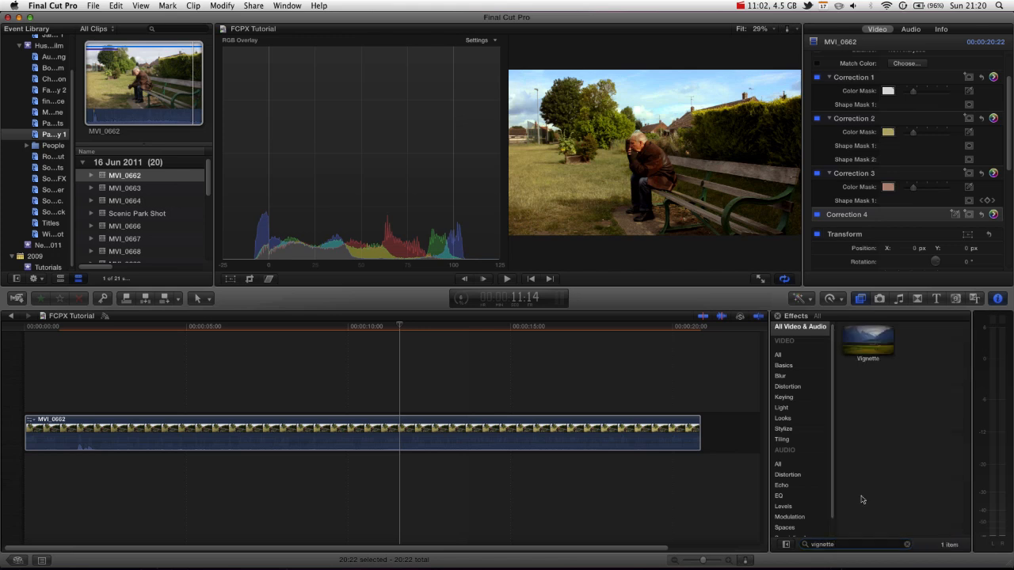
left_click_drag(868, 340, 544, 436)
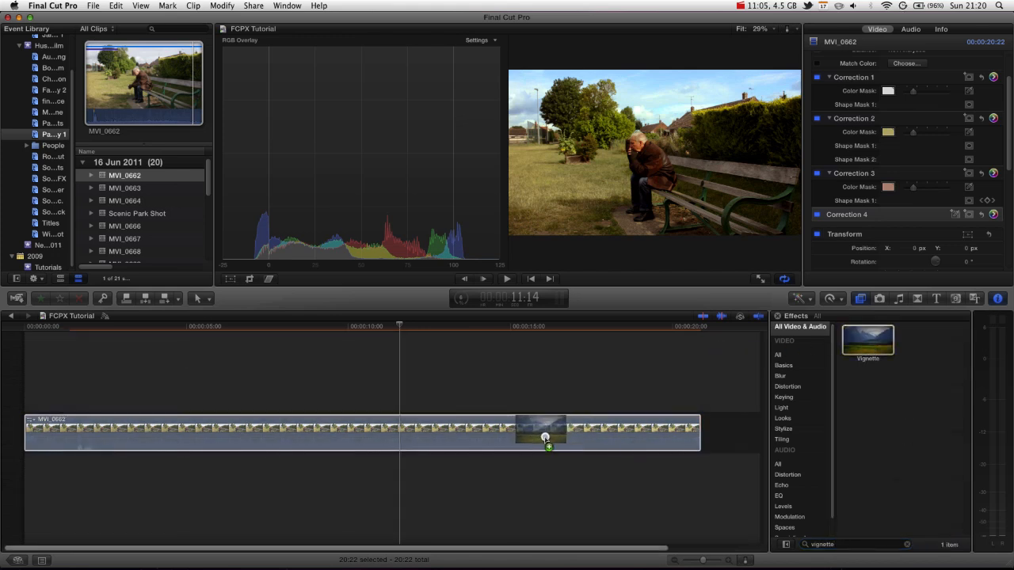
left_click(542, 431)
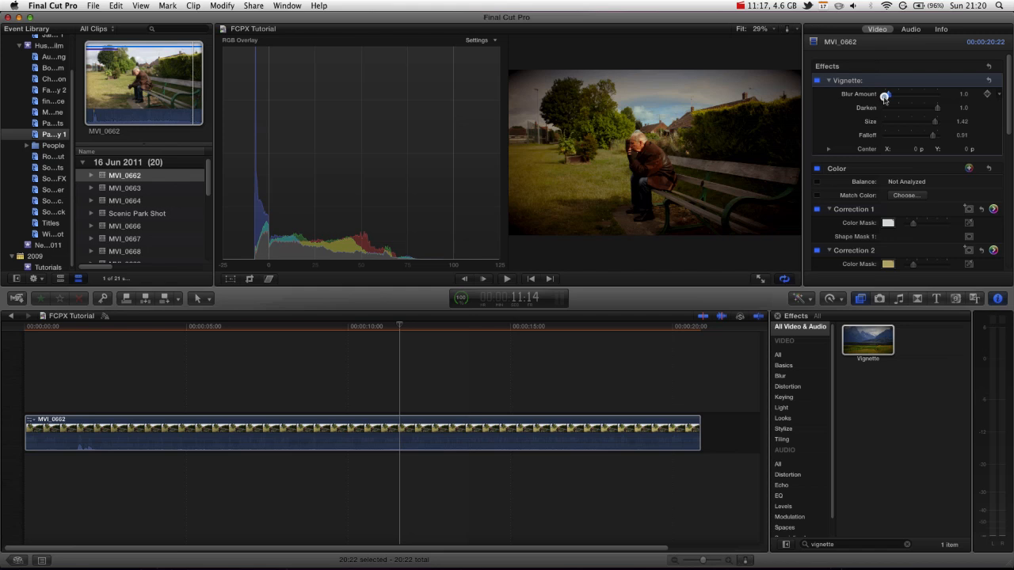
Set the Vignette's darkening to 0.24 and its size to 0.32 for subtle edge darkening
left_click_drag(938, 108, 911, 108)
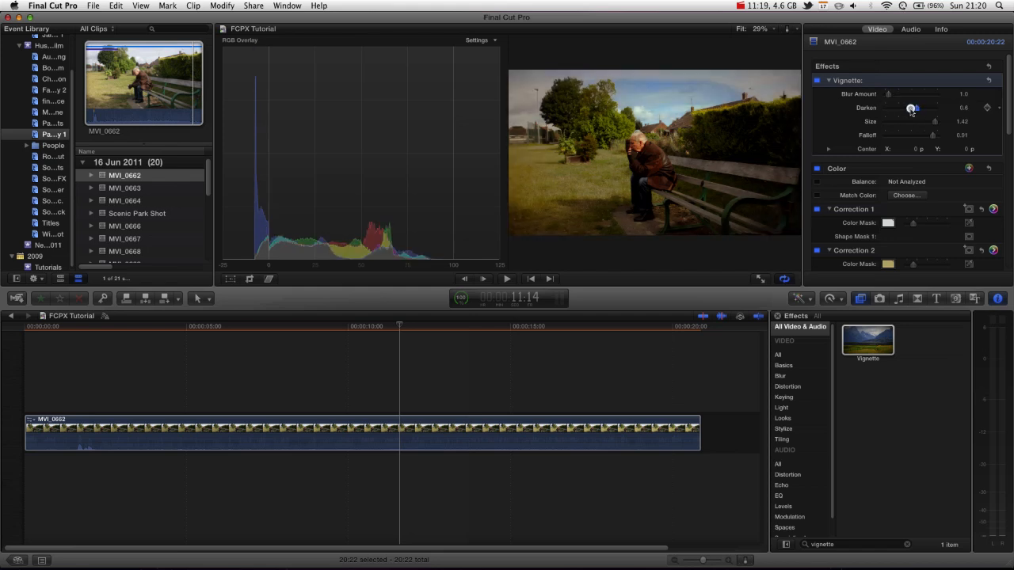
left_click_drag(912, 107, 901, 108)
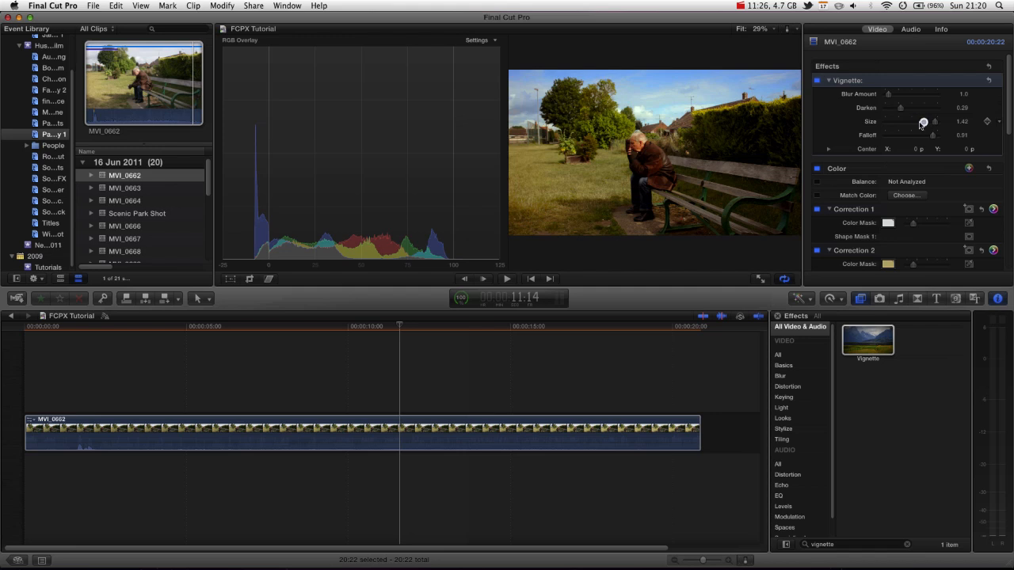
left_click_drag(921, 120, 916, 120)
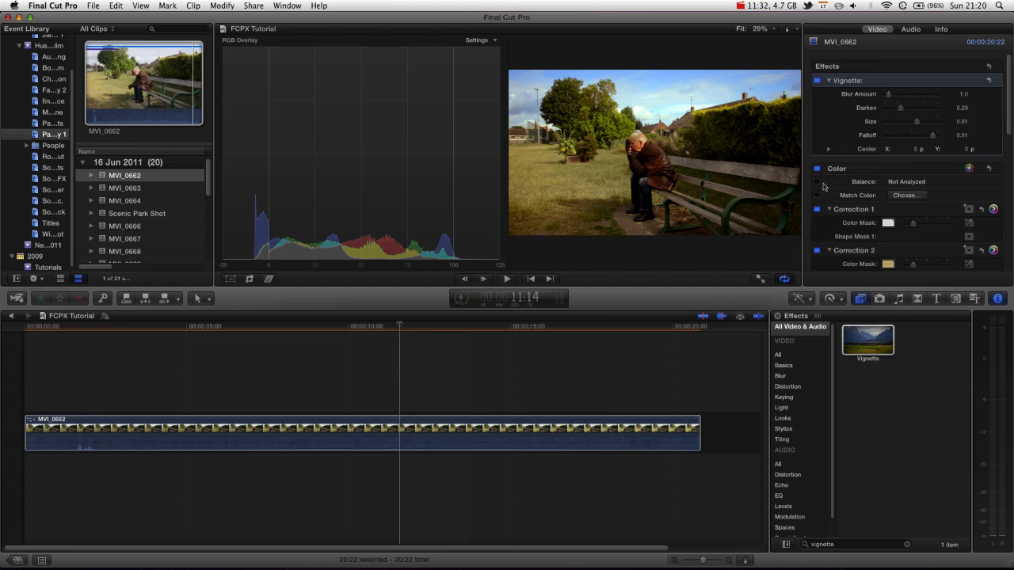
mouse_move(878, 190)
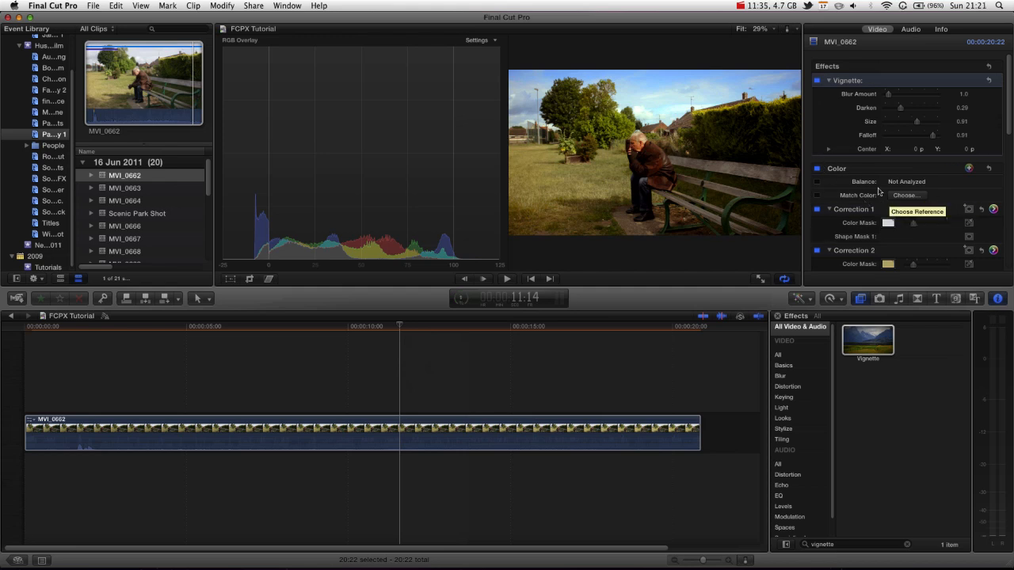
mouse_move(887, 143)
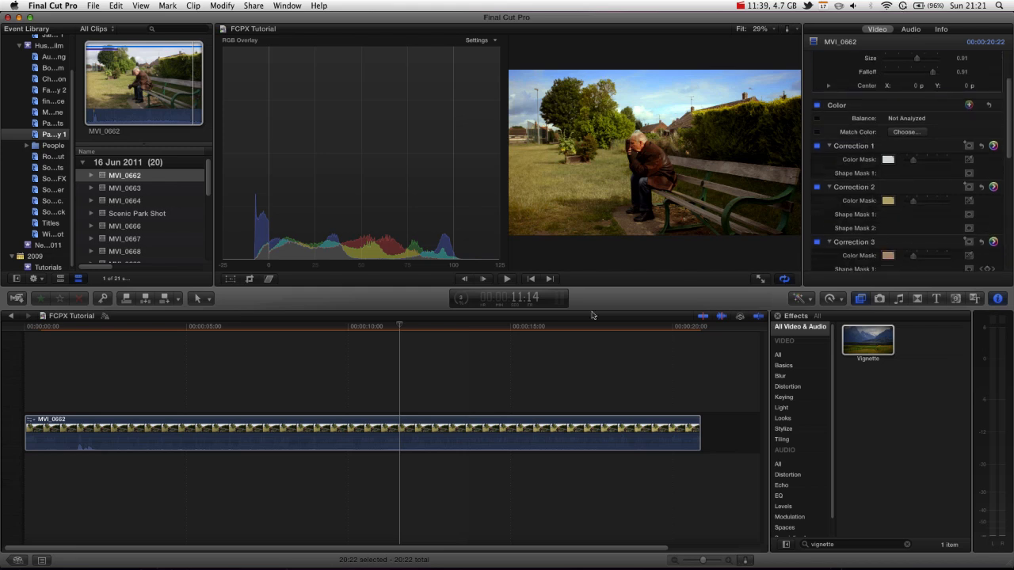
mouse_move(773, 219)
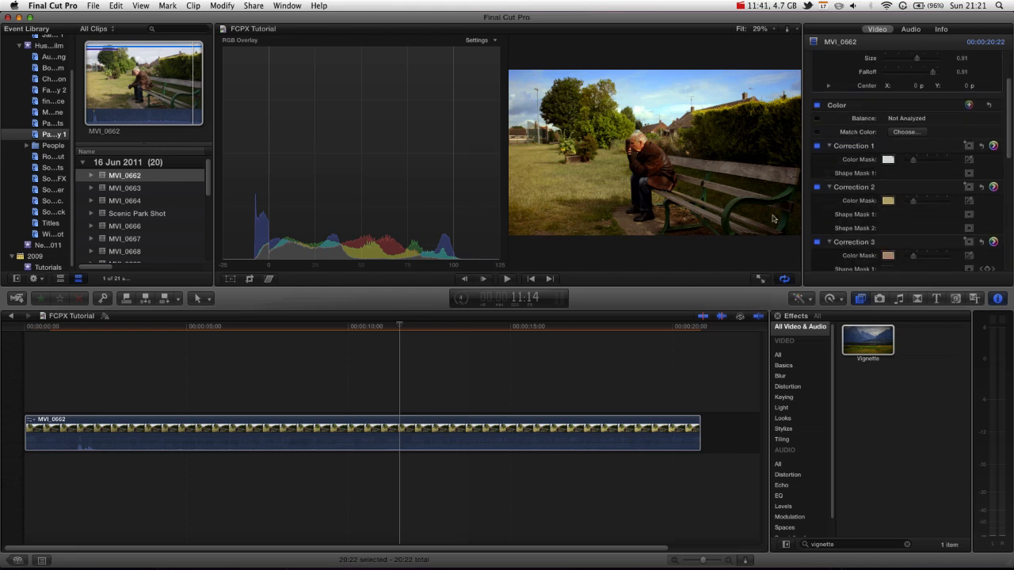
mouse_move(801, 214)
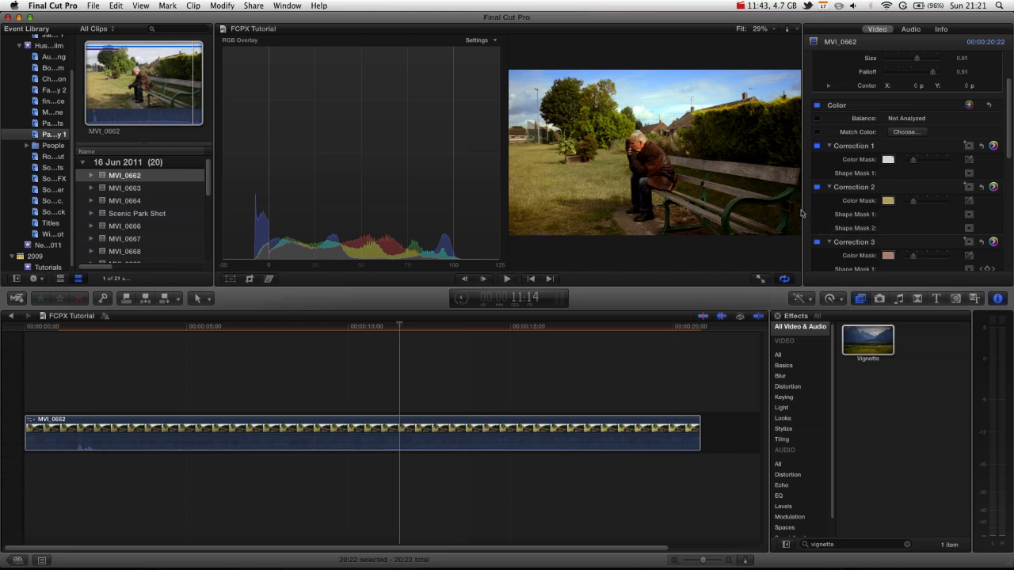
mouse_move(605, 177)
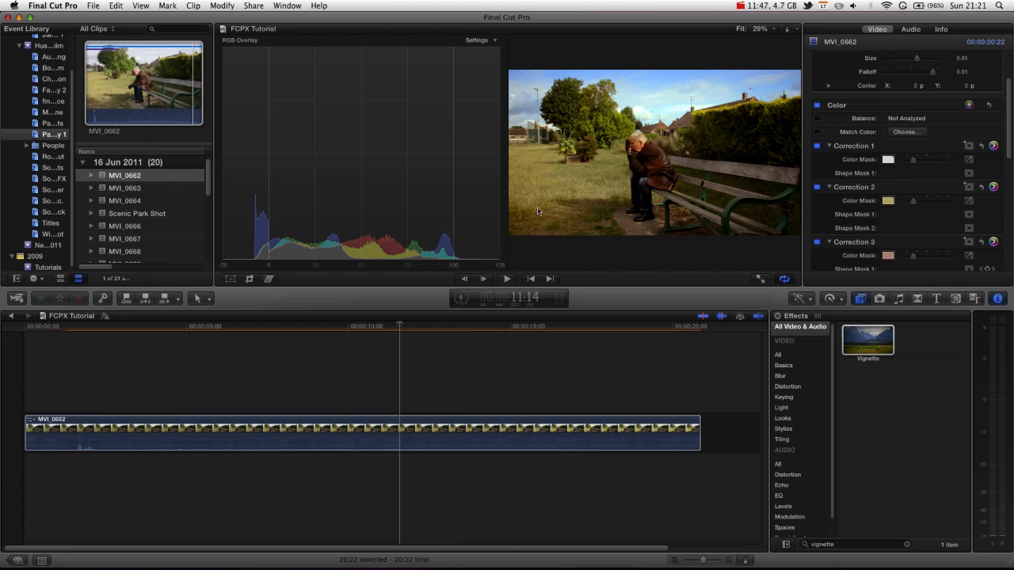
mouse_move(697, 237)
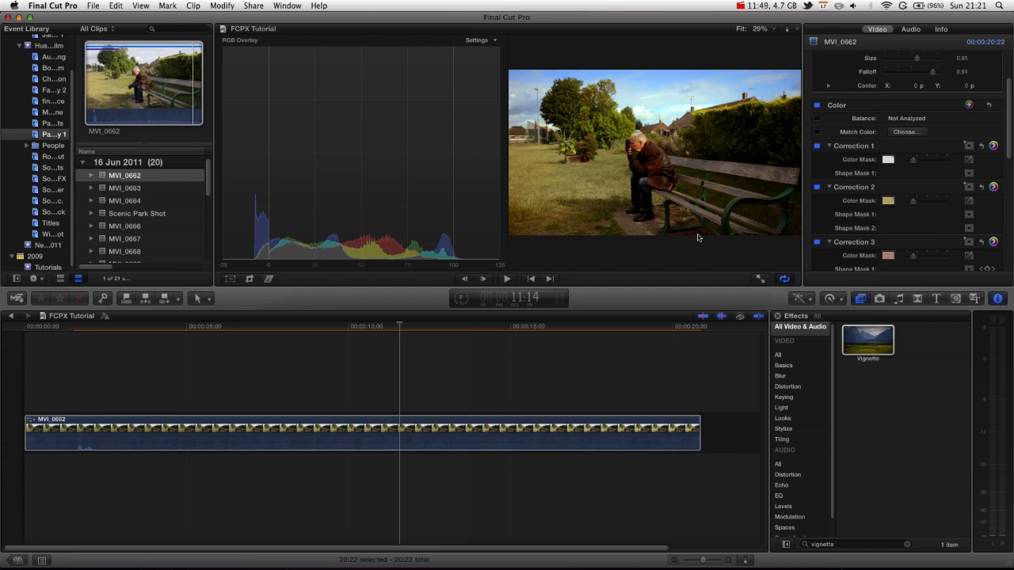
mouse_move(912, 199)
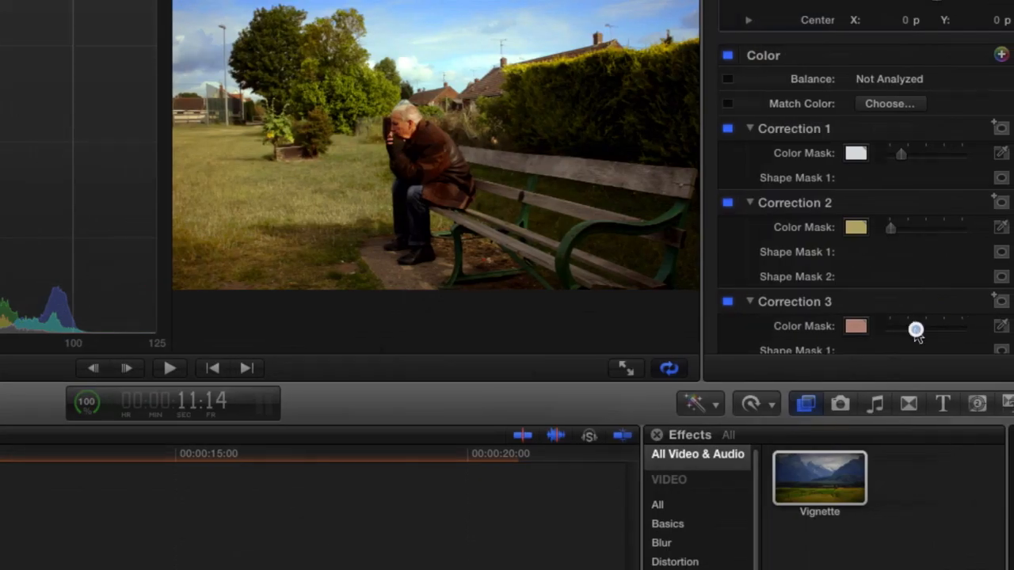
mouse_move(919, 331)
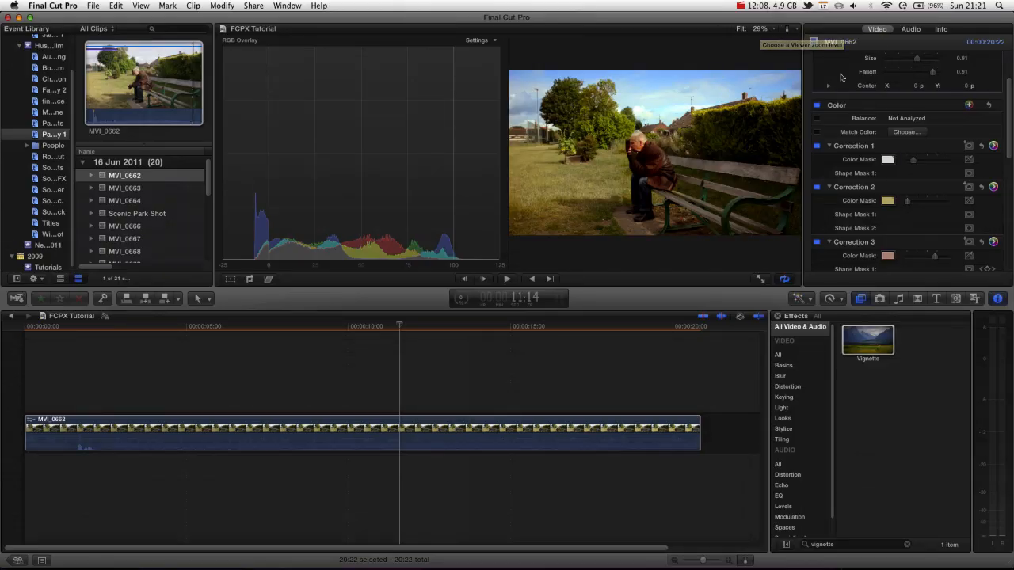
mouse_move(668, 52)
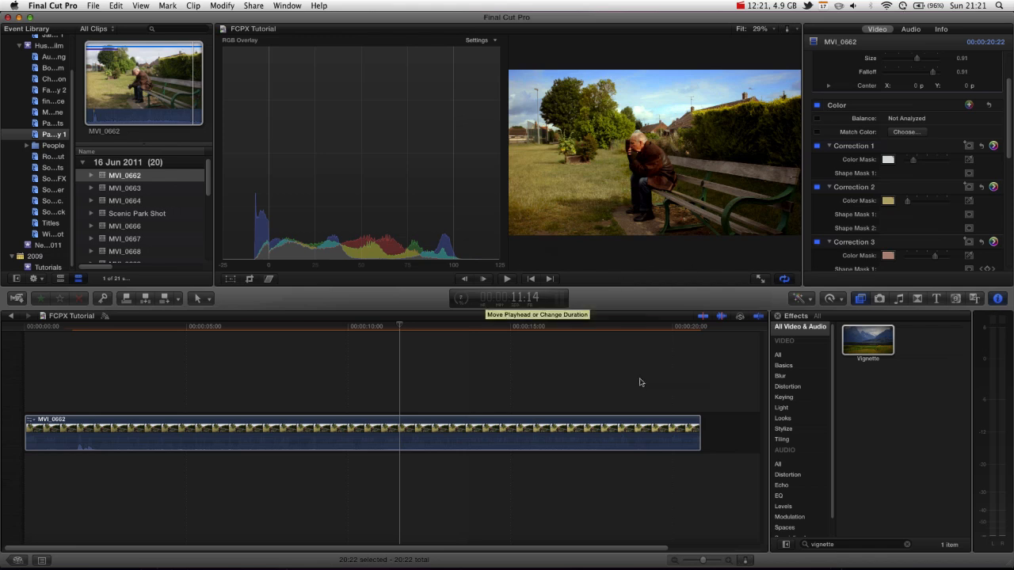
mouse_move(582, 393)
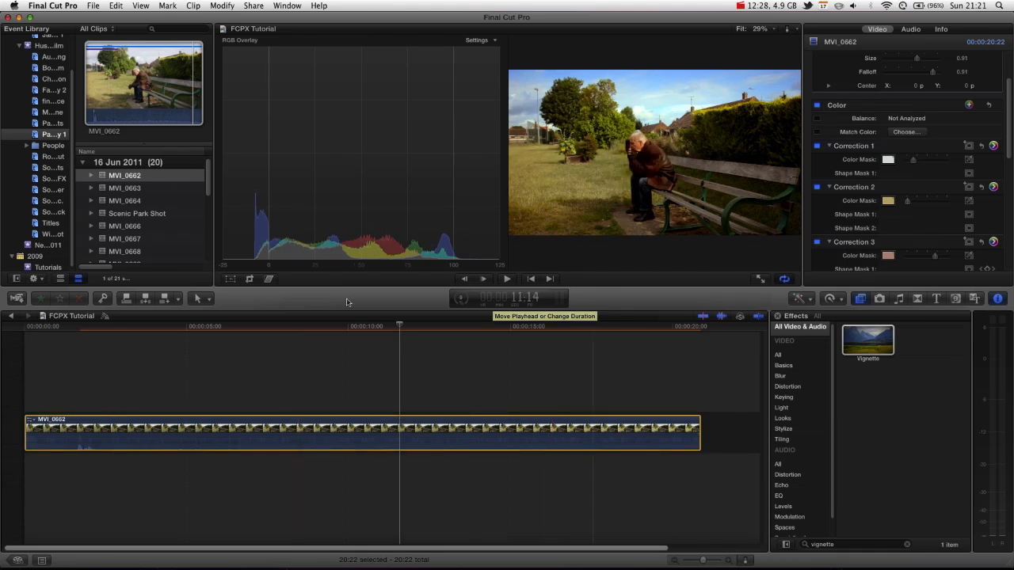
mouse_move(456, 140)
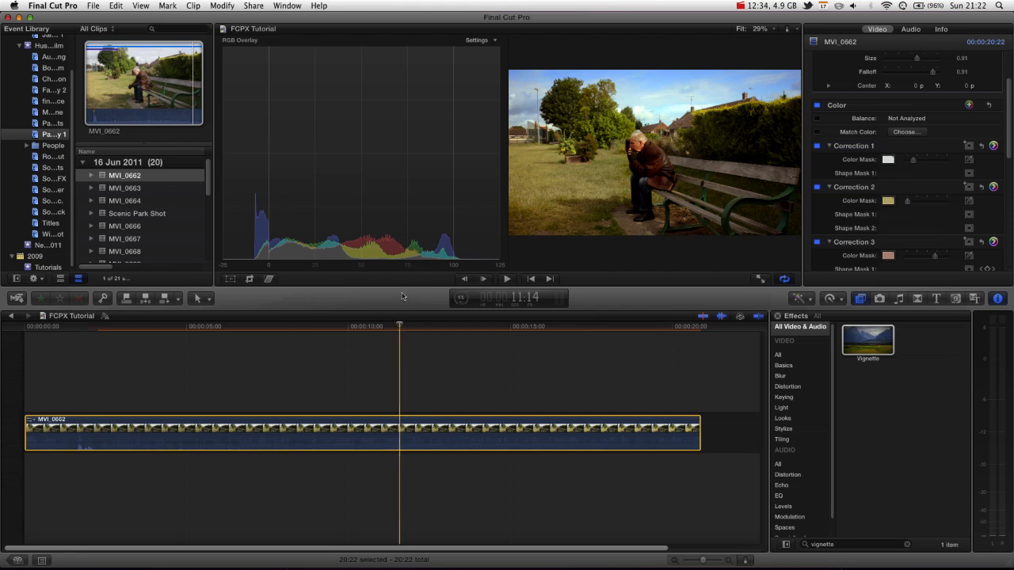
mouse_move(434, 85)
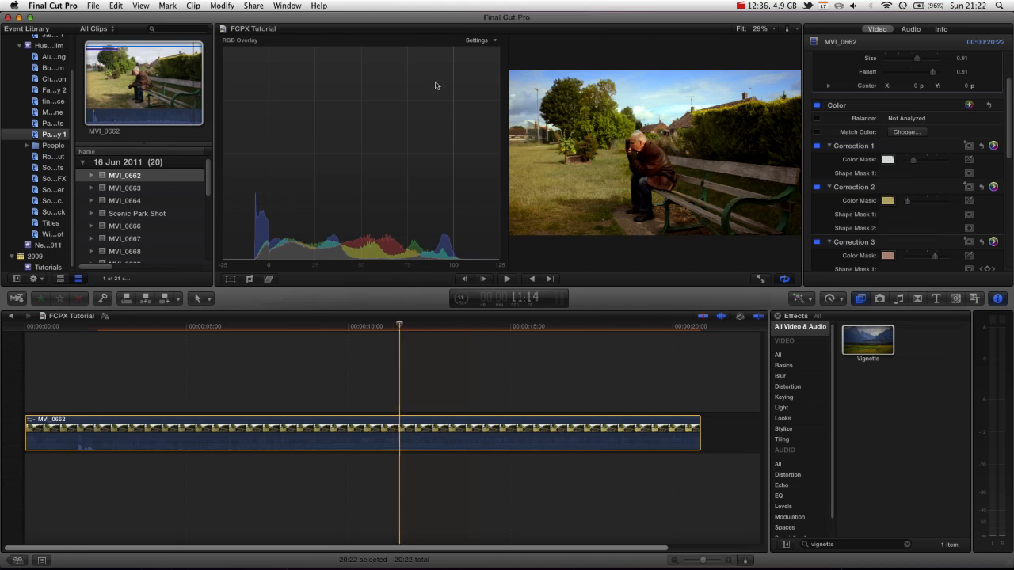